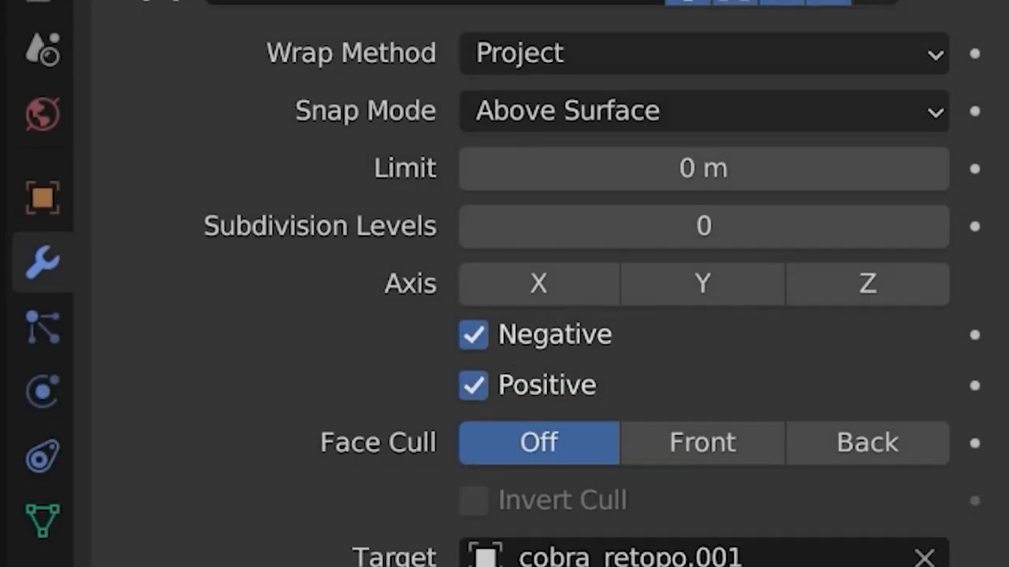
Step: Orbit around the cobra wand and shrink the new plane in front view
scroll("down", 3)
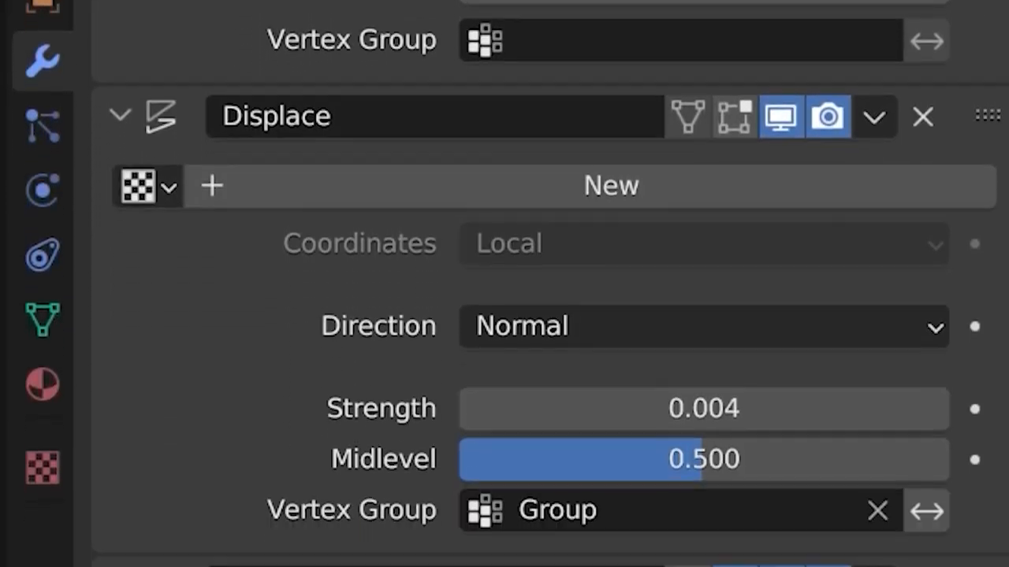
scroll("down", 3)
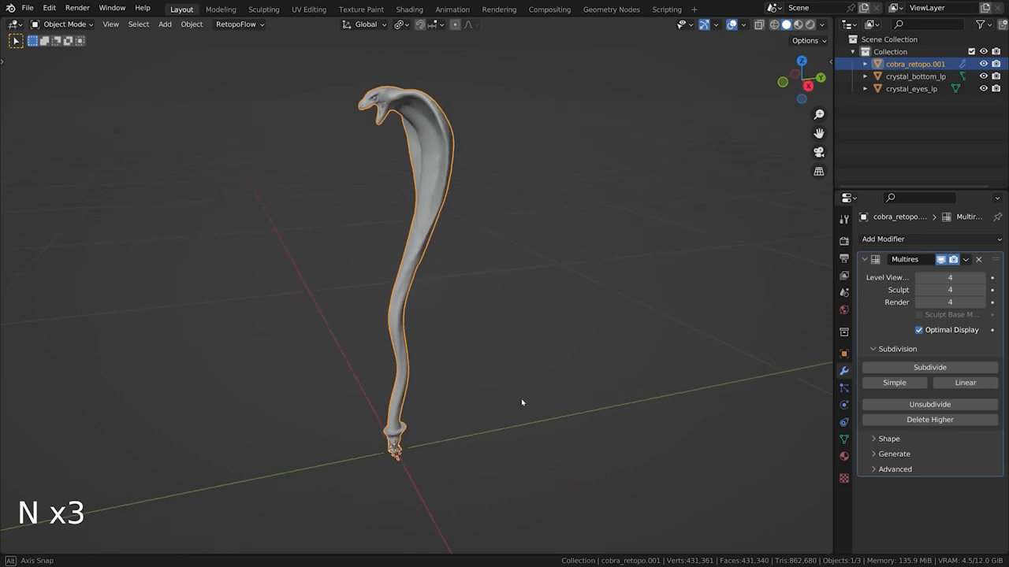
left_click_drag(520, 402, 575, 398)
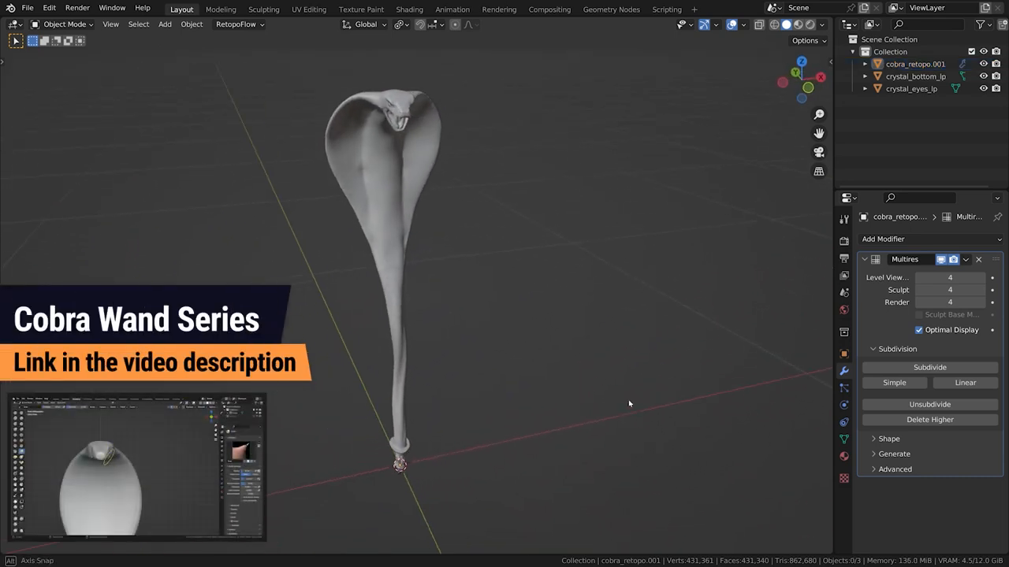
left_click_drag(629, 405, 452, 378)
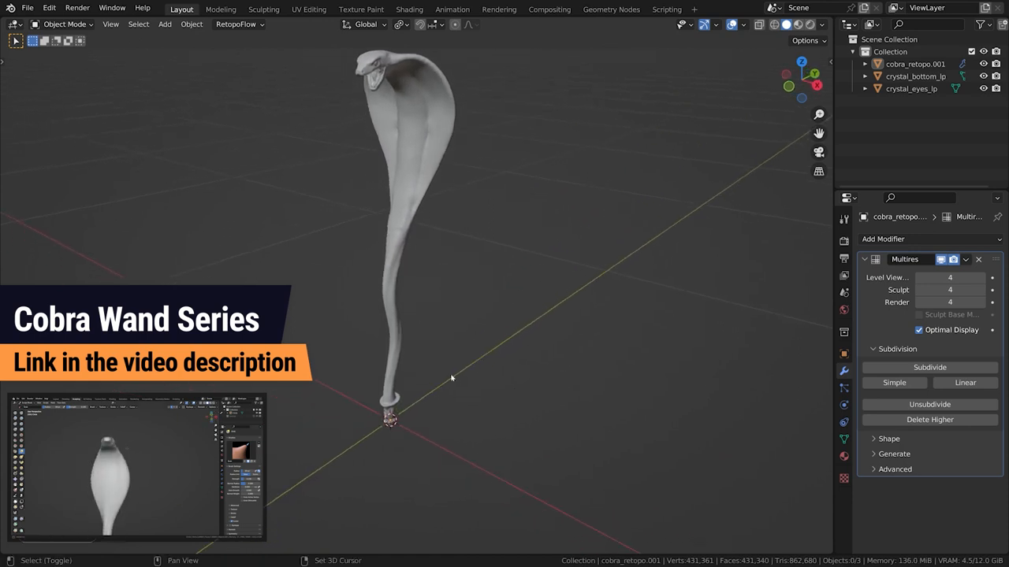
left_click_drag(452, 379, 550, 373)
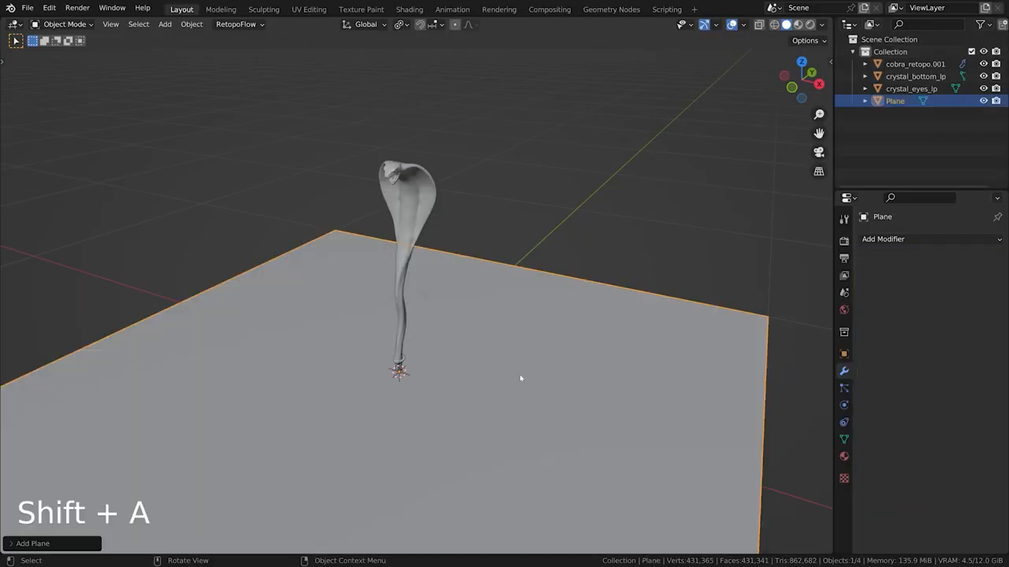
key("r")
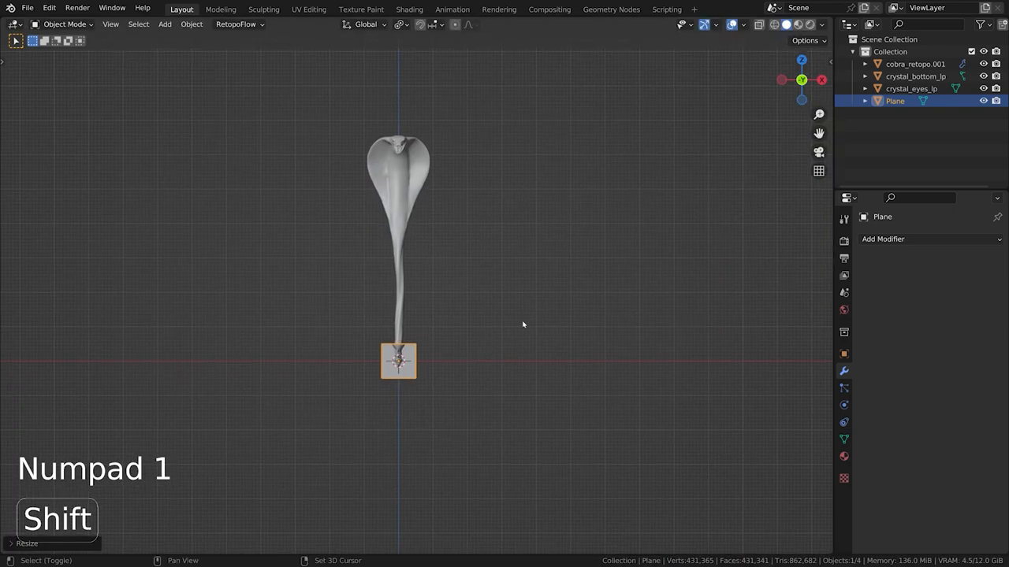
key("s")
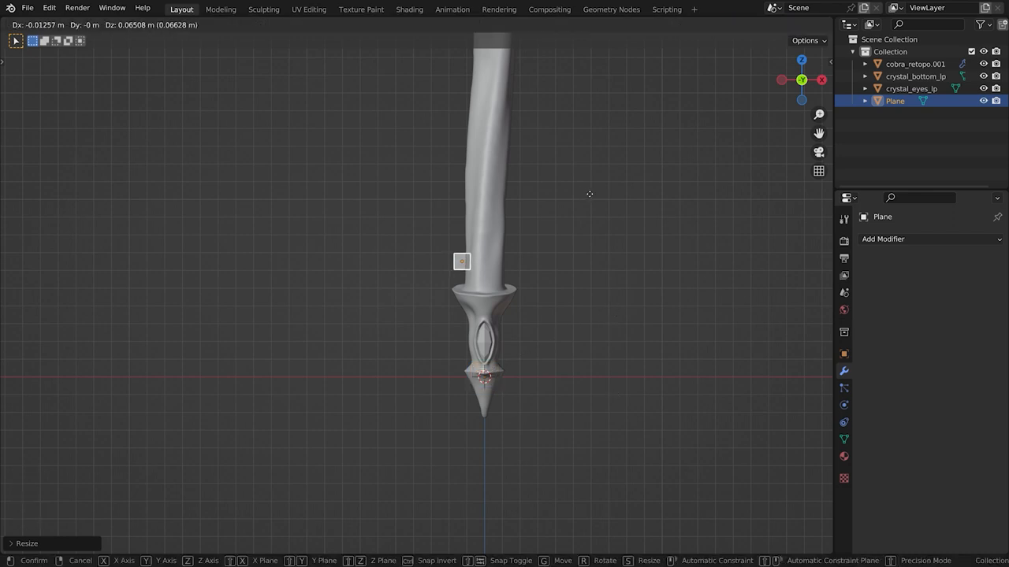
Step: Collapse the plane to a short edge beside the handle and apply rotation and scale
key("x")
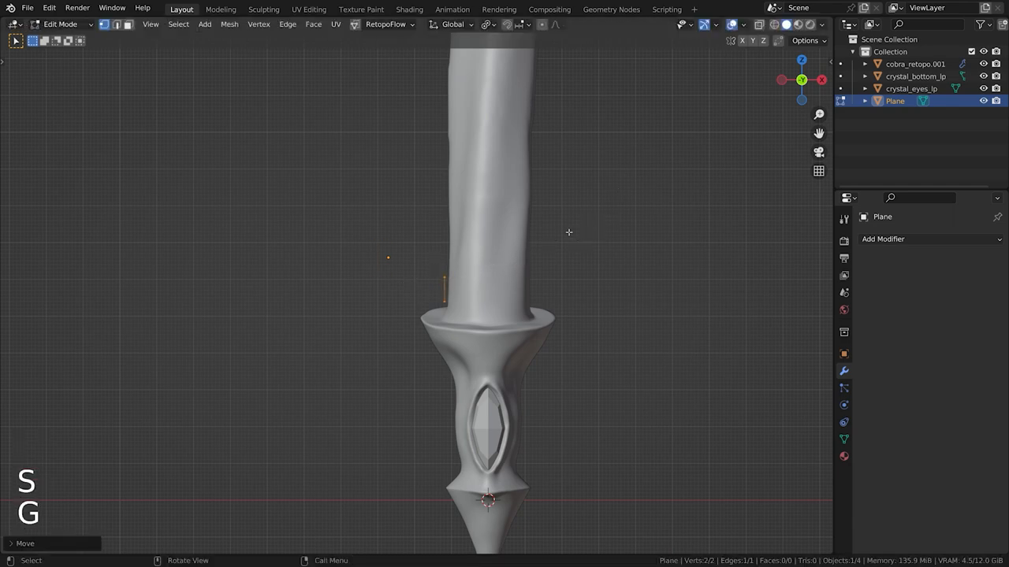
key("g")
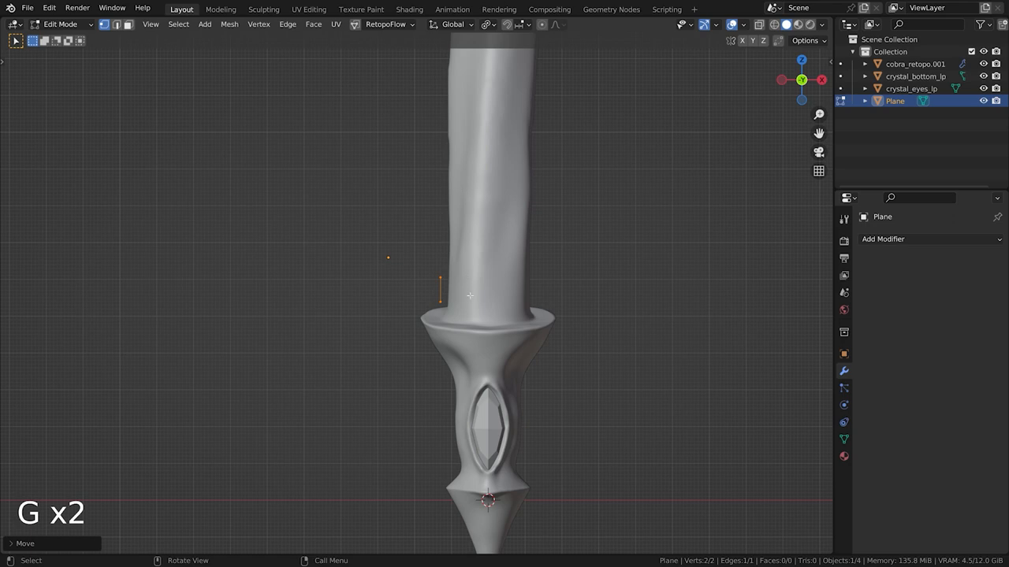
key("ctrl+a")
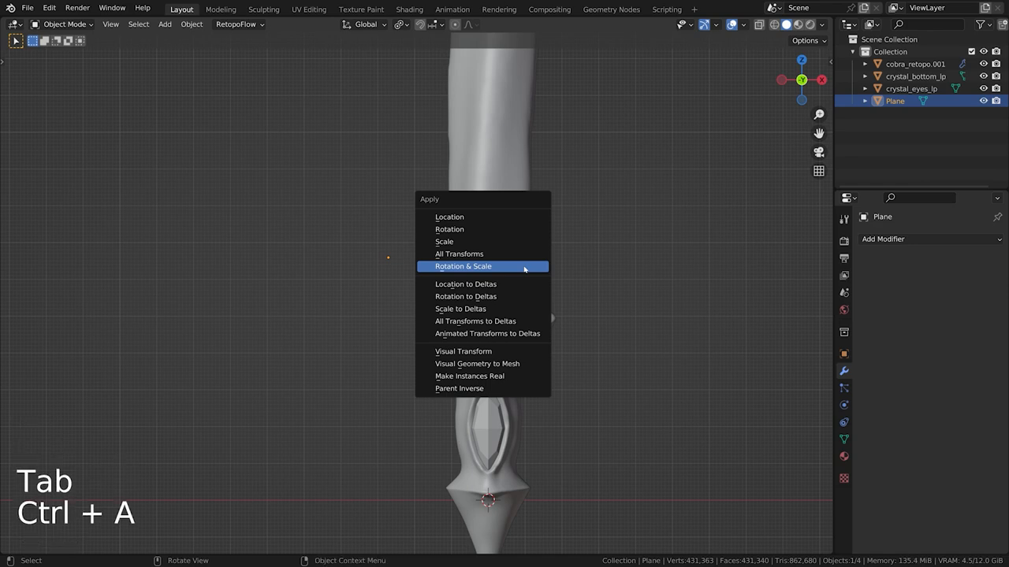
left_click(462, 266)
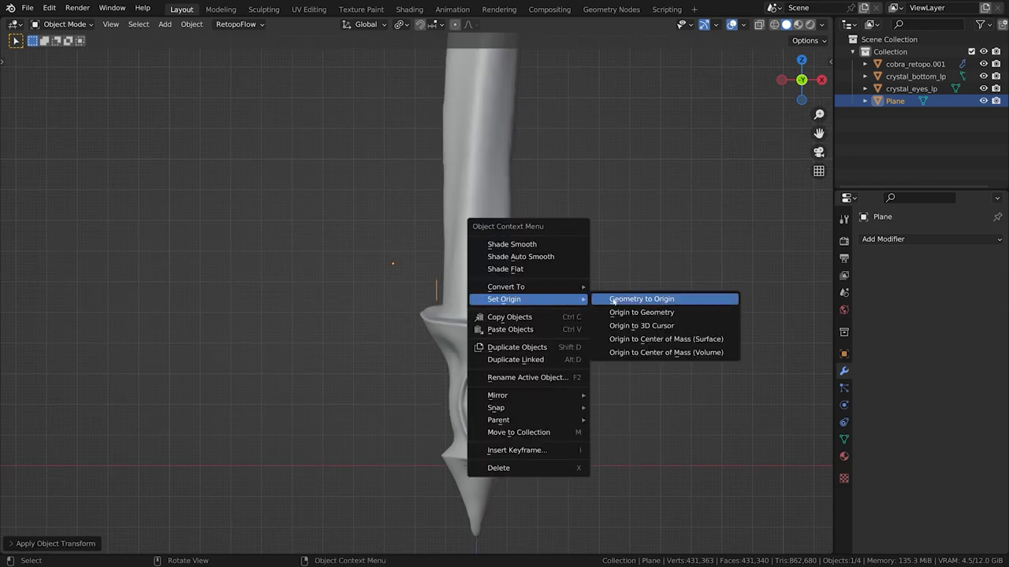
mouse_move(642, 325)
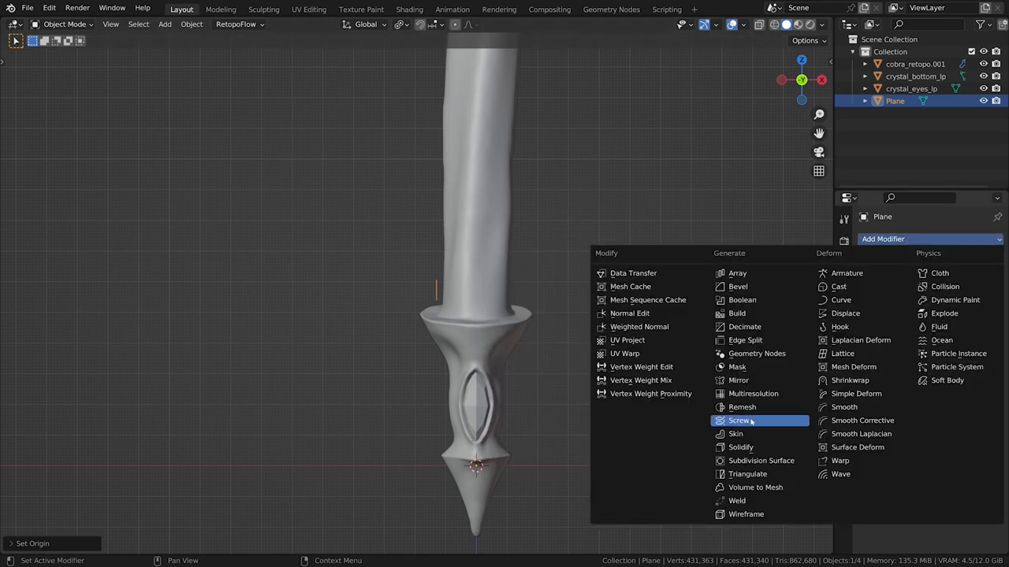
Step: Add a Screw modifier with 0.07 m rise, lower the spiral to the handle base, and add turns
left_click(739, 420)
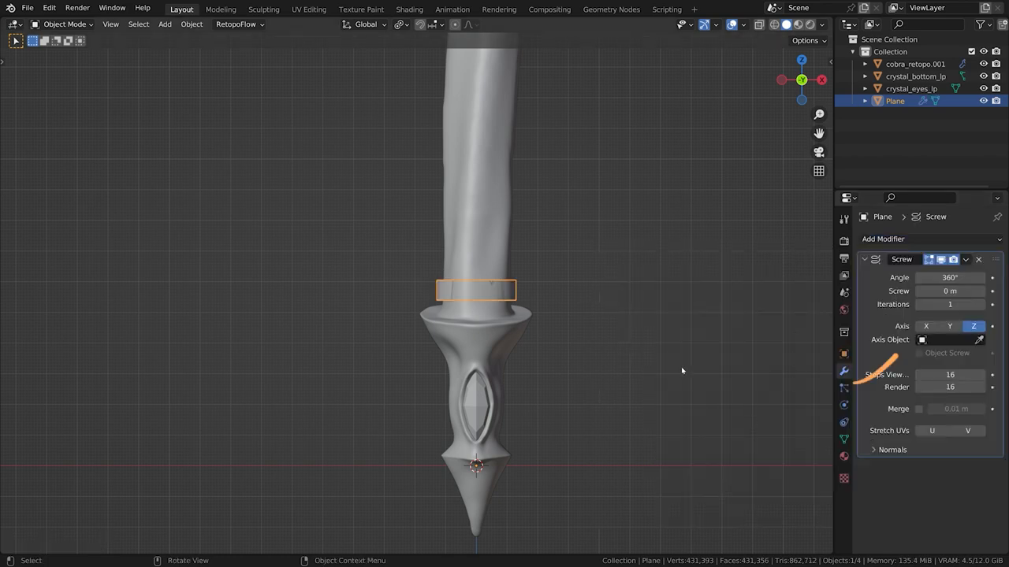
left_click_drag(950, 291, 969, 290)
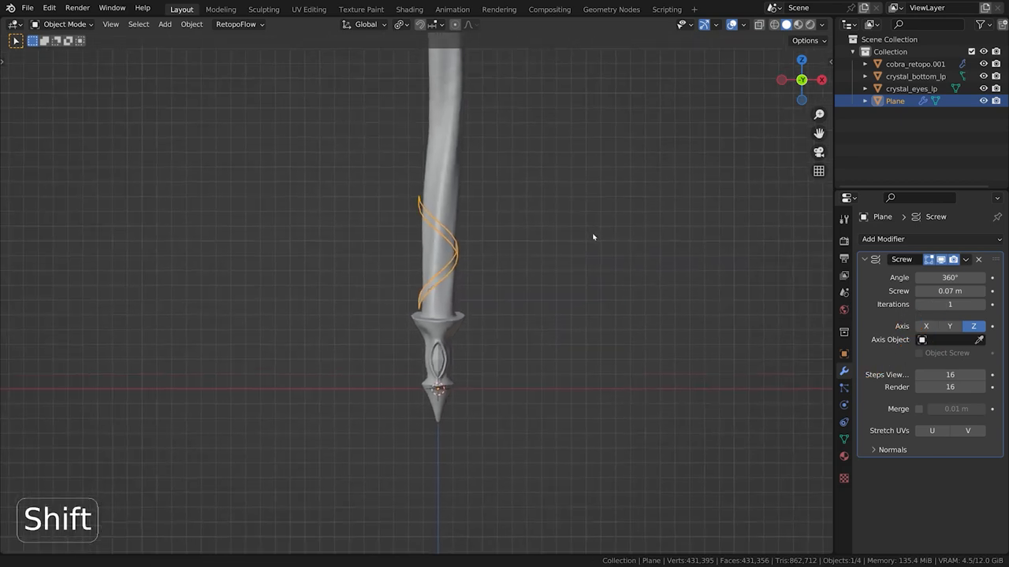
key("g")
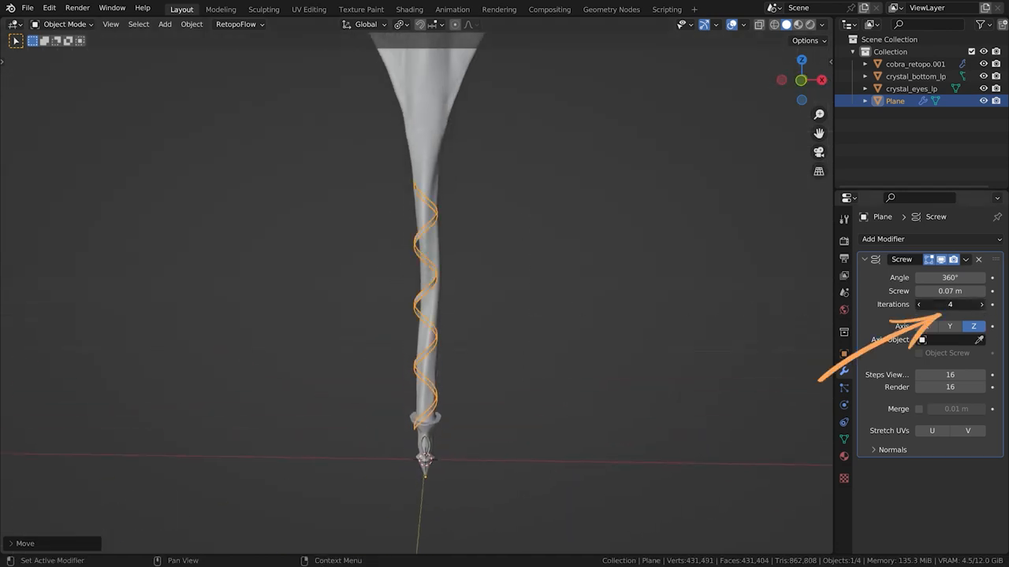
left_click(980, 304)
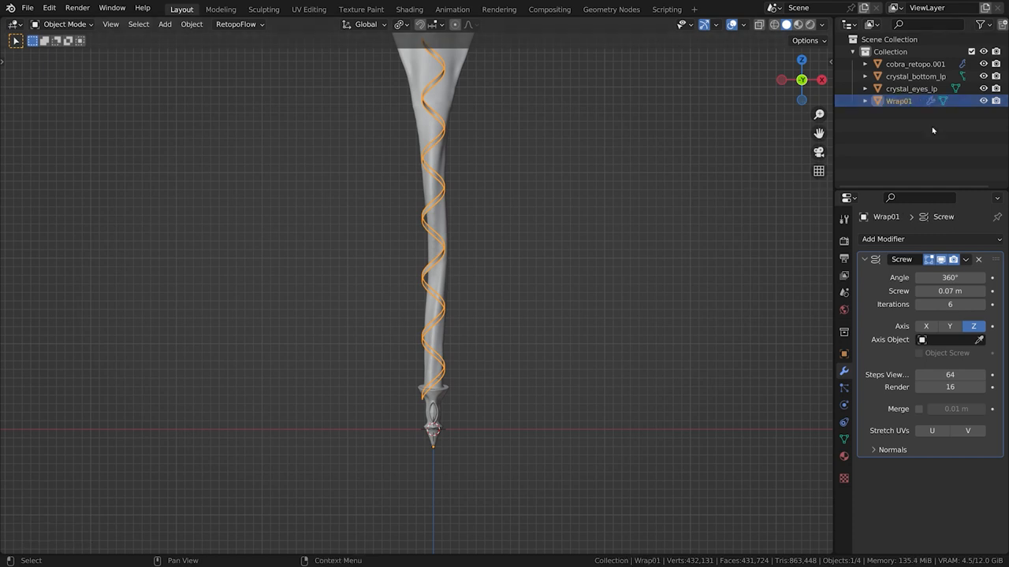
mouse_move(613, 222)
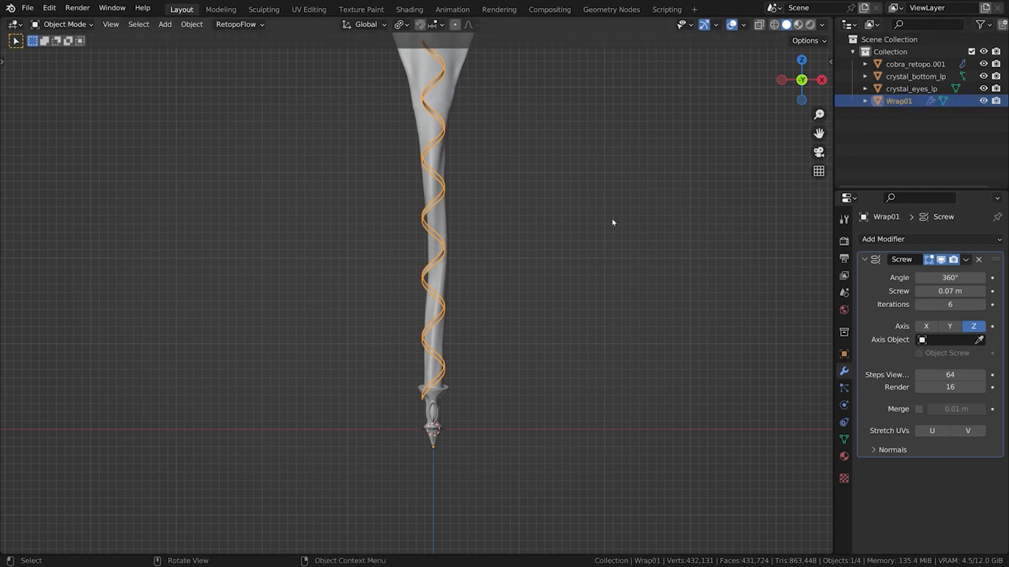
Step: Duplicate Wrap01 as Wrap02 rotated 180° on Z, and hide the cobra handle
key("shift+d")
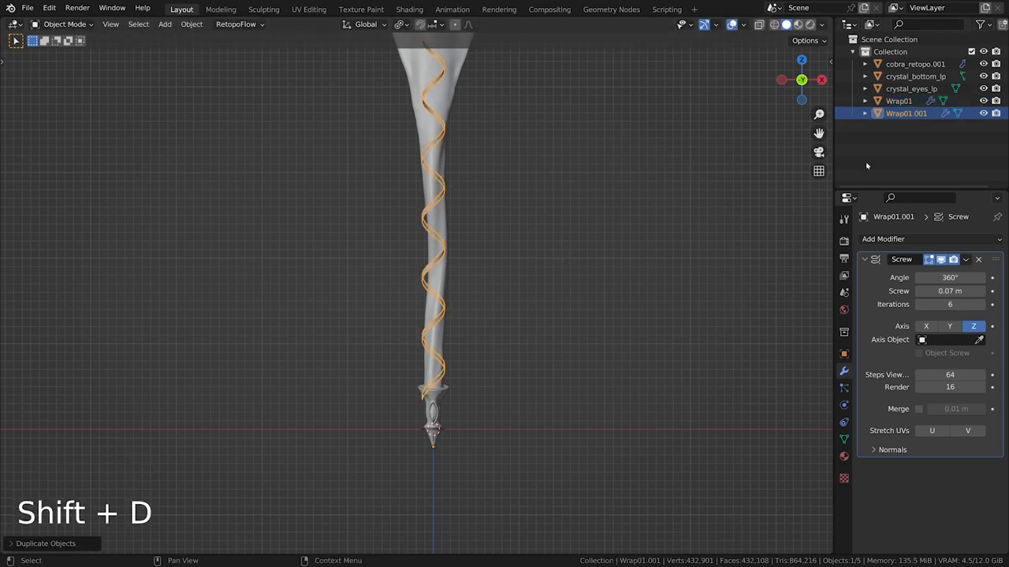
double_click(905, 113)
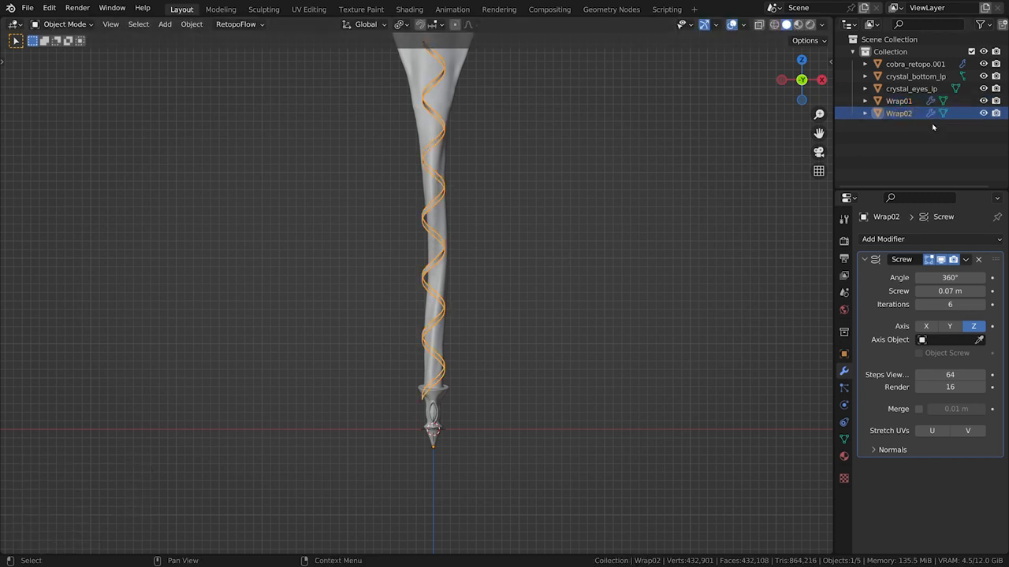
mouse_move(914, 239)
type("18")
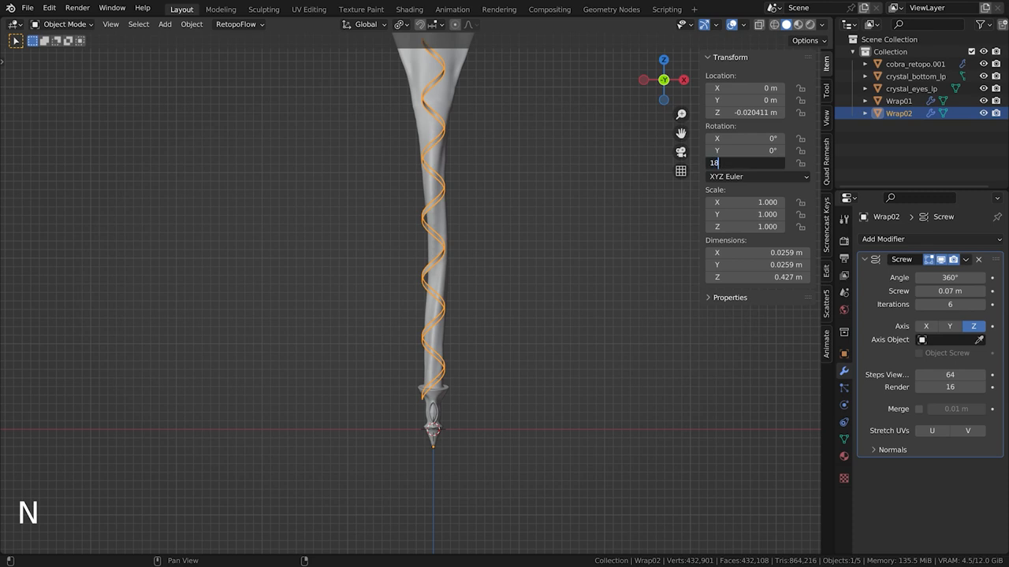
left_click(915, 64)
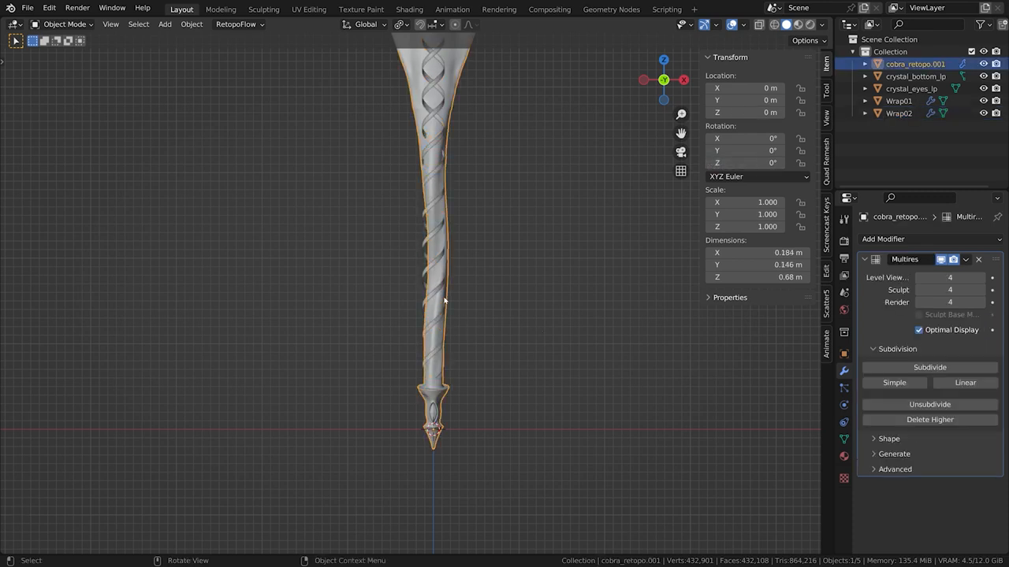
key("h")
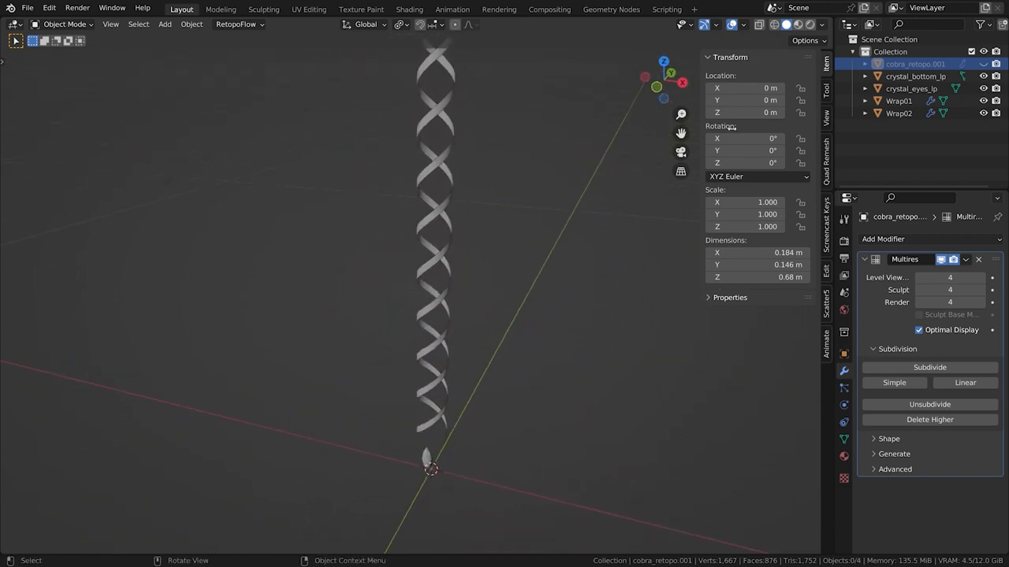
Step: Duplicate both ribbons and set the copies' Screw angle to -360 to reverse the twist
left_click(900, 101)
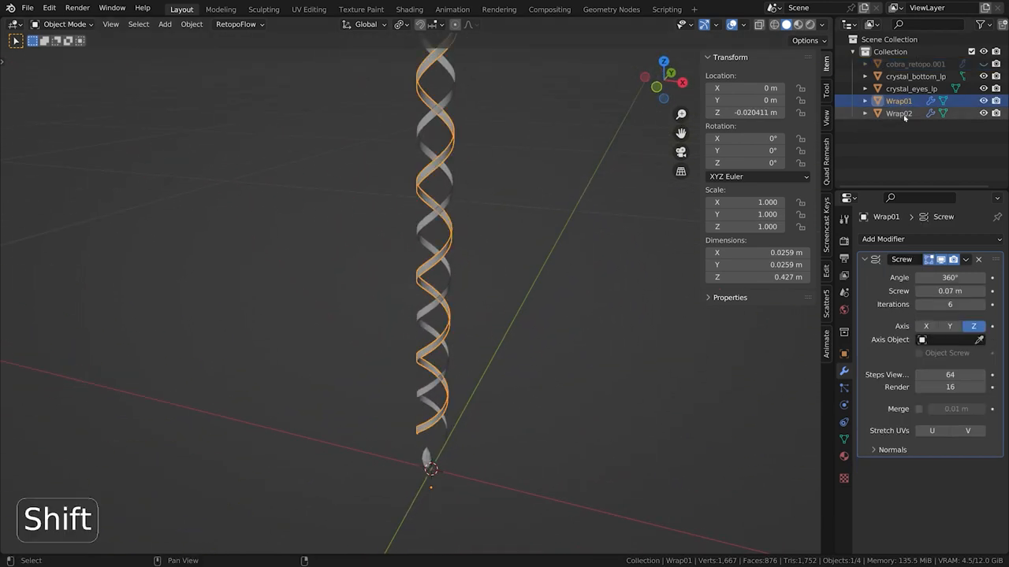
key("shift+d")
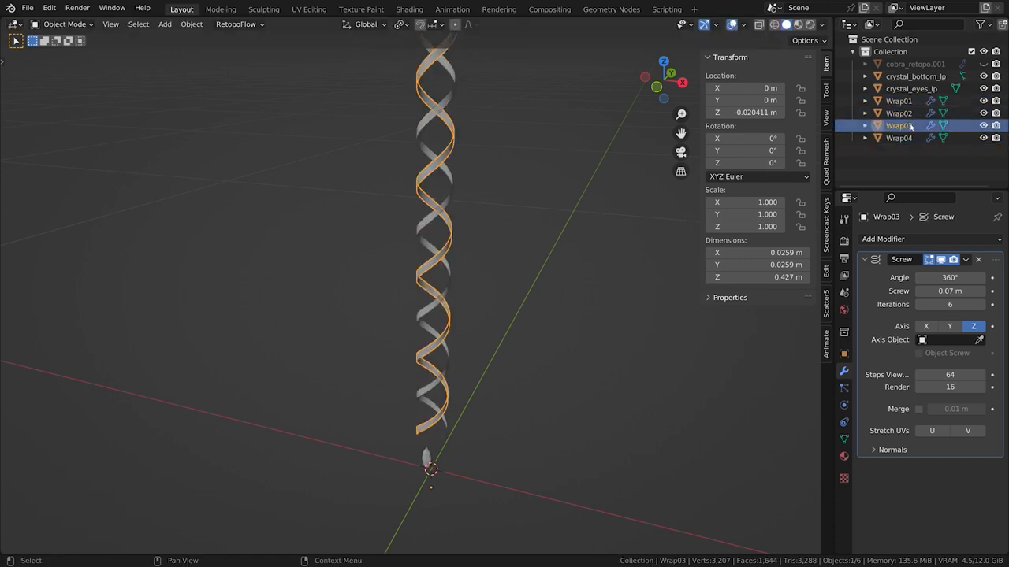
left_click(950, 278)
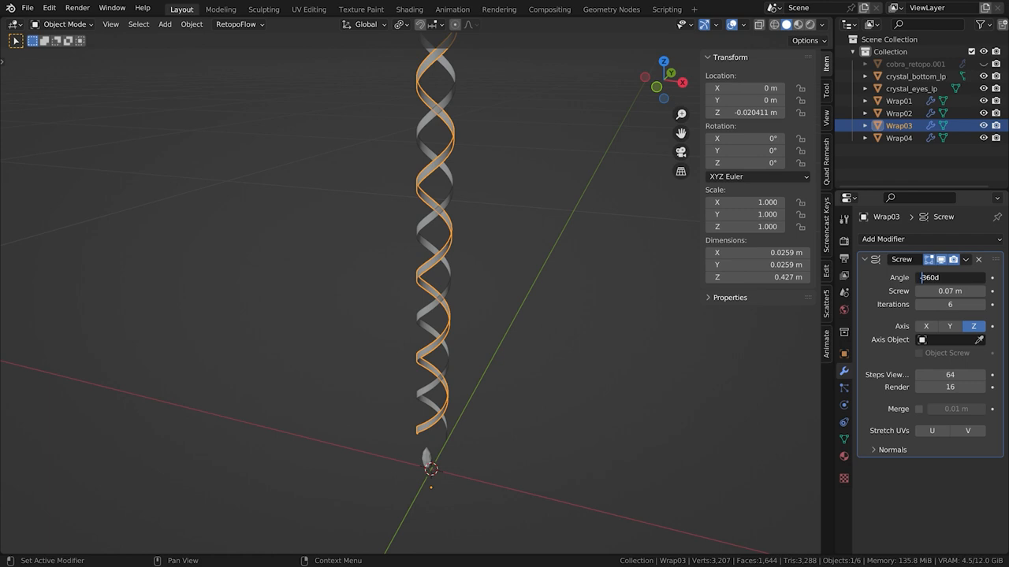
left_click(899, 138)
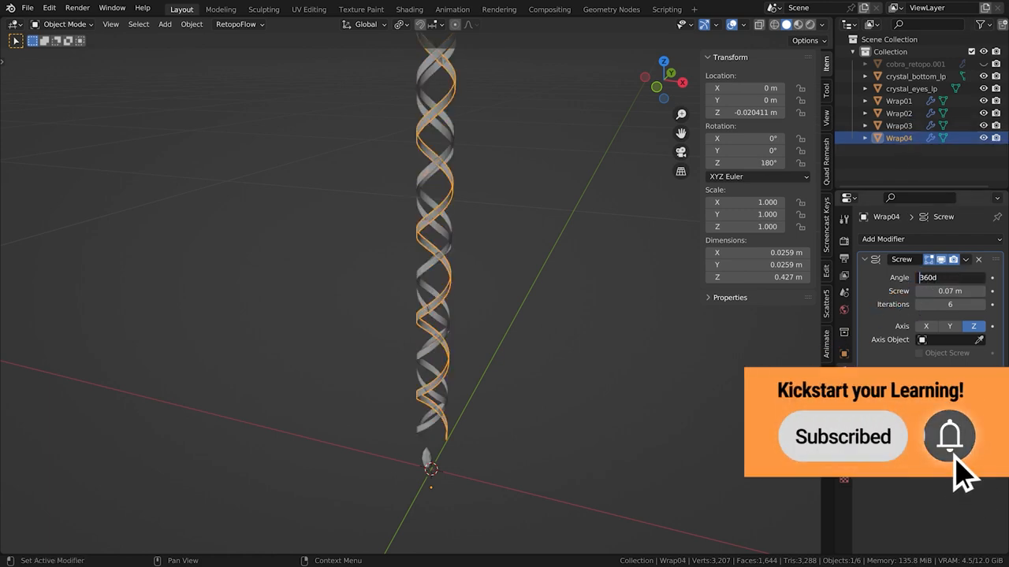
type("-360")
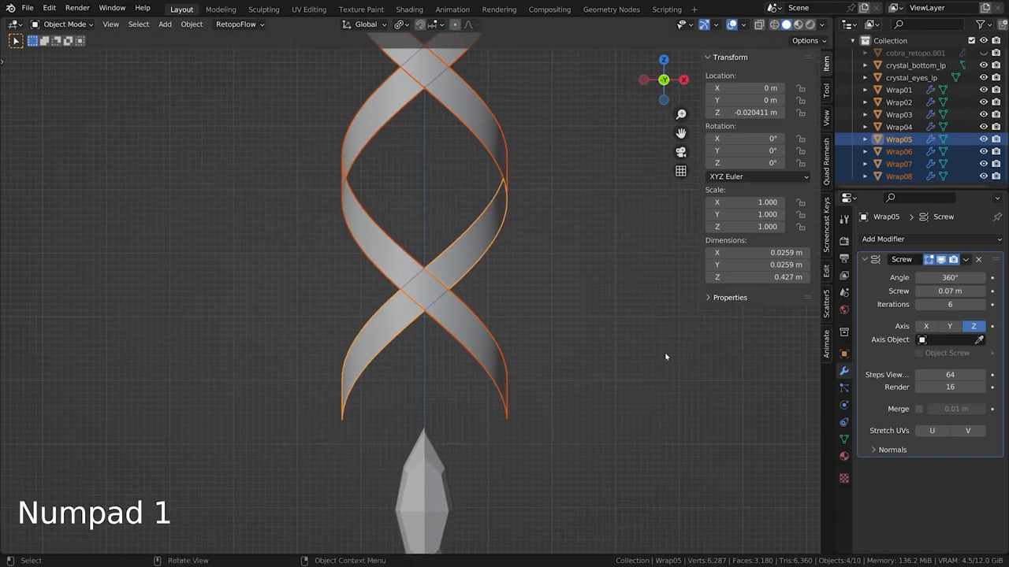
Step: Box-select all eight Wrap ribbon objects in the viewport from the front
key("g")
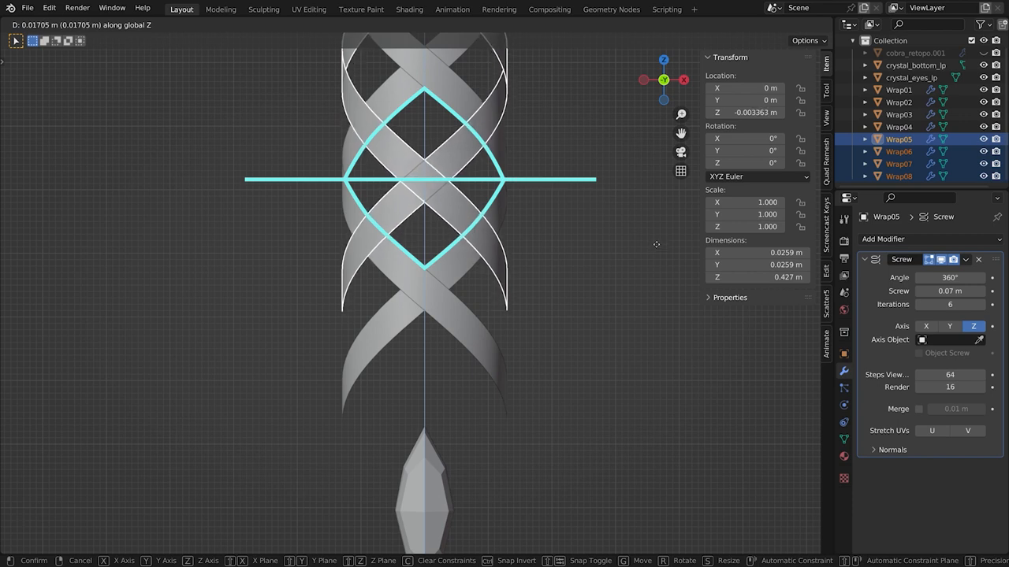
key("Tab")
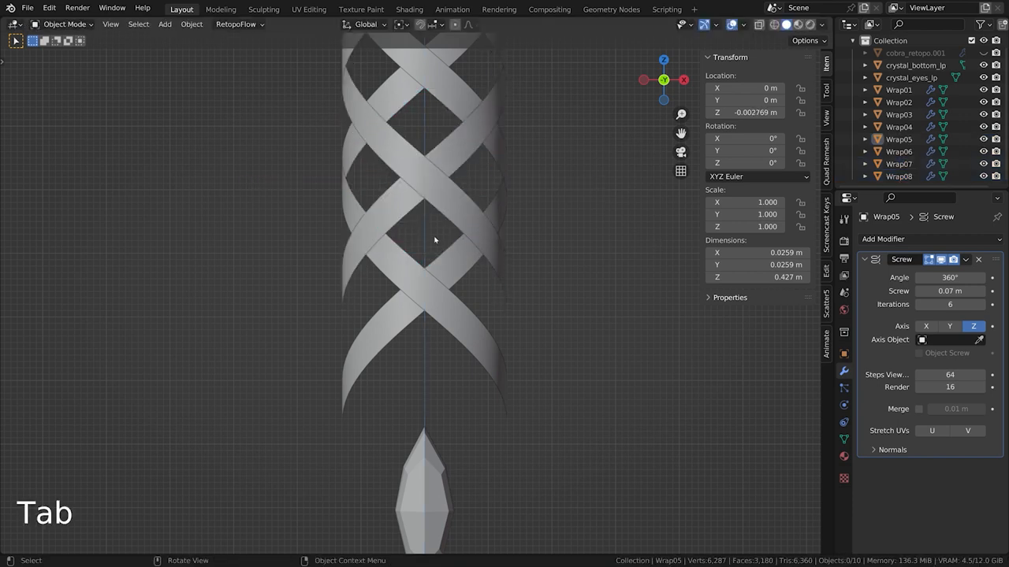
left_click_drag(190, 145, 664, 343)
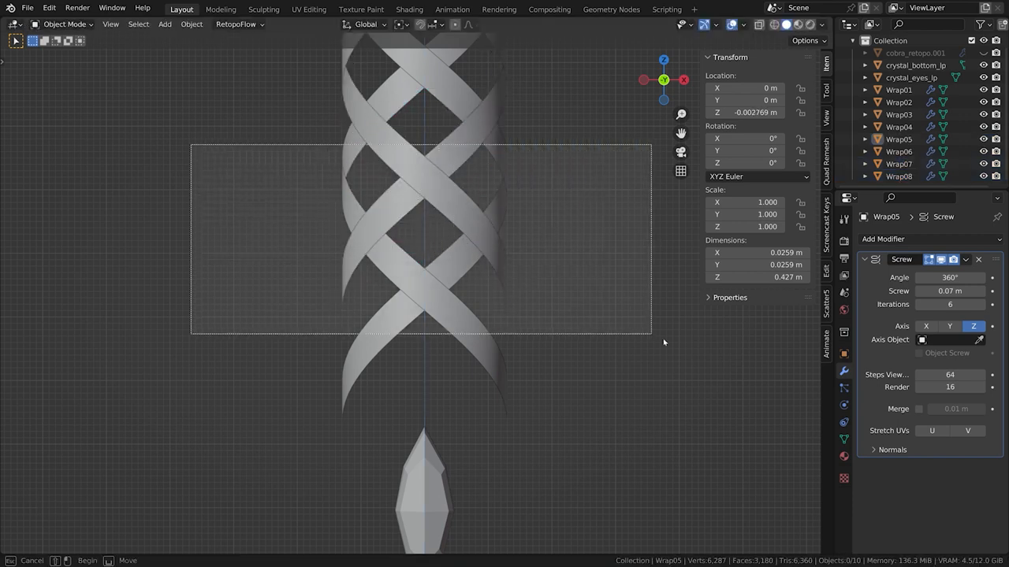
Step: Select every profile vertex of the ribbons in Edit Mode and scale them along Z around a set pivot
key("Tab")
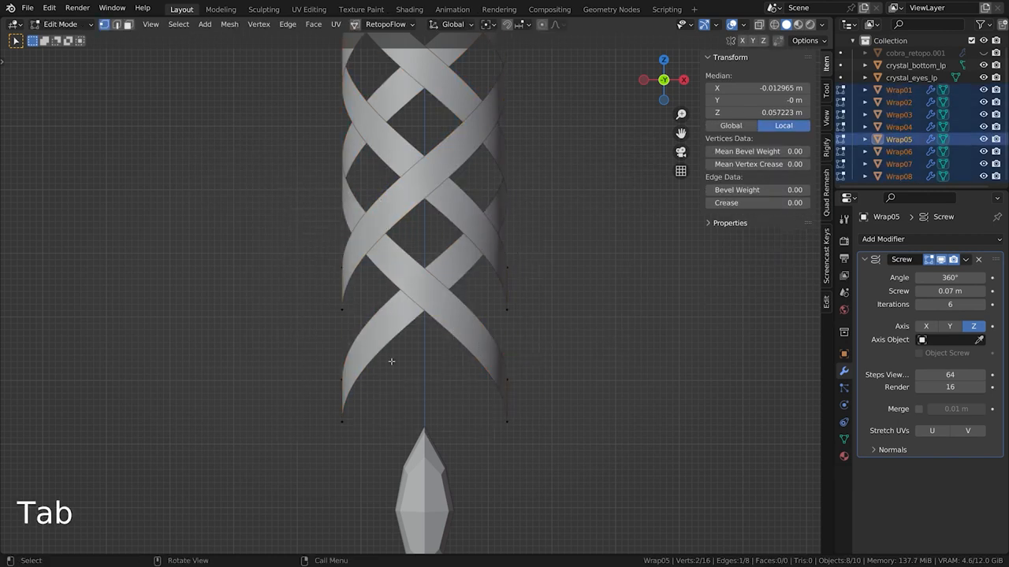
key("a")
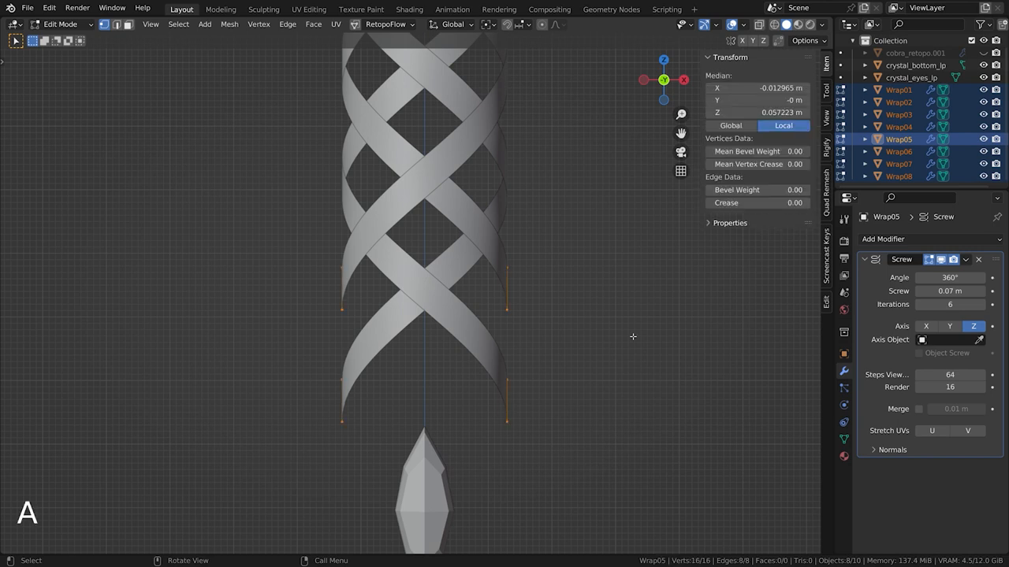
mouse_move(454, 78)
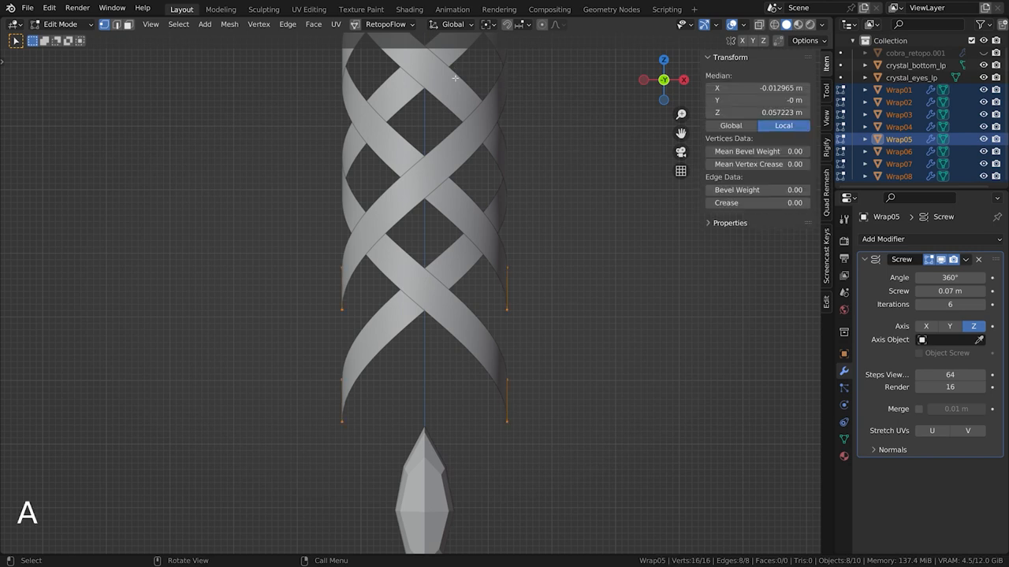
key("s")
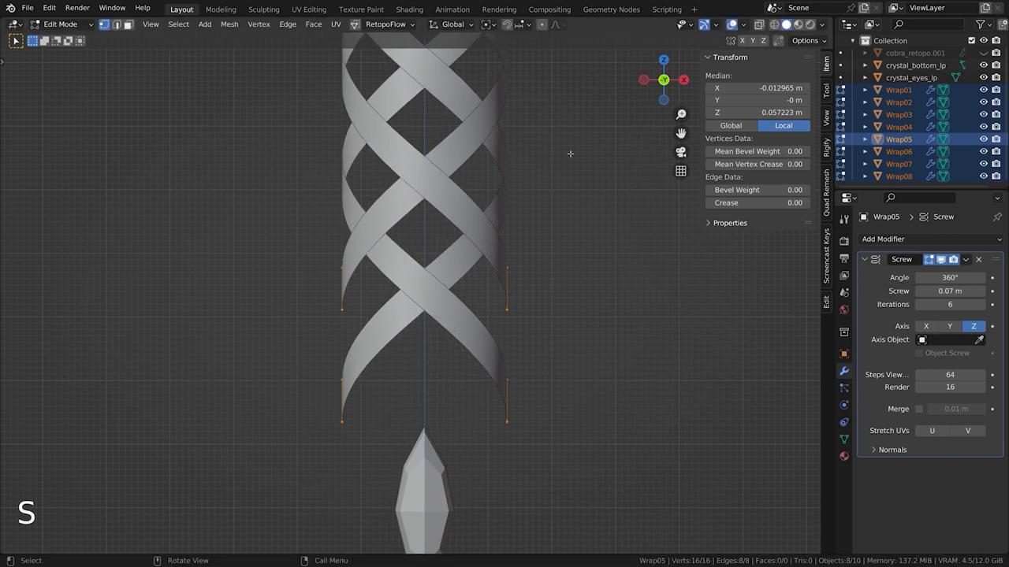
left_click(488, 24)
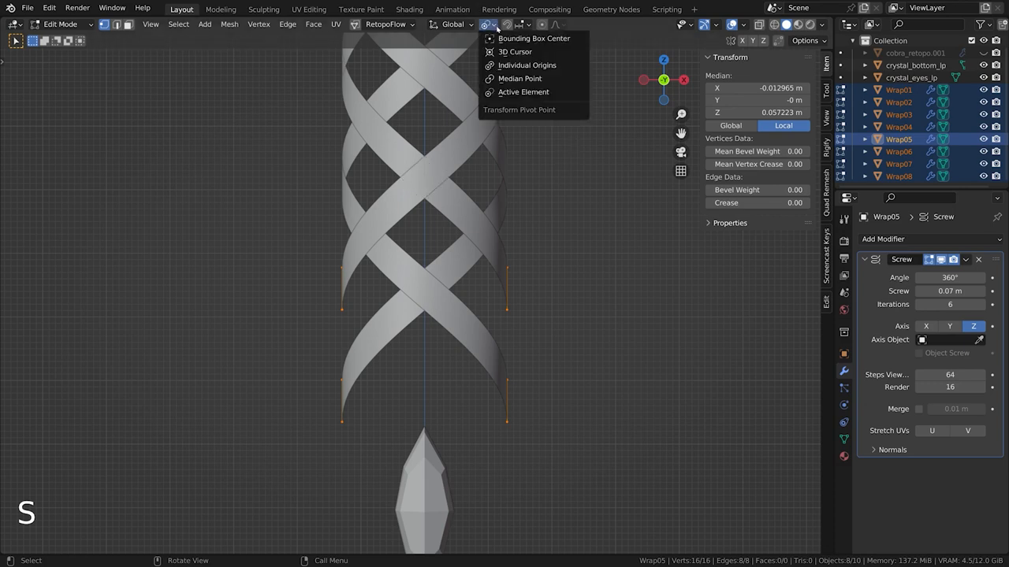
mouse_move(527, 65)
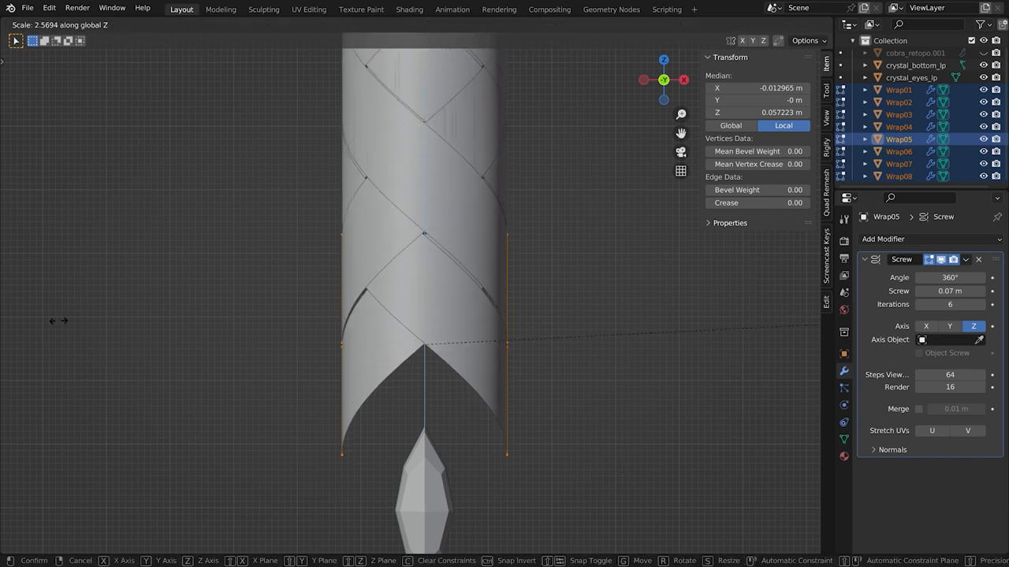
mouse_move(424, 232)
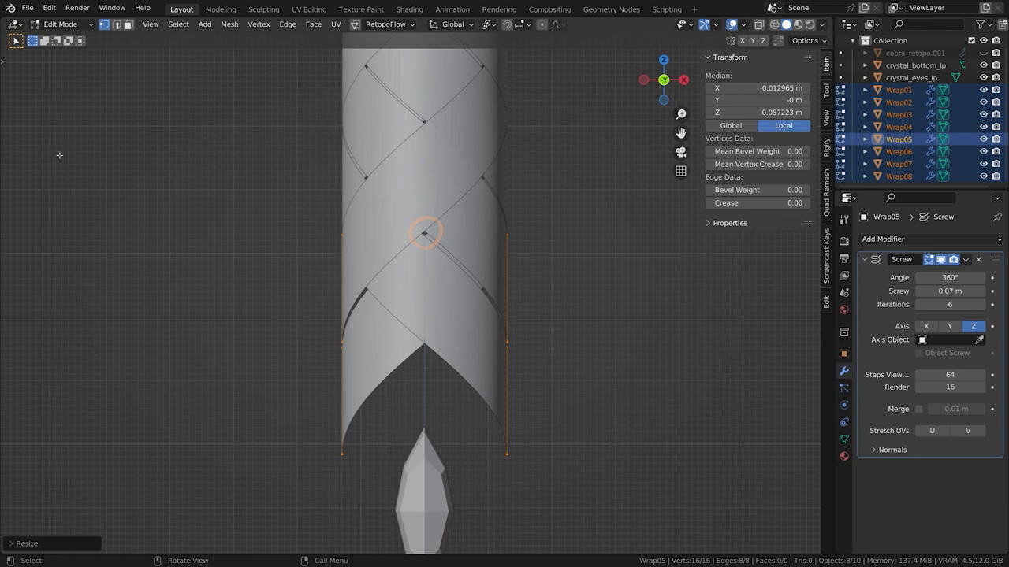
Step: Return to Object Mode and apply Rotation & Scale to all eight ribbons
key("Tab")
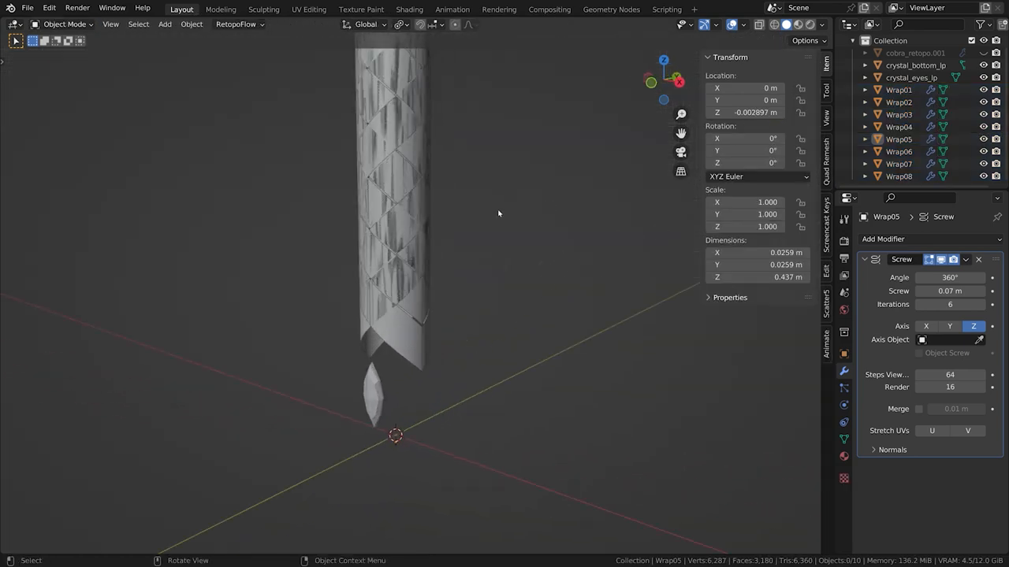
left_click_drag(498, 214, 435, 292)
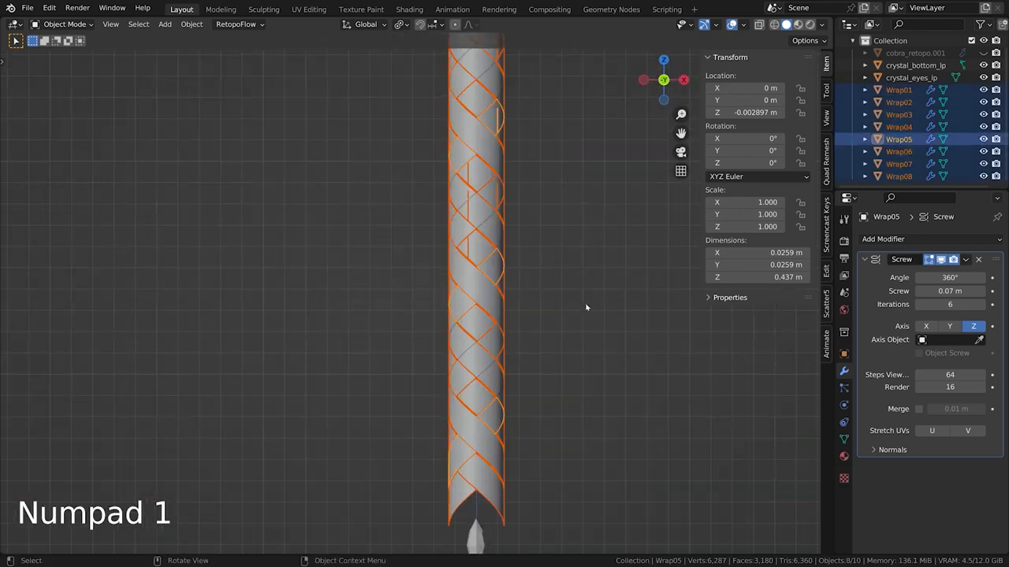
key("ctrl+z")
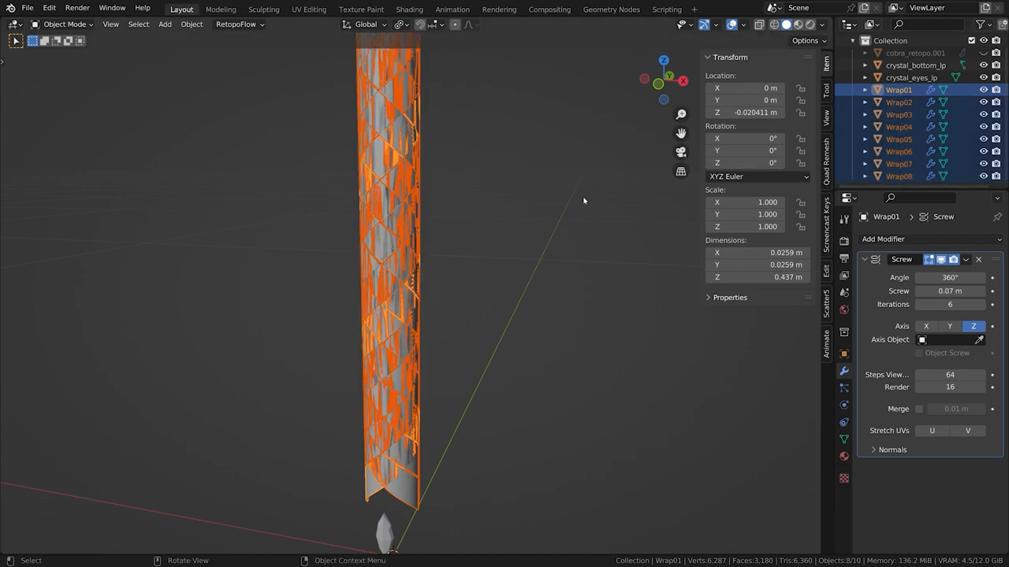
key("ctrl+a")
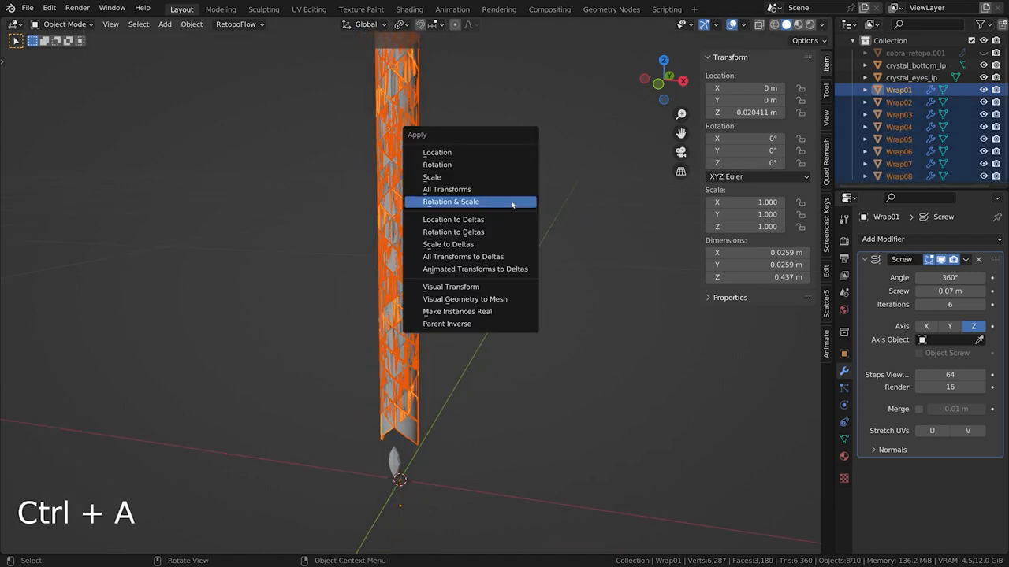
left_click(191, 23)
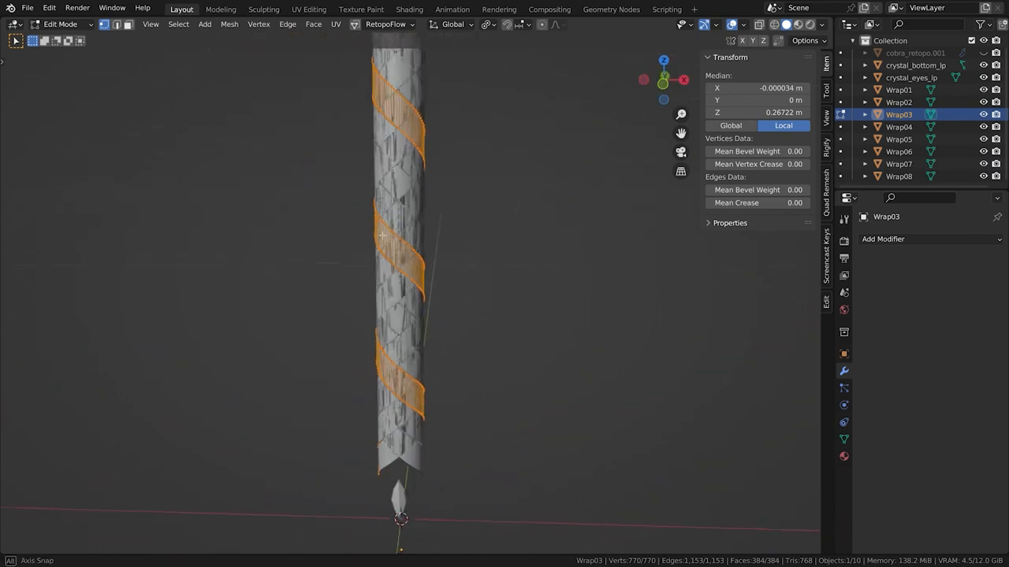
Step: Edit the first ribbon and add a loop cut for the over-under crossing
key("Tab")
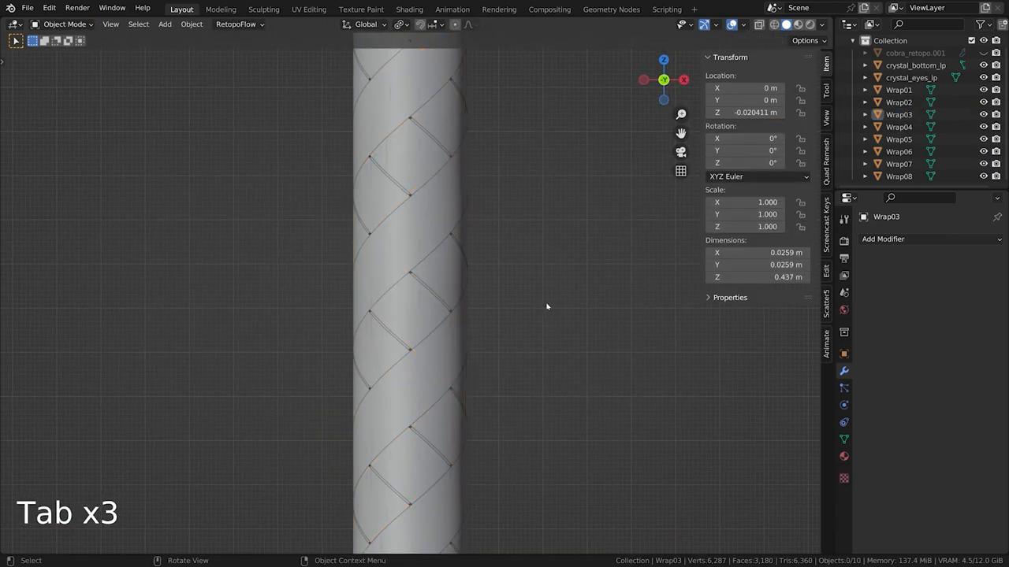
key("Tab")
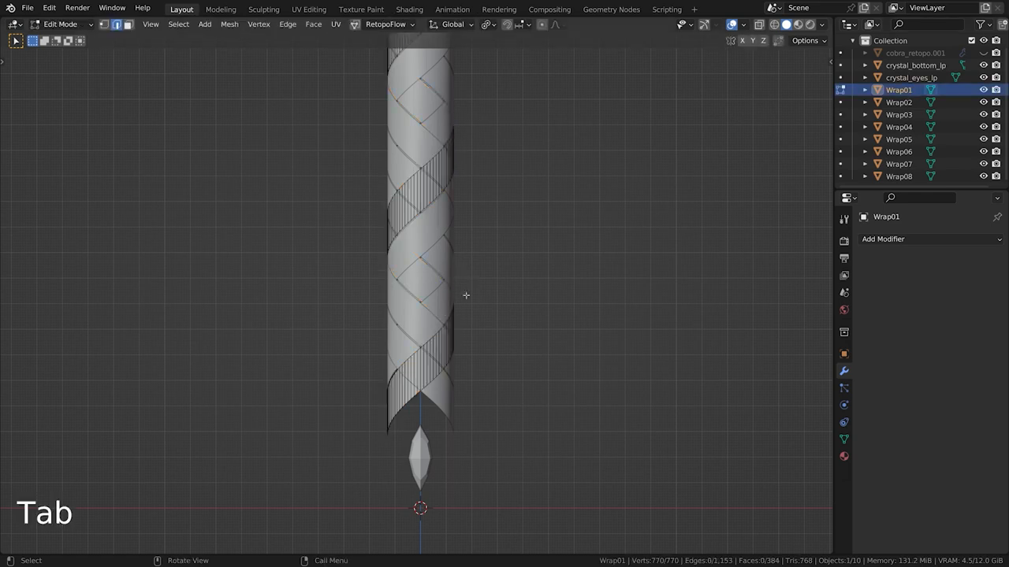
key("ctrl+r")
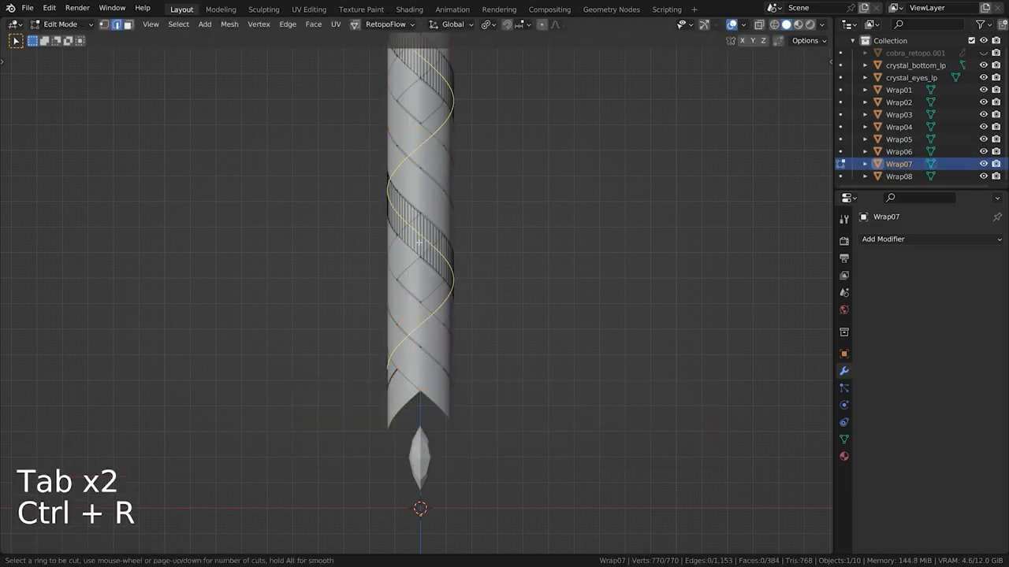
key("Tab")
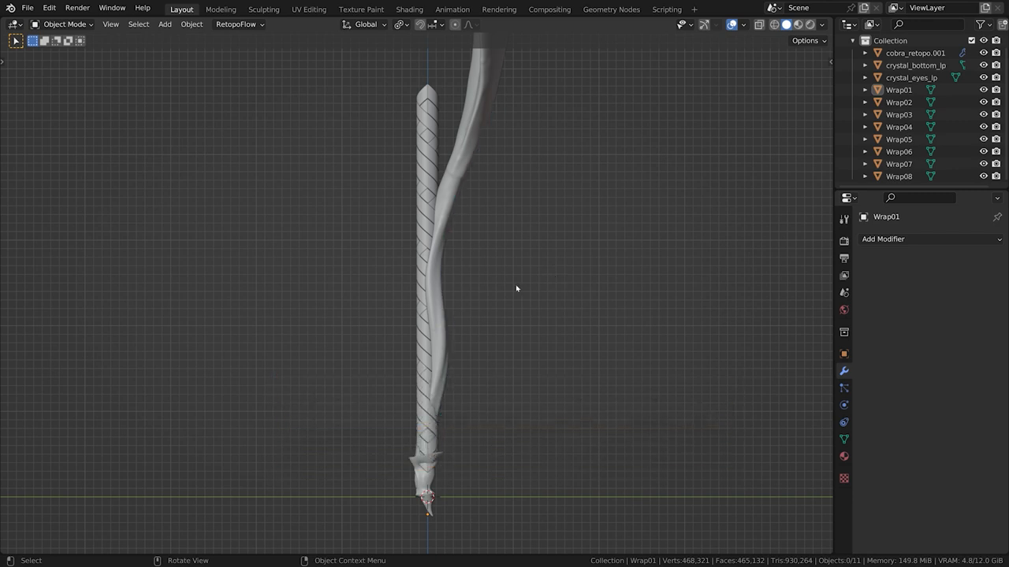
Step: Add a Bezier curve, then move, rotate and scale it upright along the handle
left_click_drag(517, 288, 540, 342)
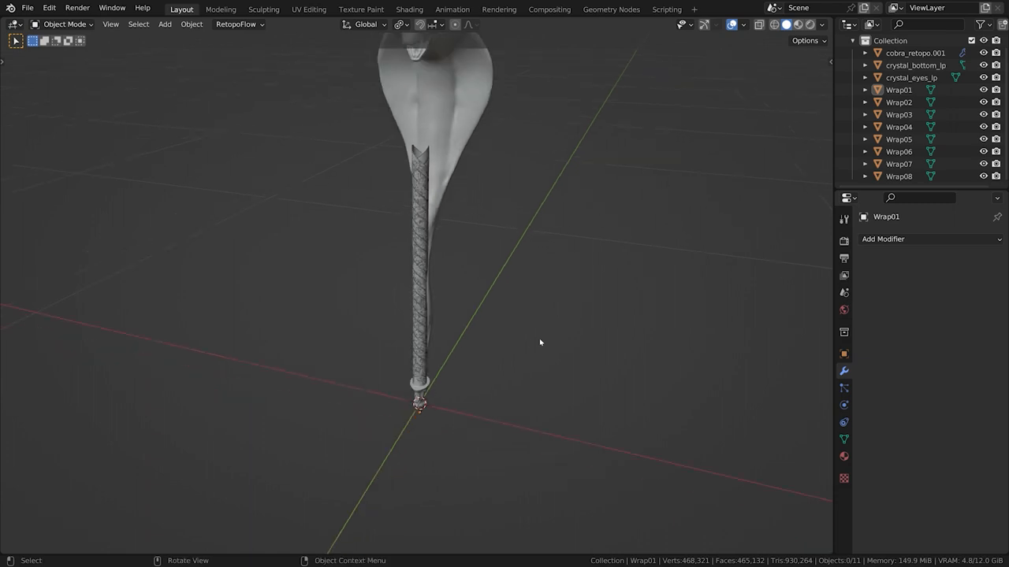
key("shift+a")
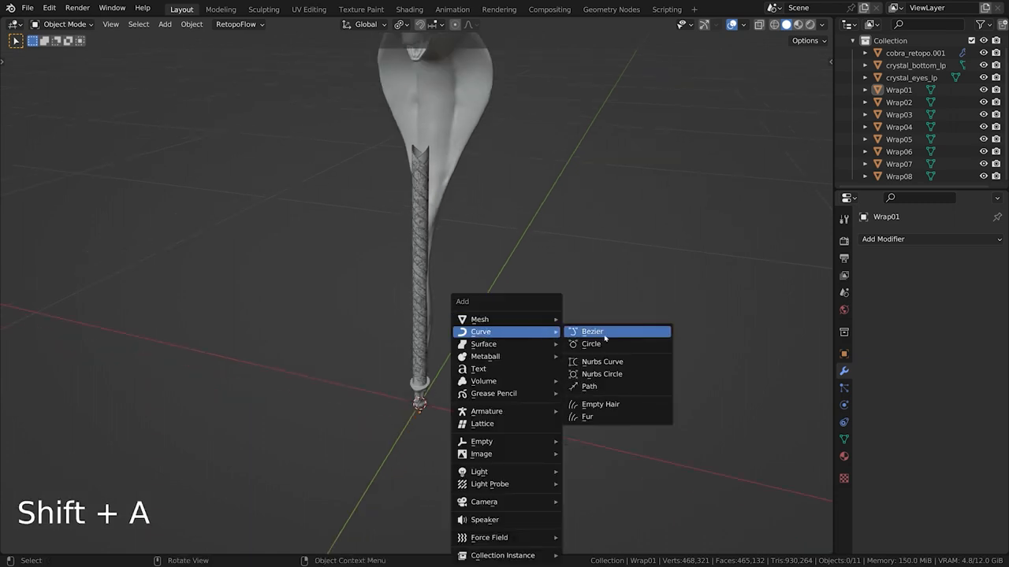
left_click(592, 331)
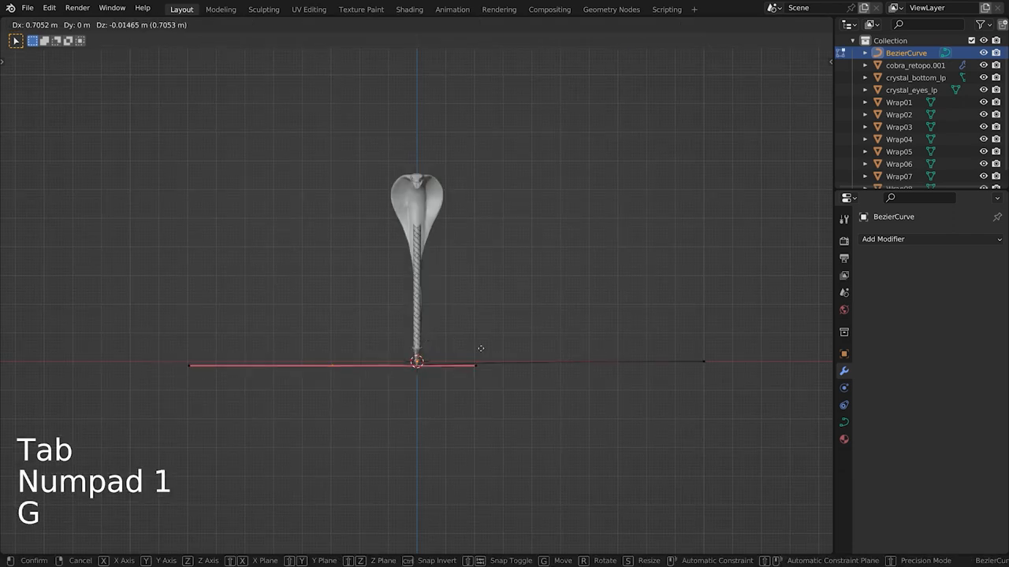
key("r")
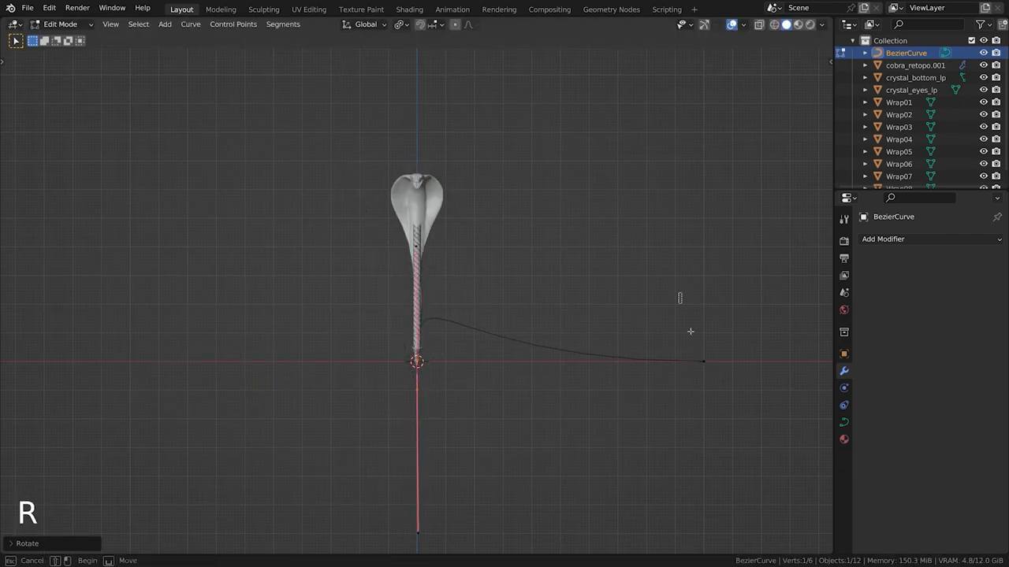
key("s")
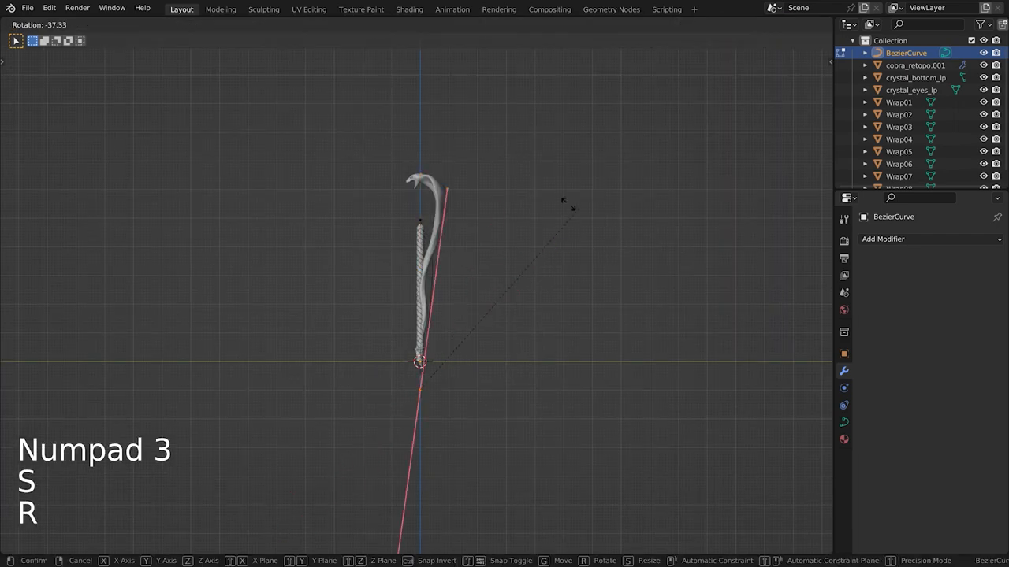
key("g")
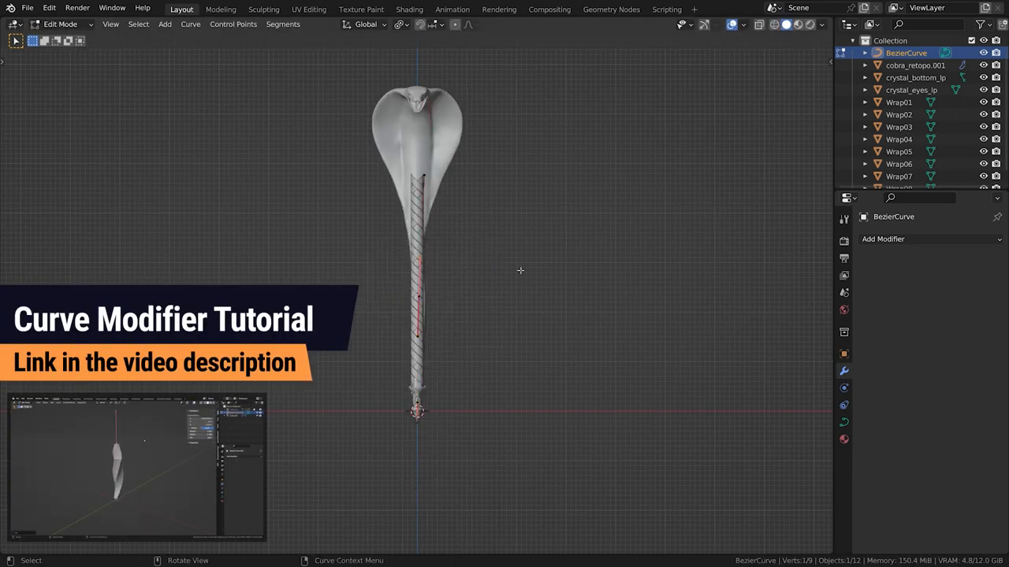
key("Tab")
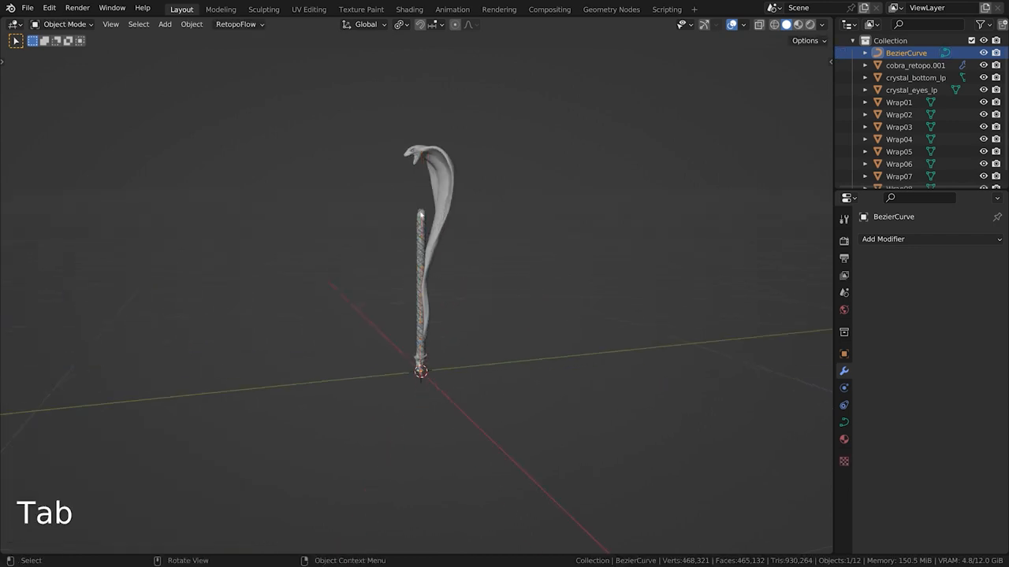
Step: Give Wrap01 a Curve modifier targeting BezierCurve, then adjust the curve points
left_click(898, 101)
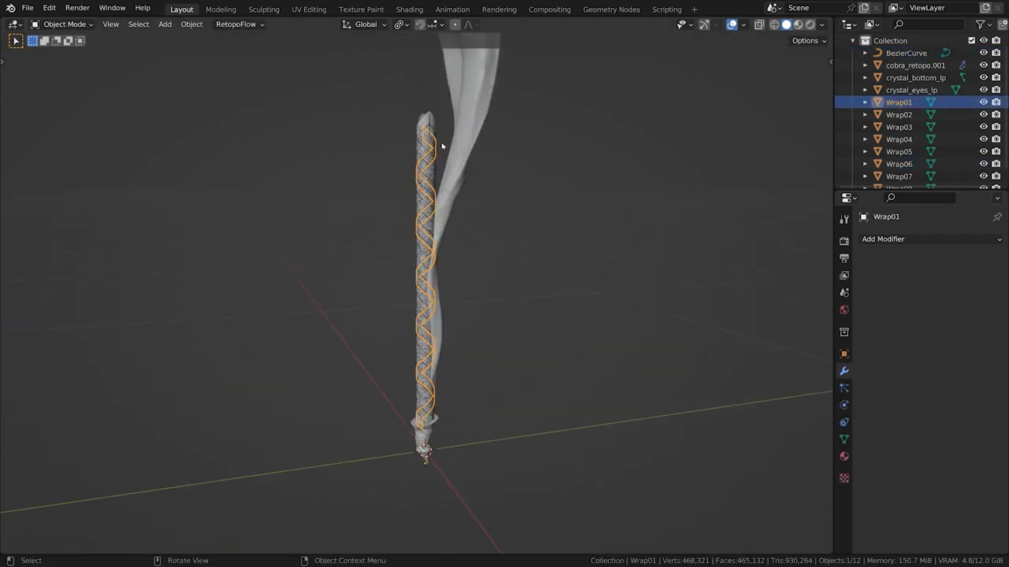
left_click(930, 239)
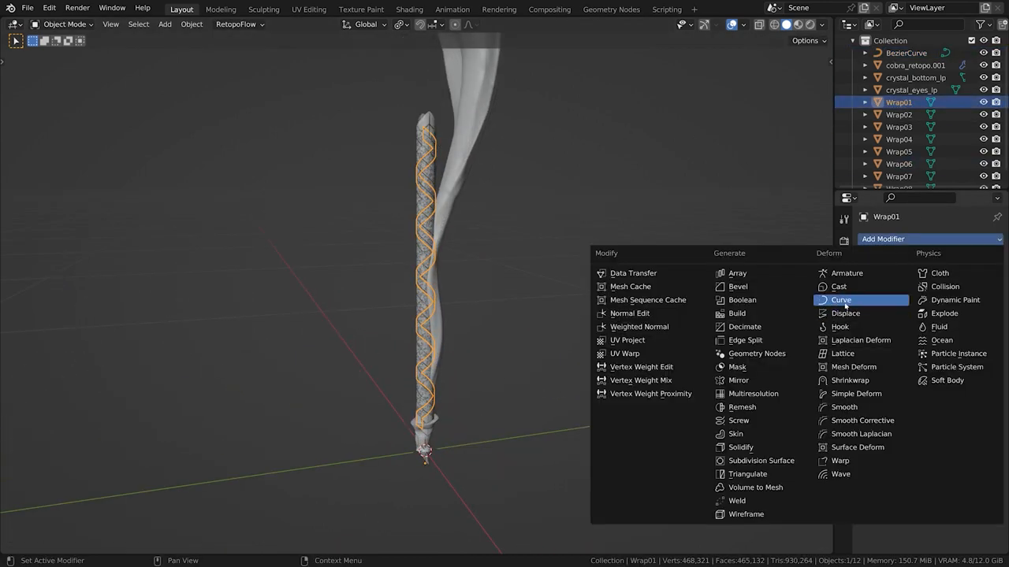
left_click(840, 299)
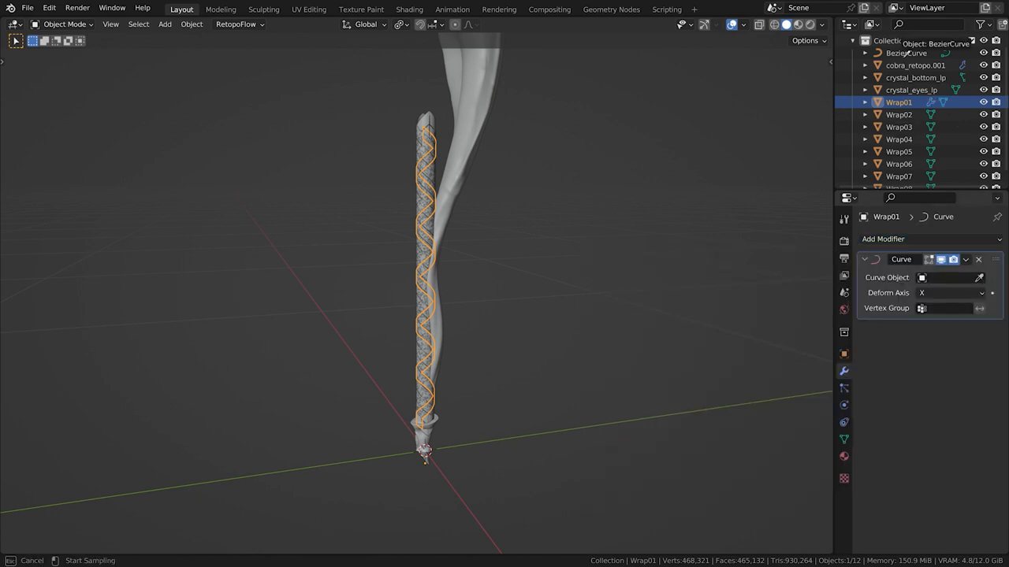
left_click(950, 292)
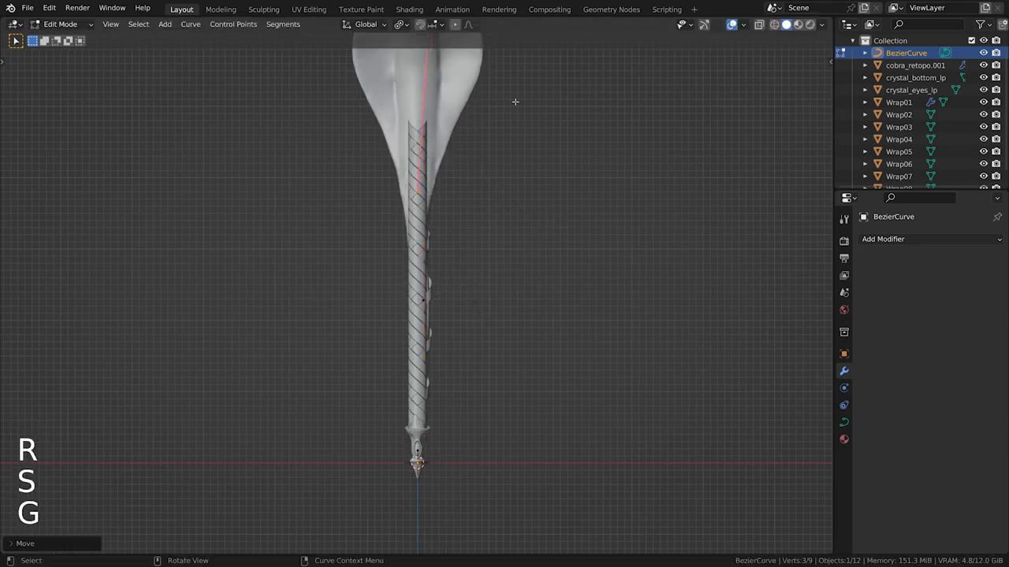
key("Tab")
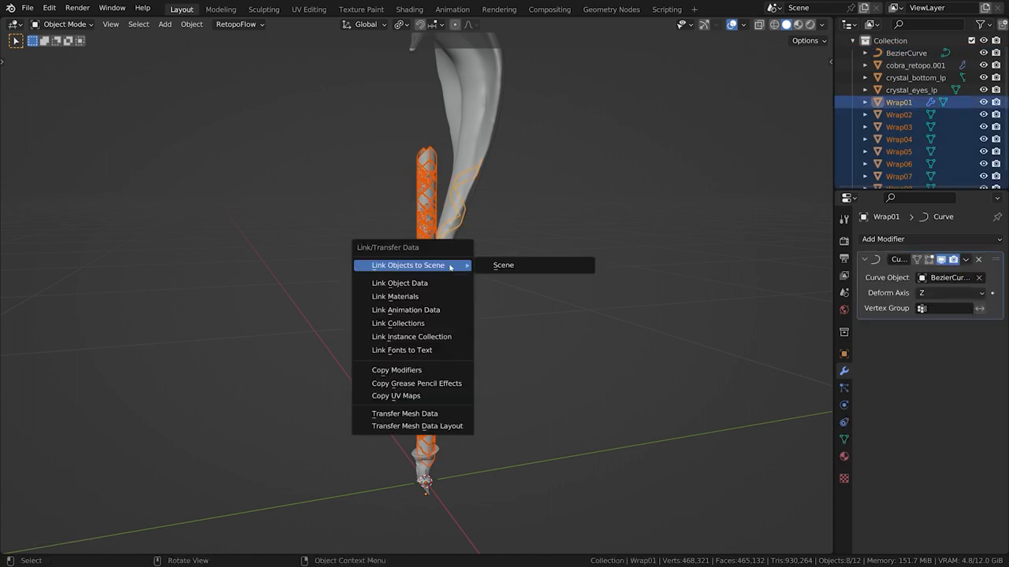
mouse_move(397, 370)
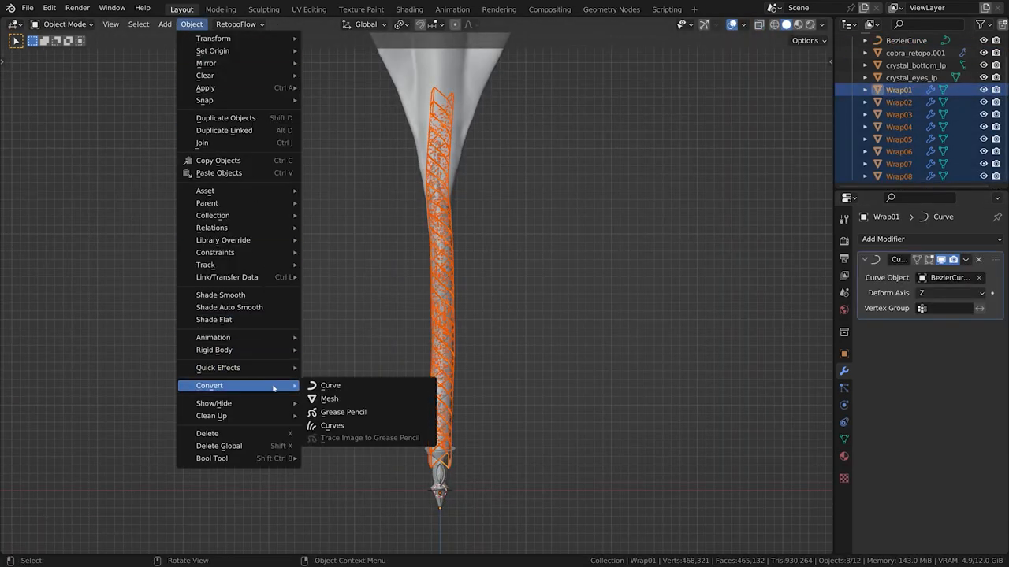
mouse_move(329, 399)
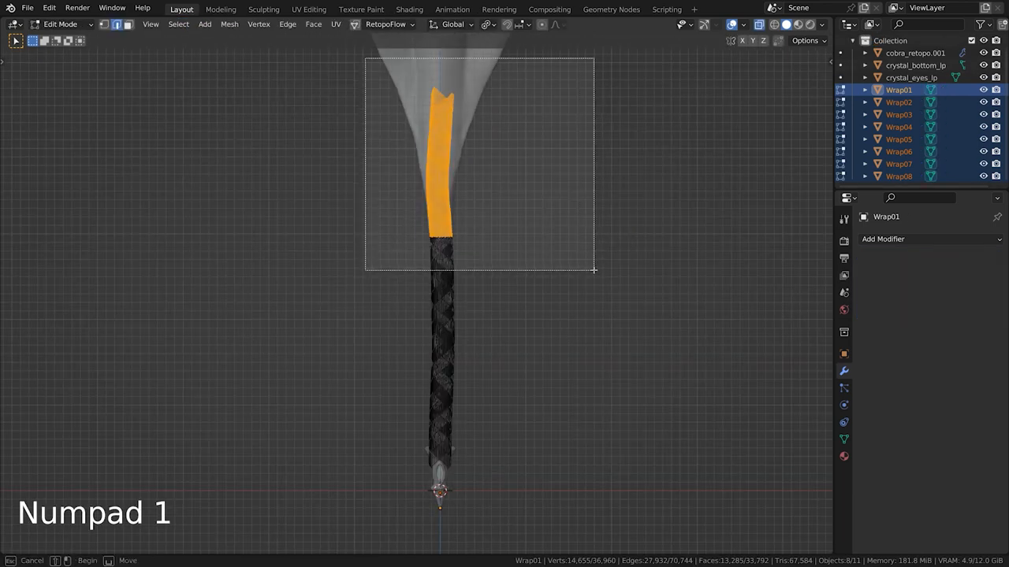
Step: Delete the overhanging top wrap geometry, then switch to lasso selection for the bottom leftovers
key("x")
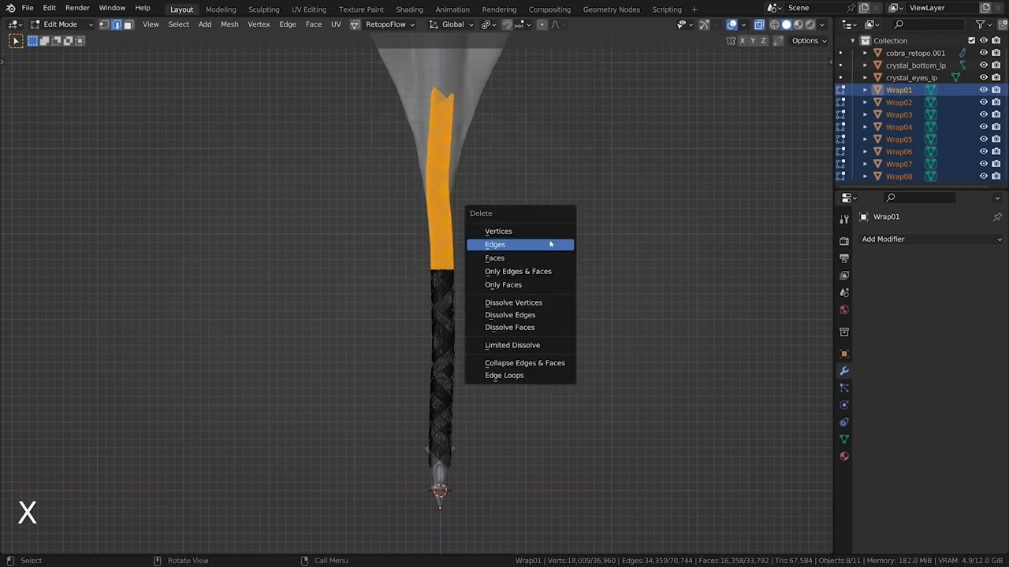
mouse_move(520, 245)
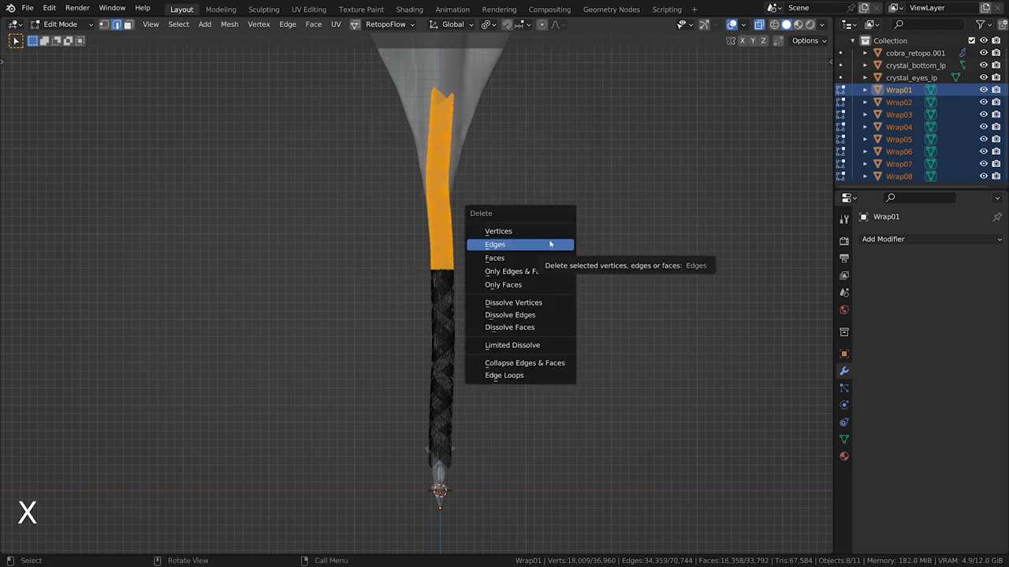
left_click(495, 245)
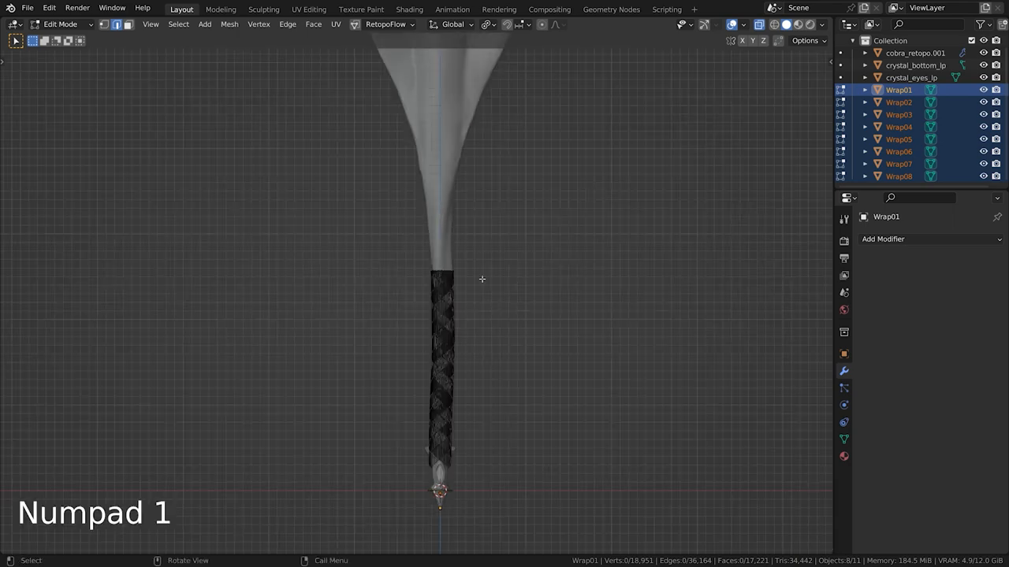
key("w")
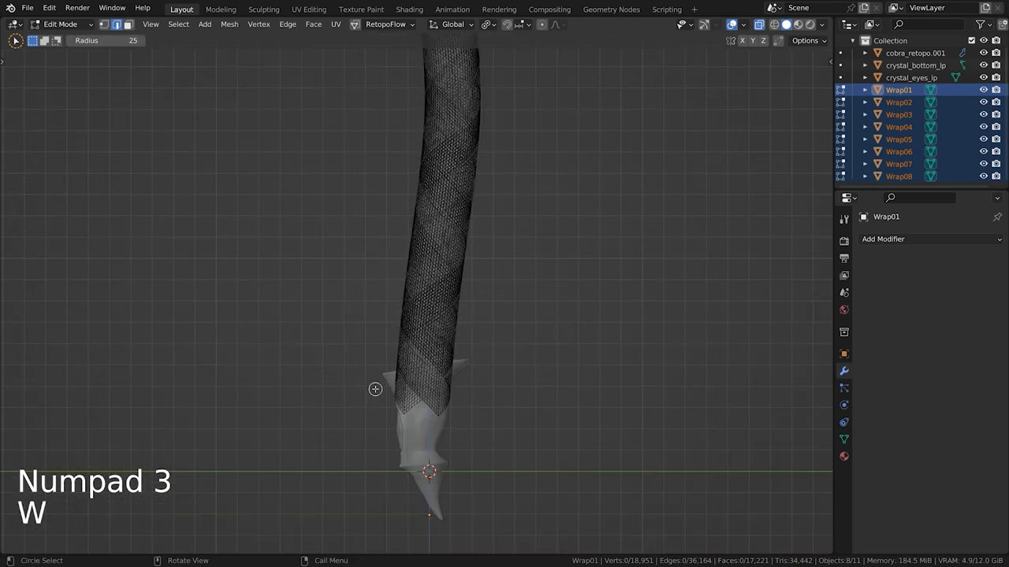
key("w")
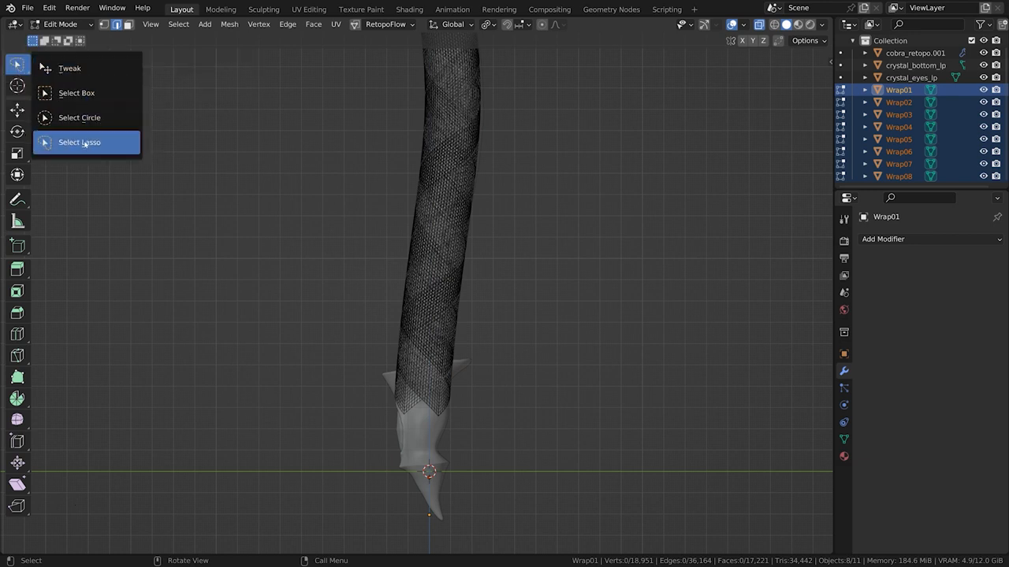
left_click(79, 142)
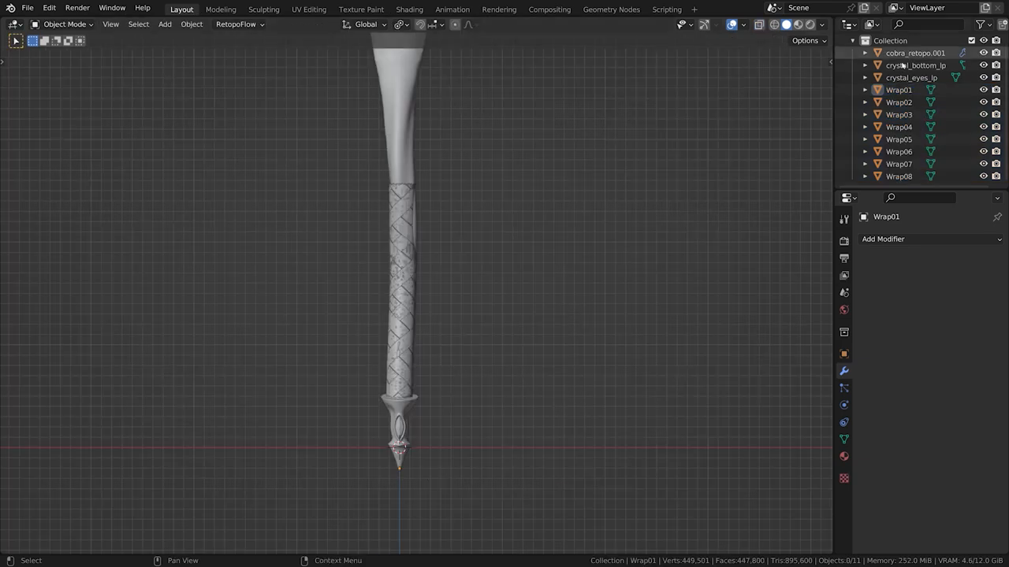
Step: Add a Shrinkwrap to Wrap01 targeting cobra_retopo.001 with Project, Above Surface and Negative
left_click(882, 239)
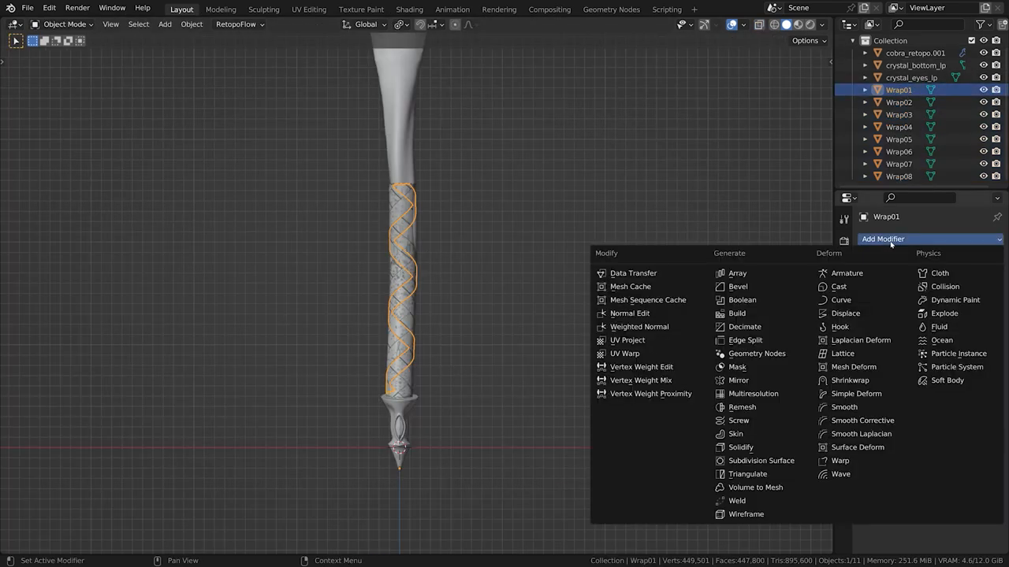
mouse_move(849, 380)
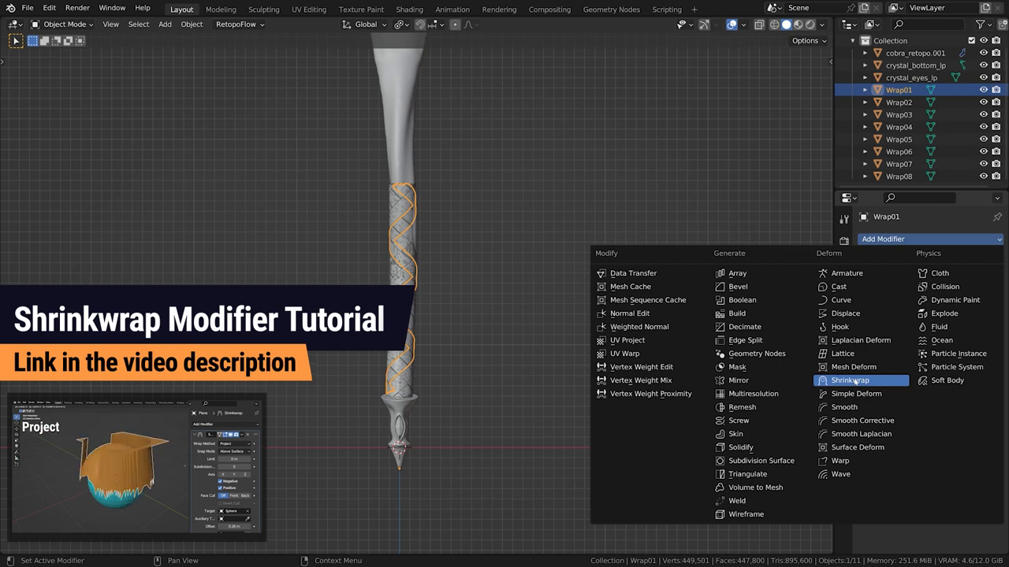
left_click(850, 380)
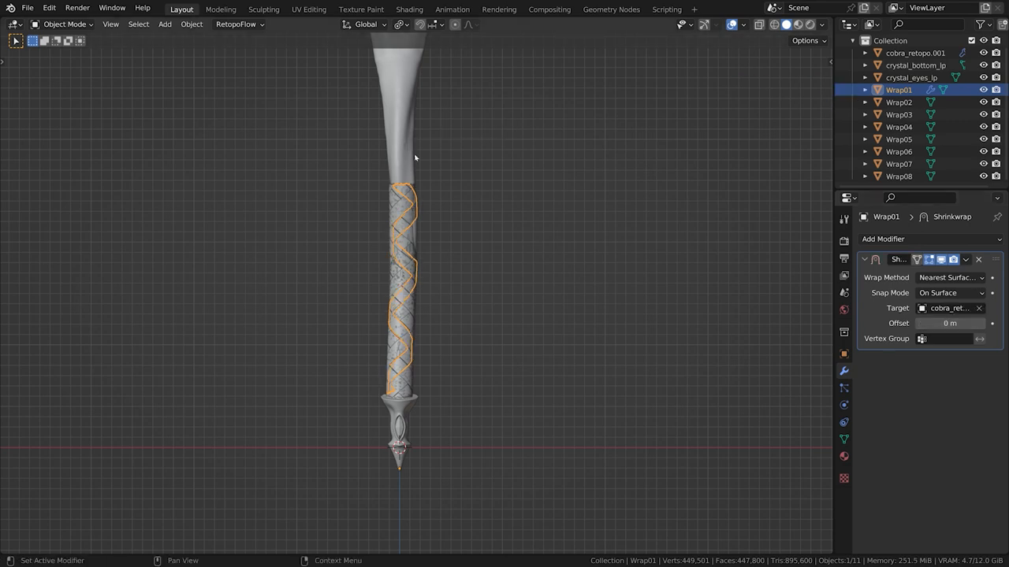
left_click(949, 277)
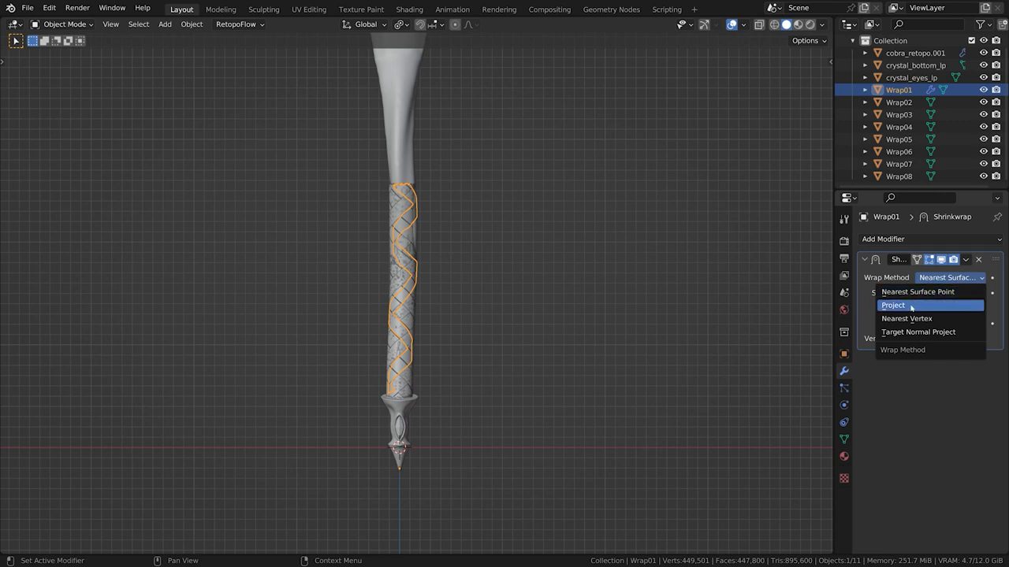
left_click(893, 305)
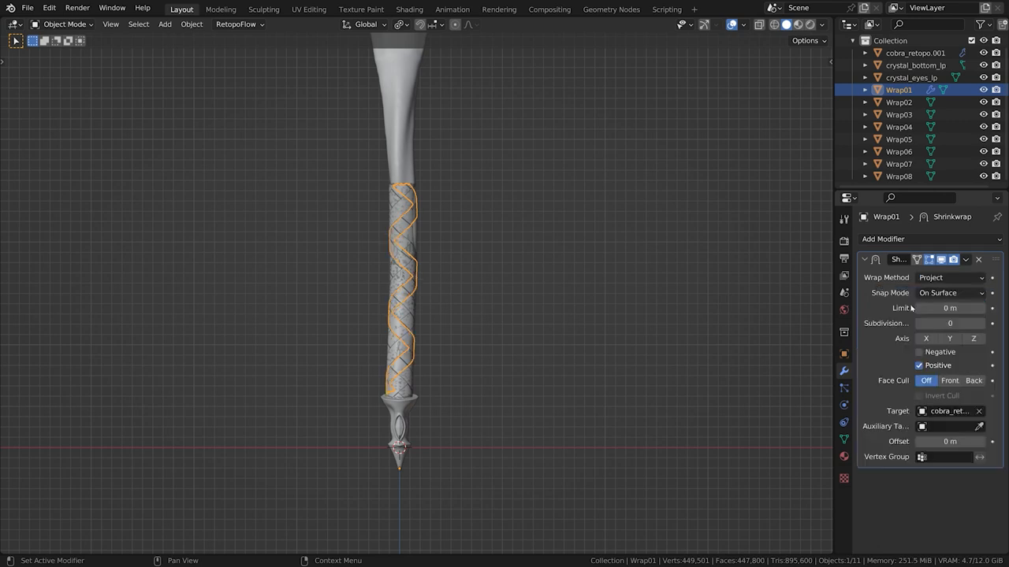
left_click(950, 292)
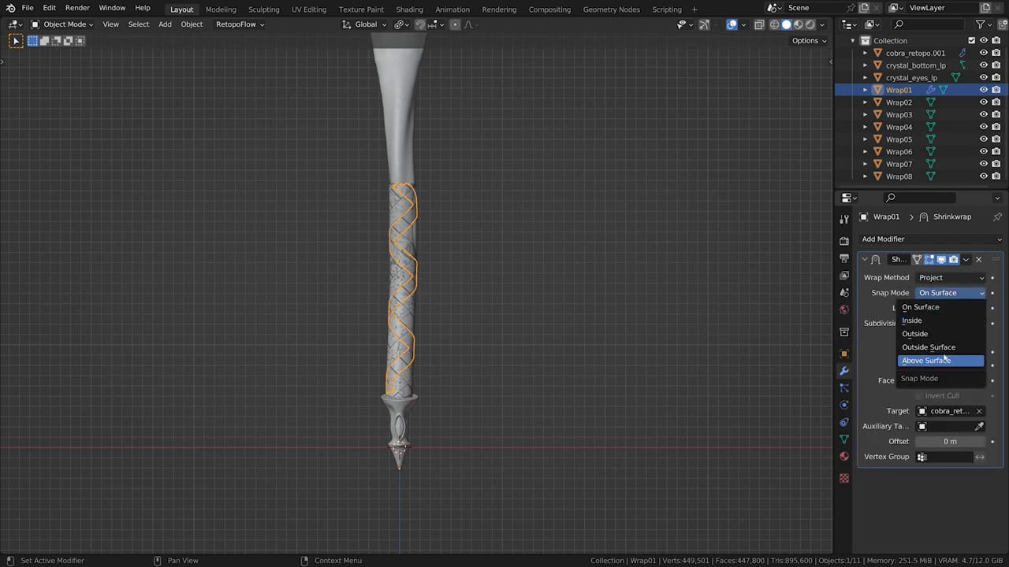
left_click(925, 360)
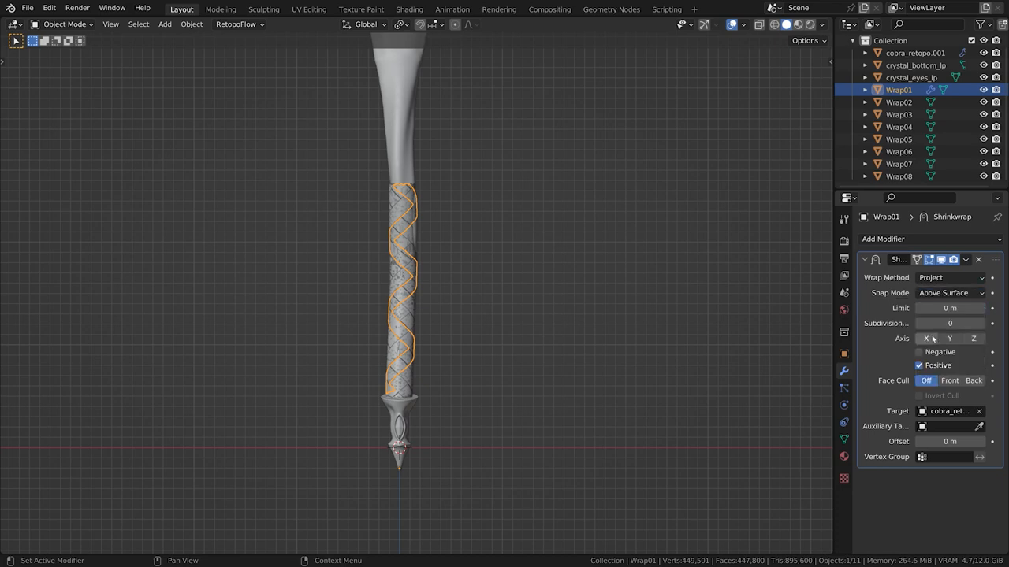
left_click(918, 352)
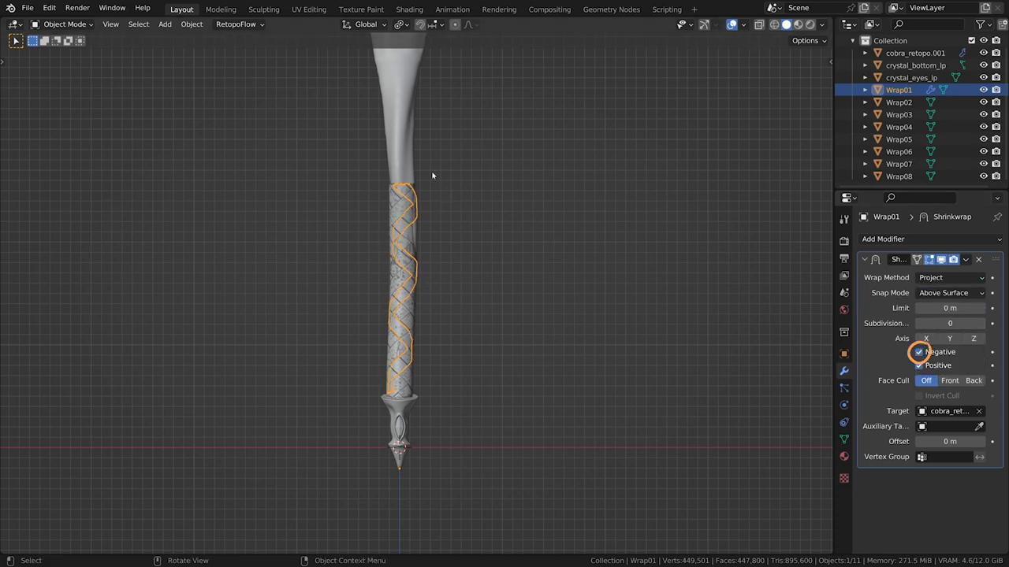
Step: Select the other wraps to receive Wrap01's Shrinkwrap modifier
key("Tab")
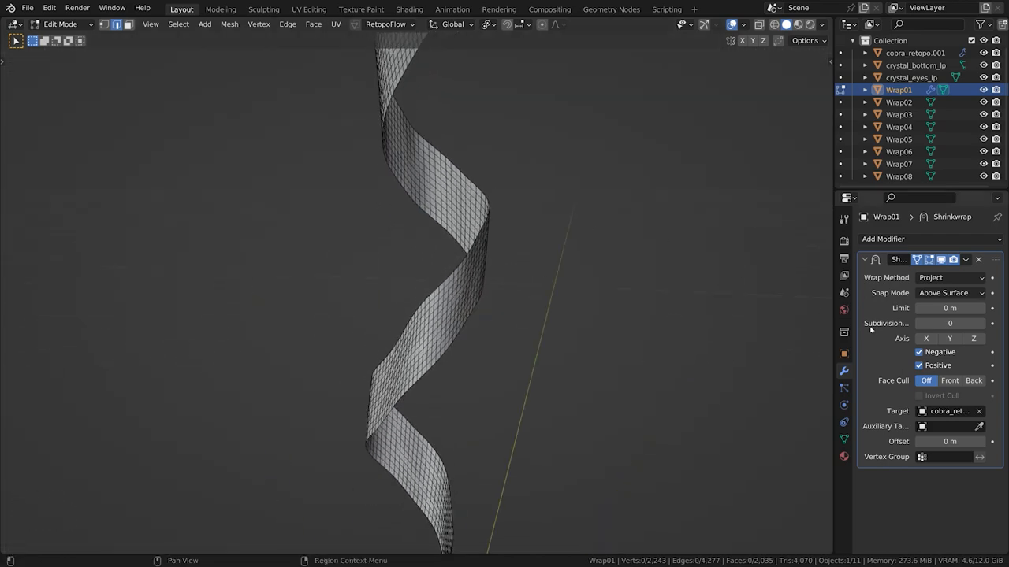
left_click(950, 278)
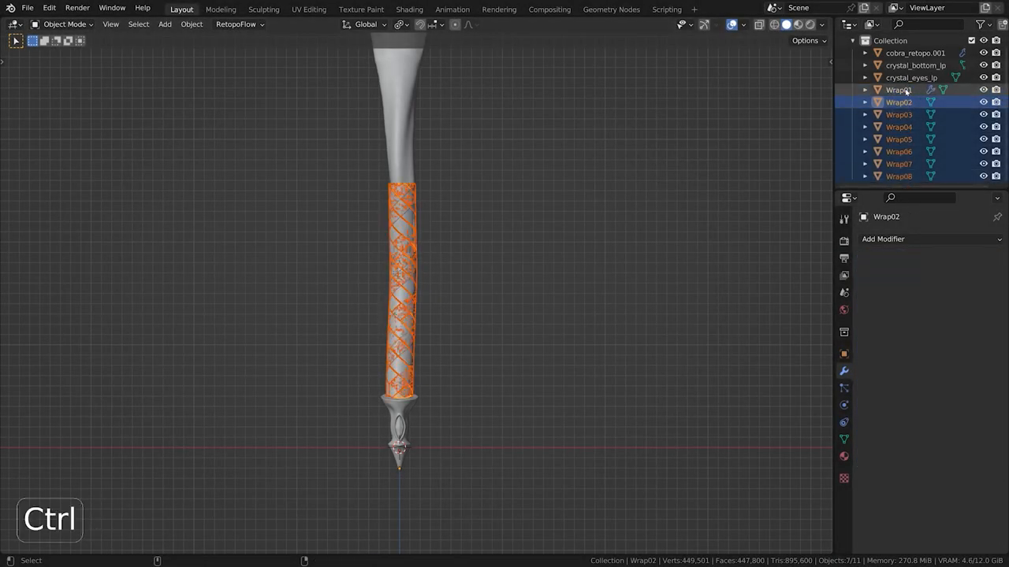
key("ctrl+l")
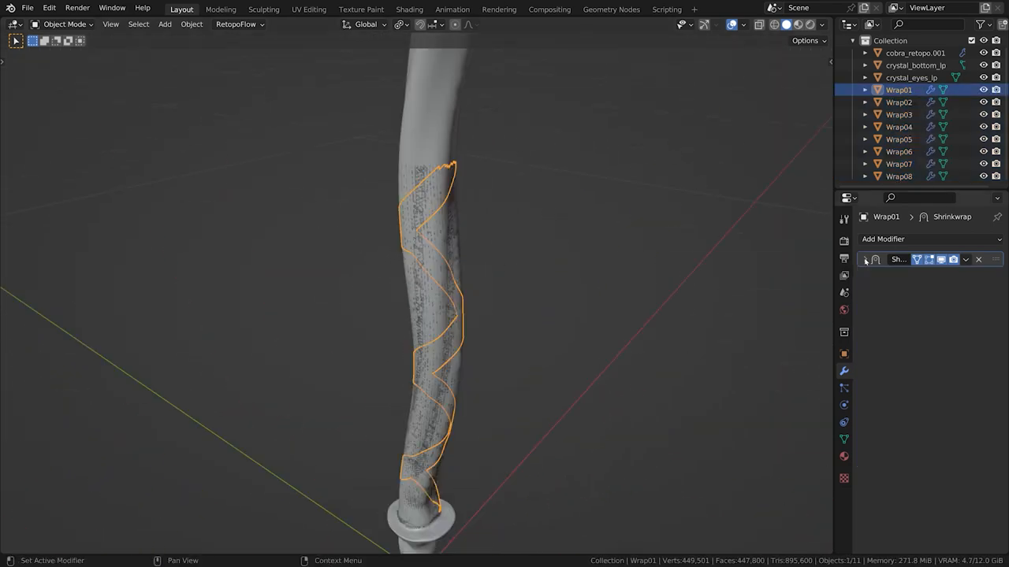
Step: Add Solidify to Wrap01: thickness -0.0015 m, offset -1, Fill and Only Rim enabled
left_click(930, 239)
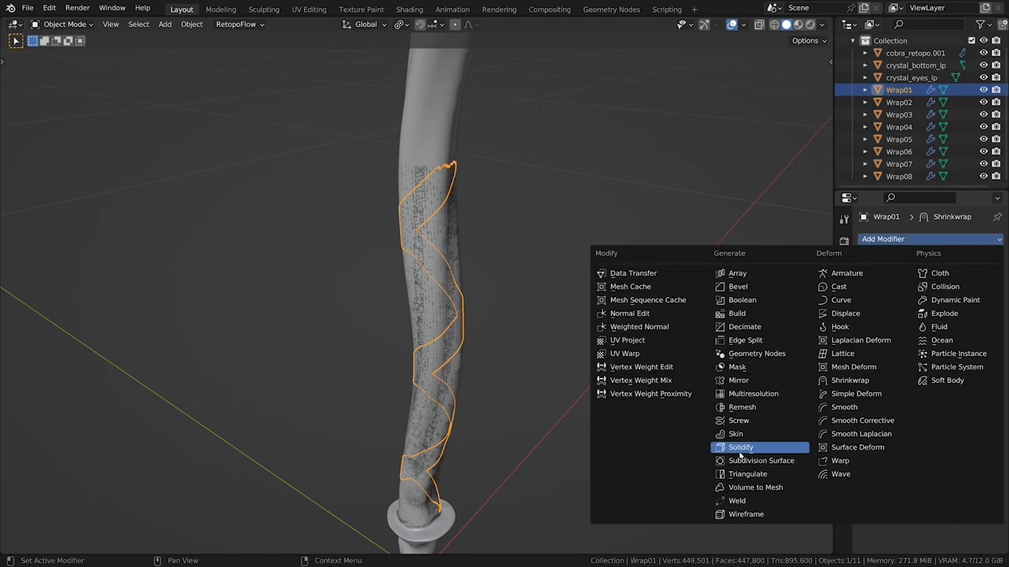
left_click(740, 447)
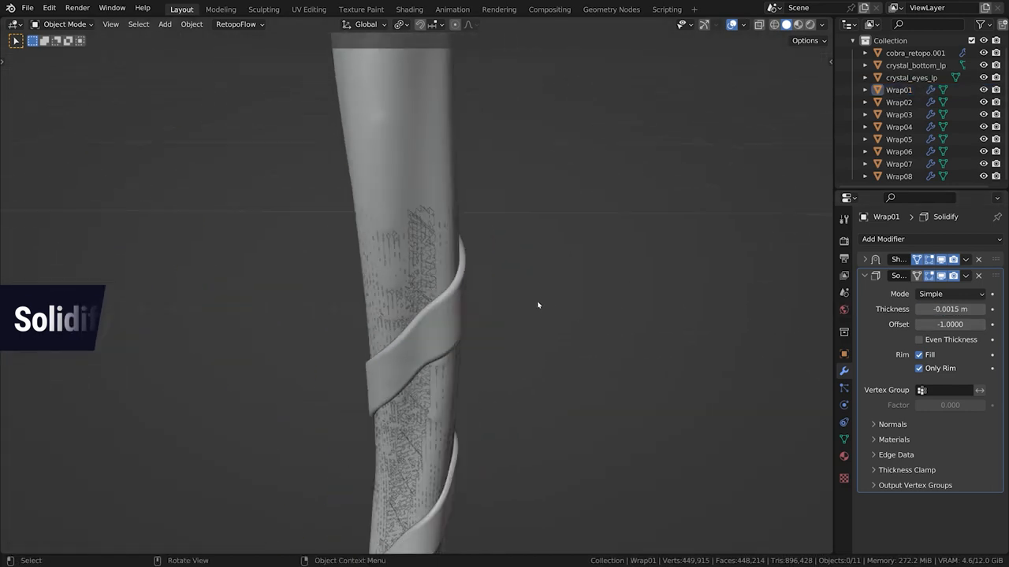
left_click(899, 101)
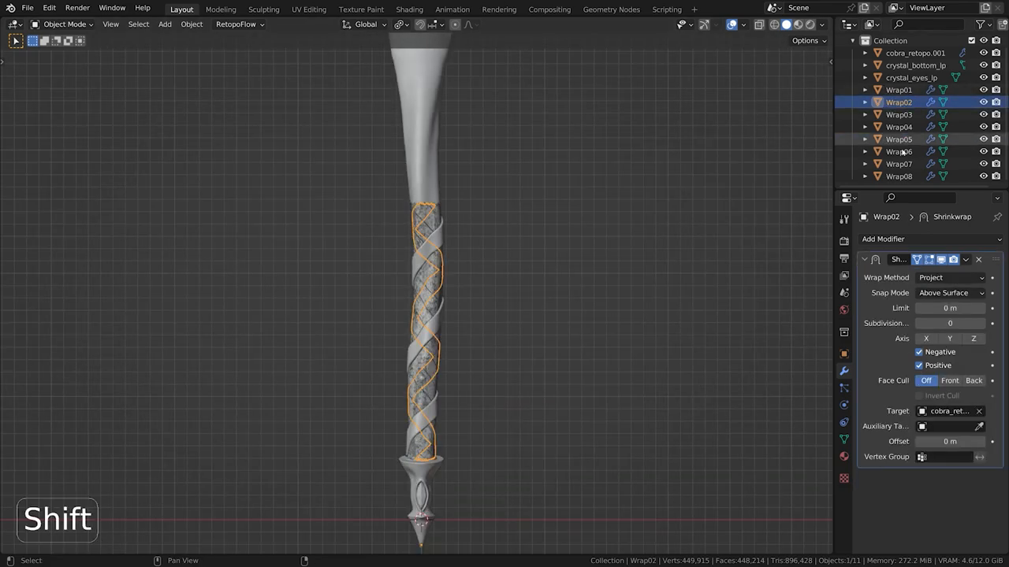
Step: Copy Wrap01's modifiers to all eight wraps, checking several wraps and orbiting to inspect
key("ctrl+l")
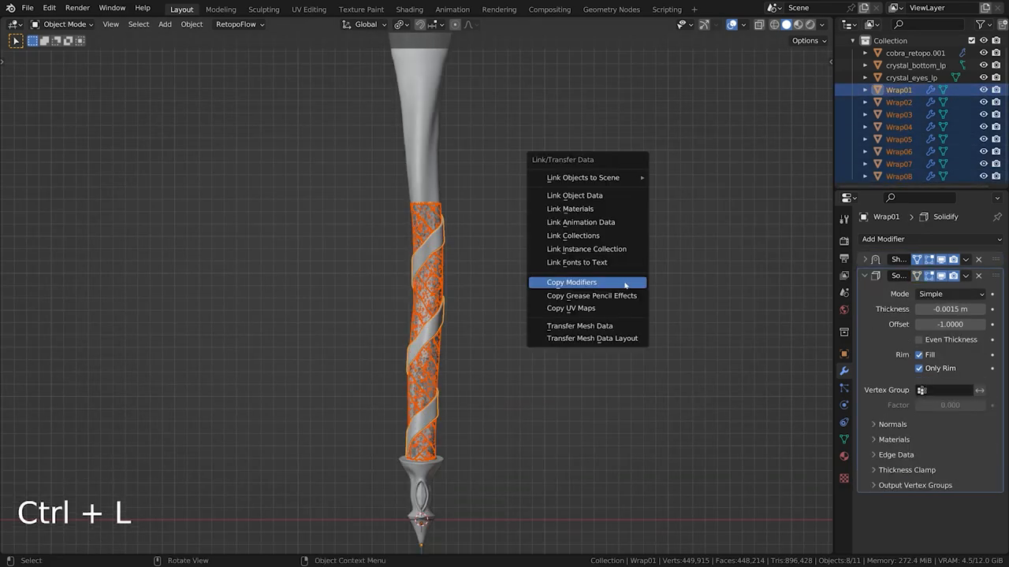
left_click(571, 282)
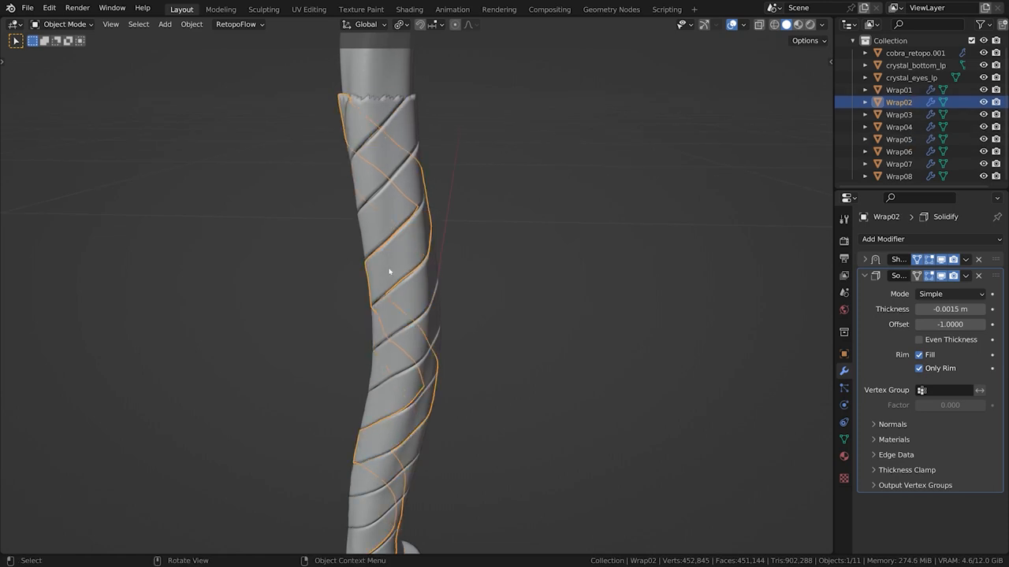
left_click(898, 139)
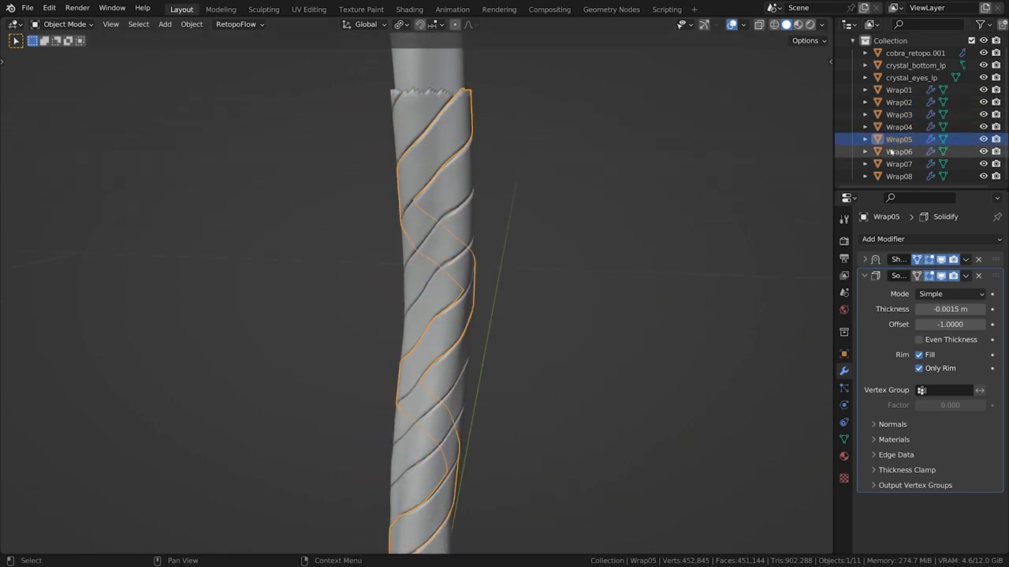
left_click(898, 151)
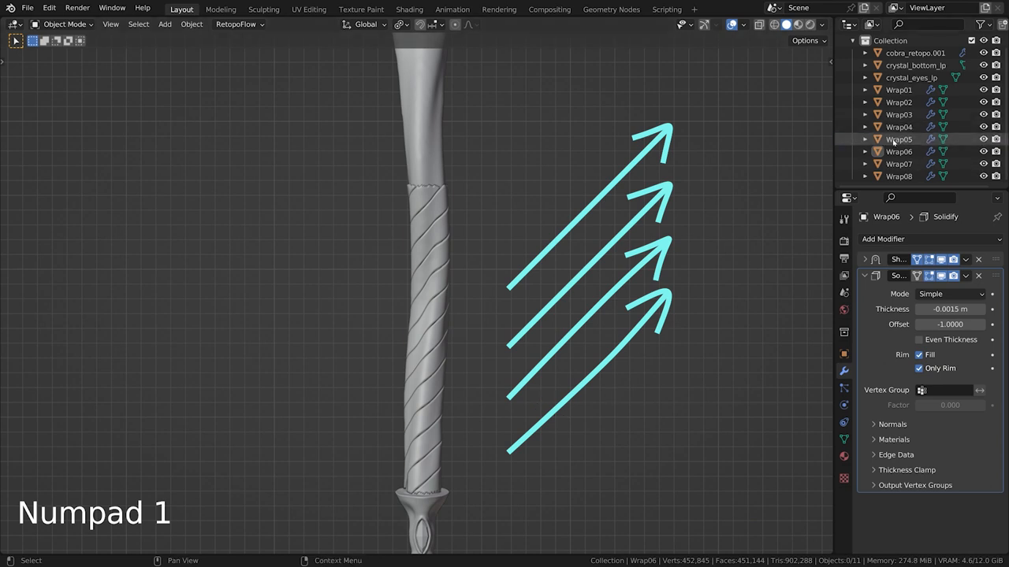
left_click(899, 176)
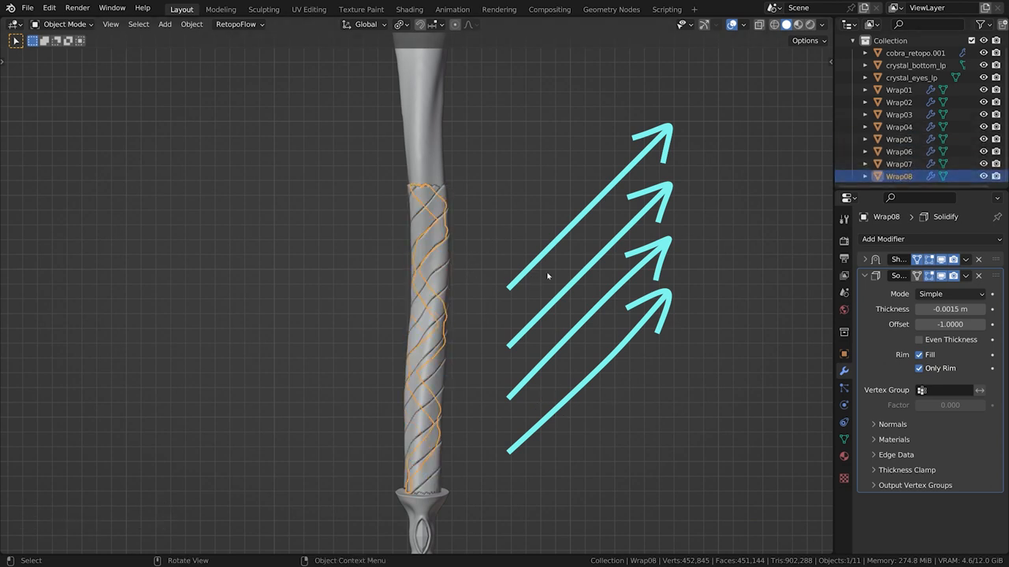
left_click_drag(548, 276, 363, 306)
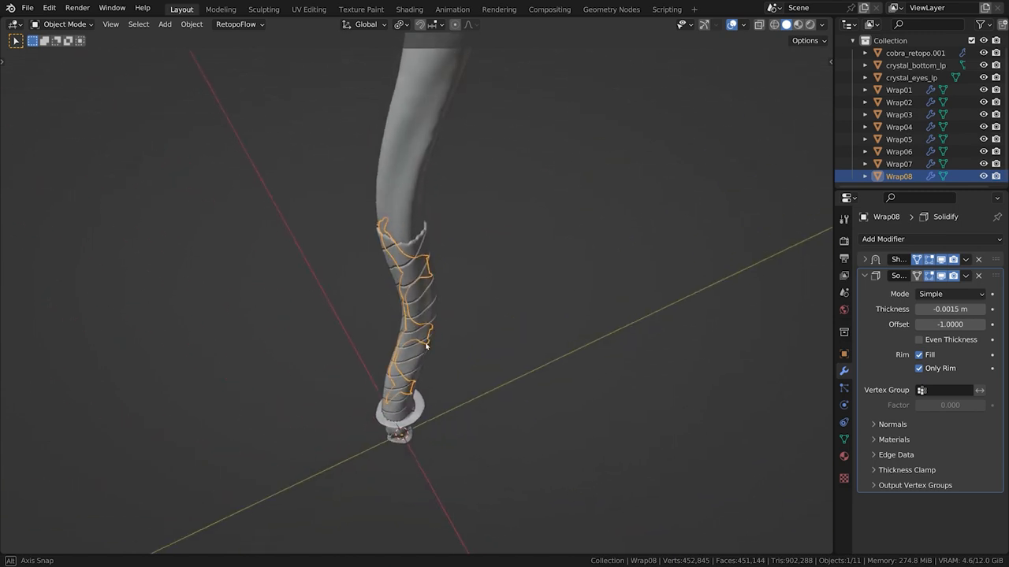
Step: Select the wraps and recalculate all their face normals outward in Edit Mode
left_click(746, 24)
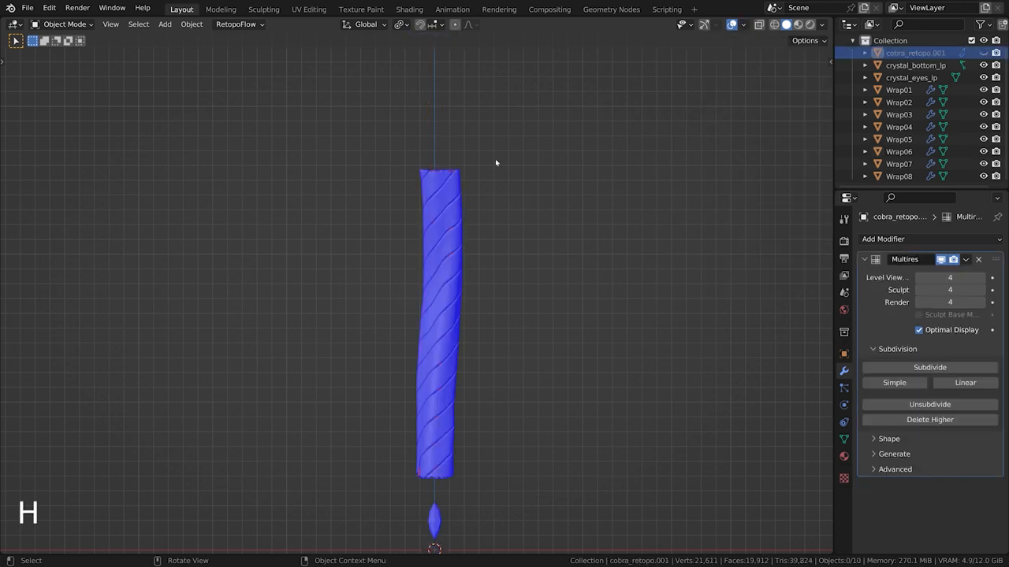
left_click(899, 102)
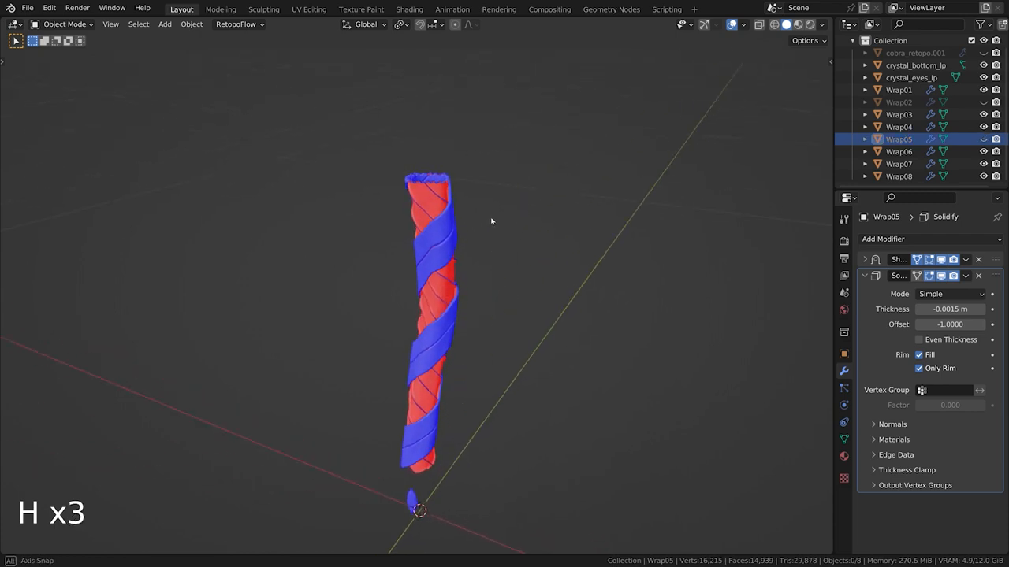
left_click(899, 89)
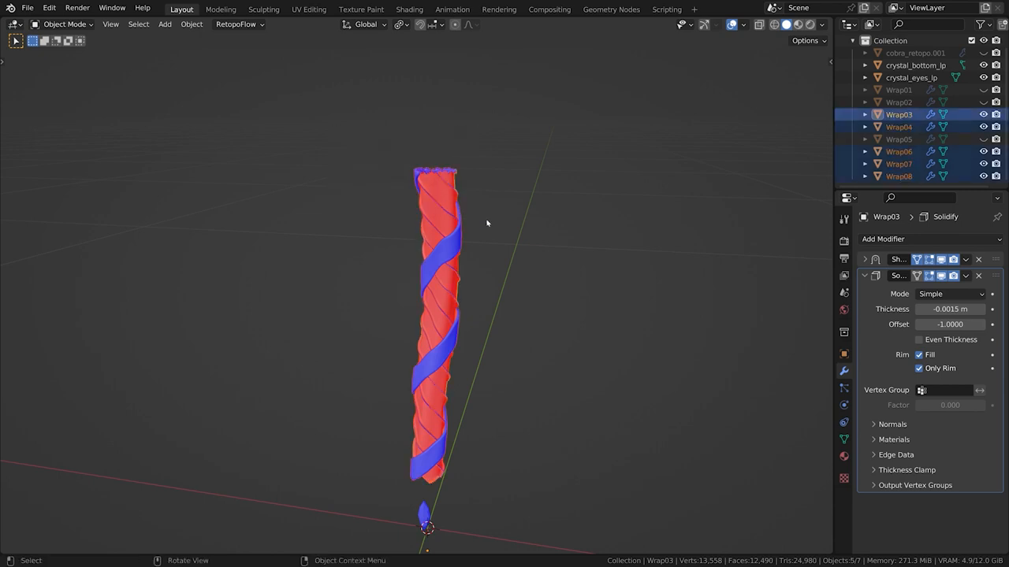
key("shift")
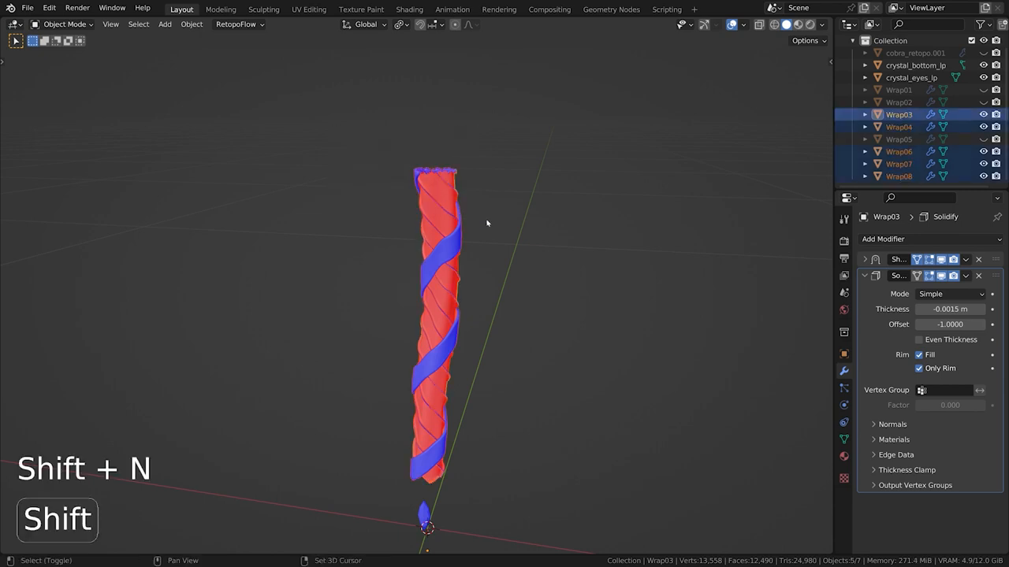
key("Tab")
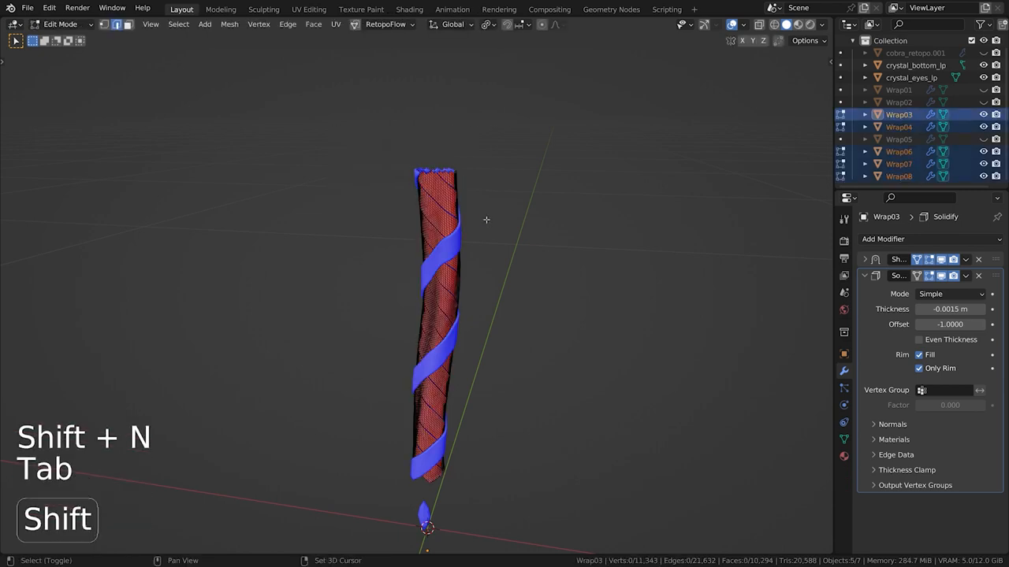
key("a")
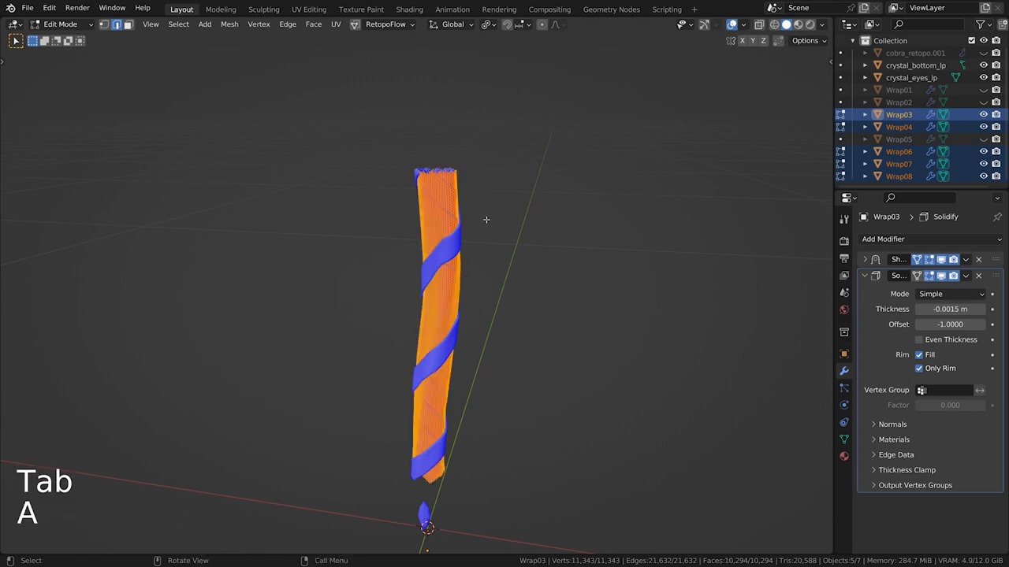
key("Tab")
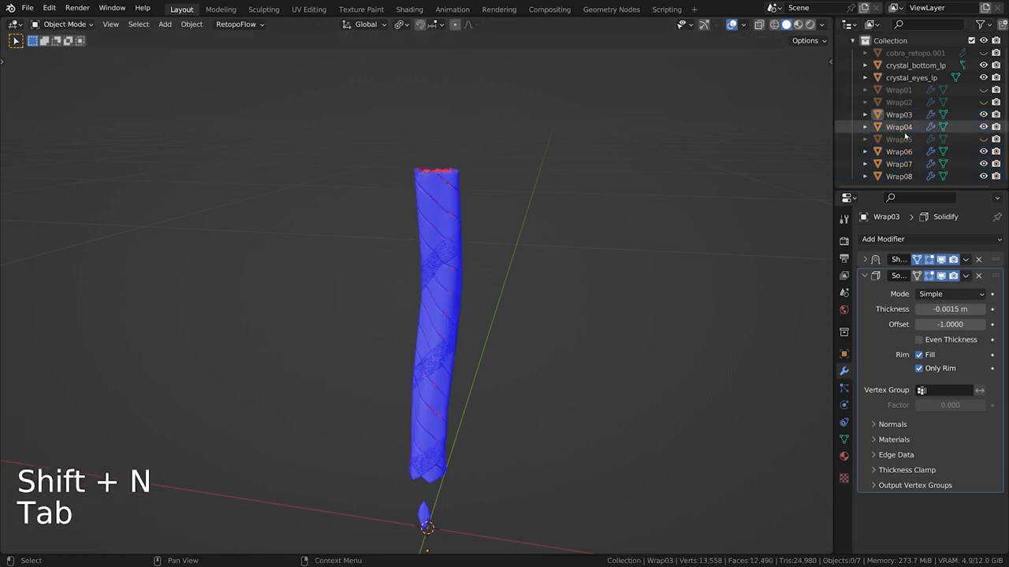
key("Tab")
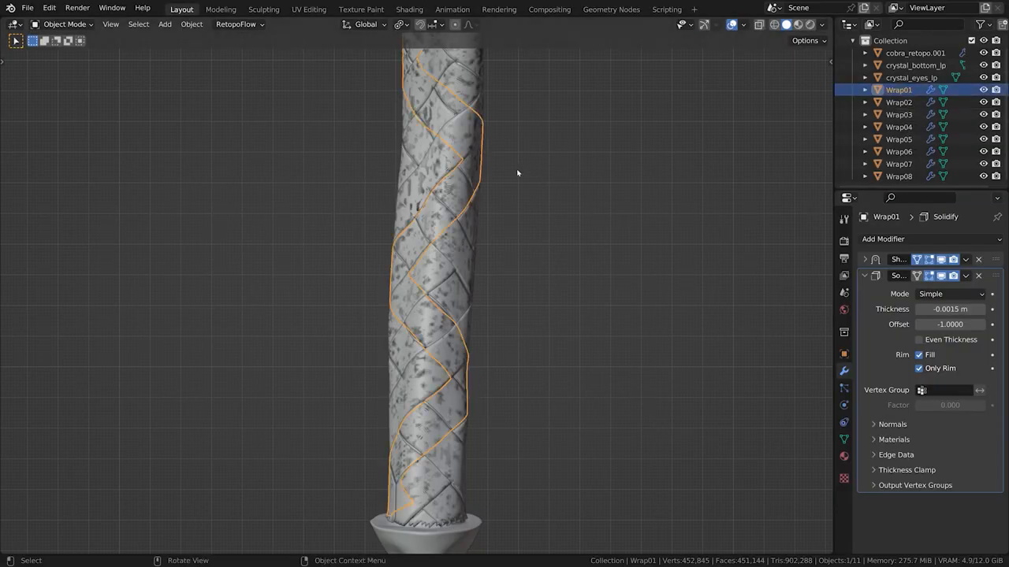
Step: Add a Displace modifier to Wrap01 above Solidify with strength 0.004
left_click(865, 275)
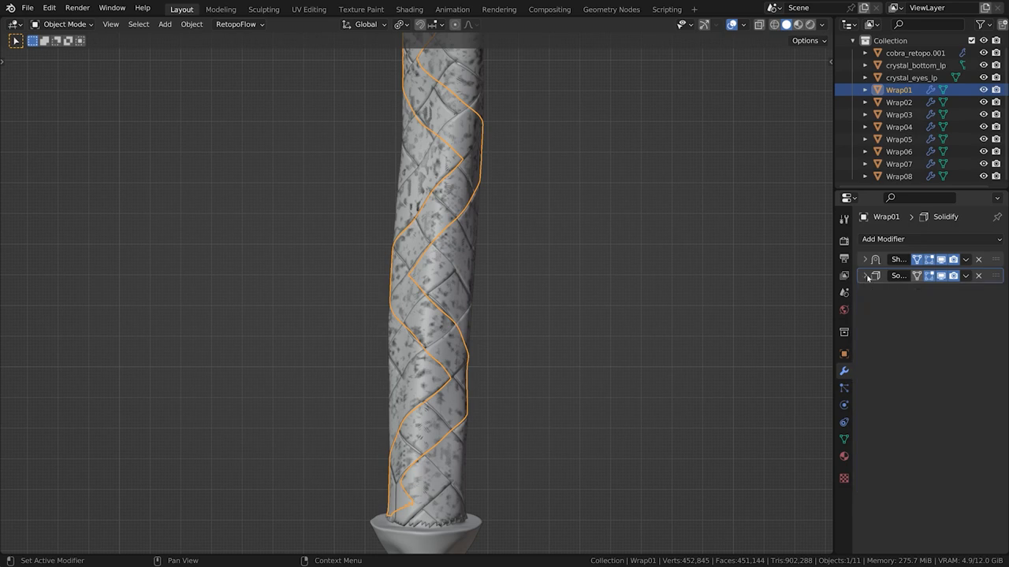
left_click(883, 239)
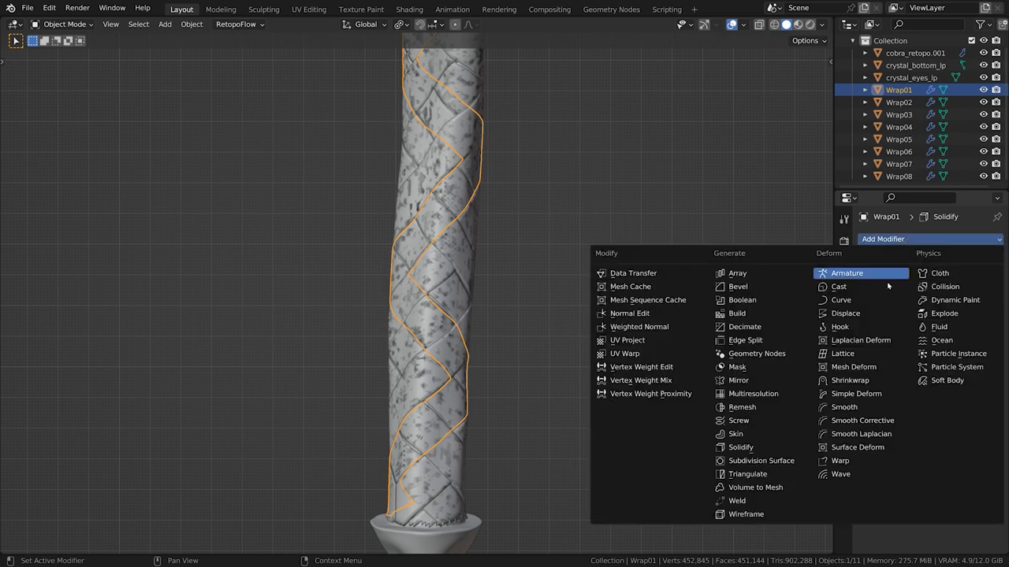
mouse_move(844, 313)
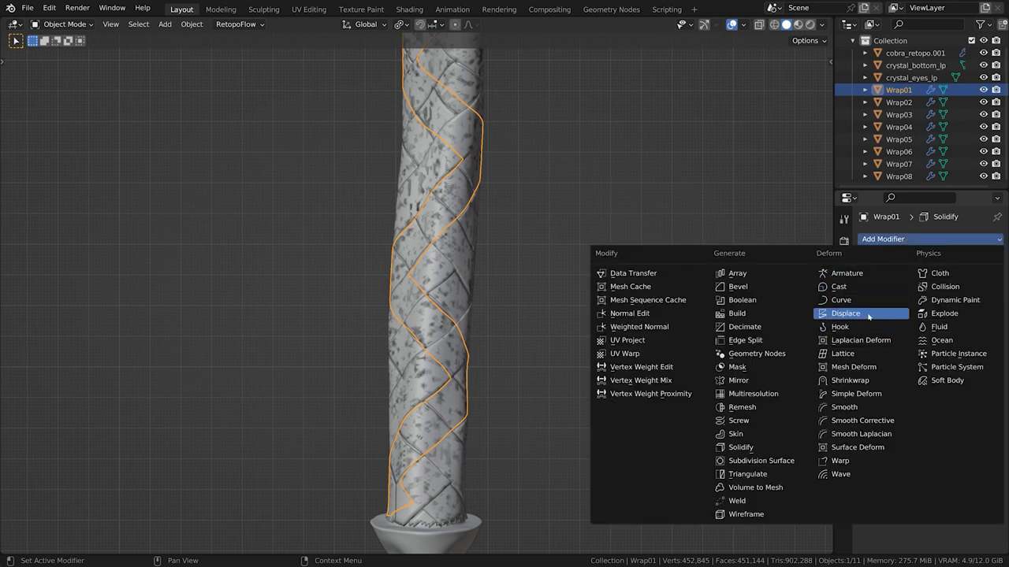
left_click(845, 313)
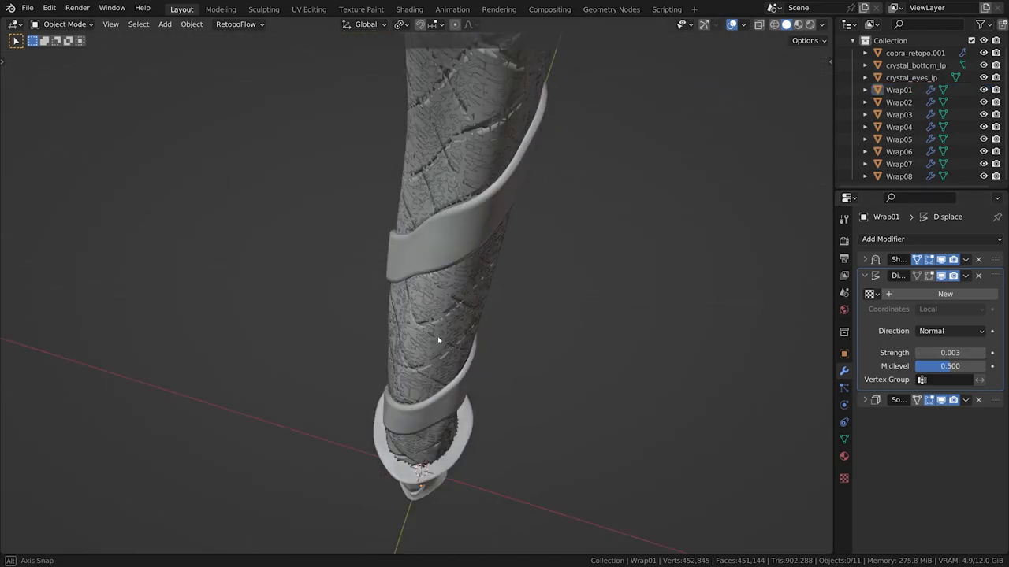
left_click_drag(437, 339, 441, 212)
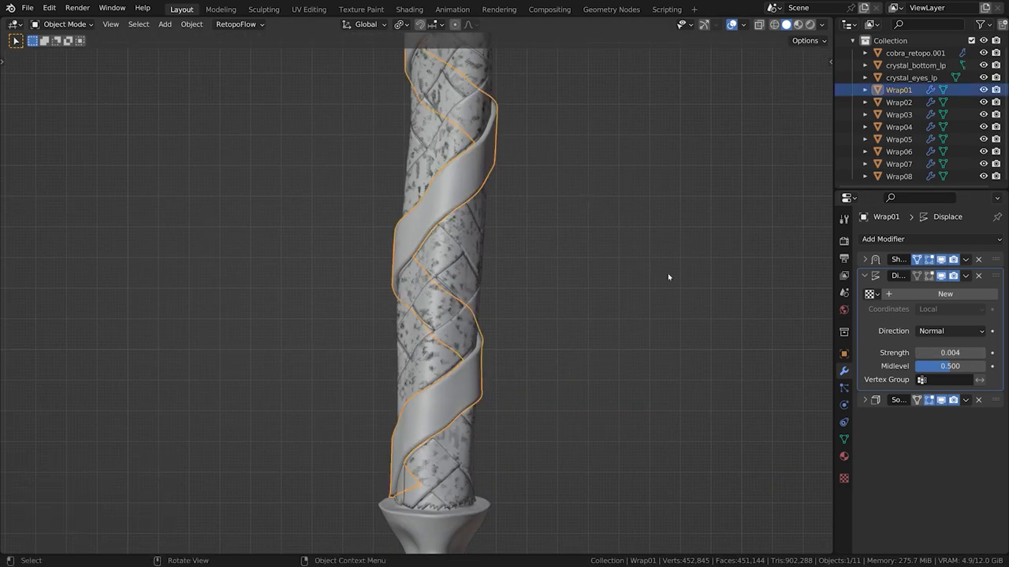
key("ctrl+l")
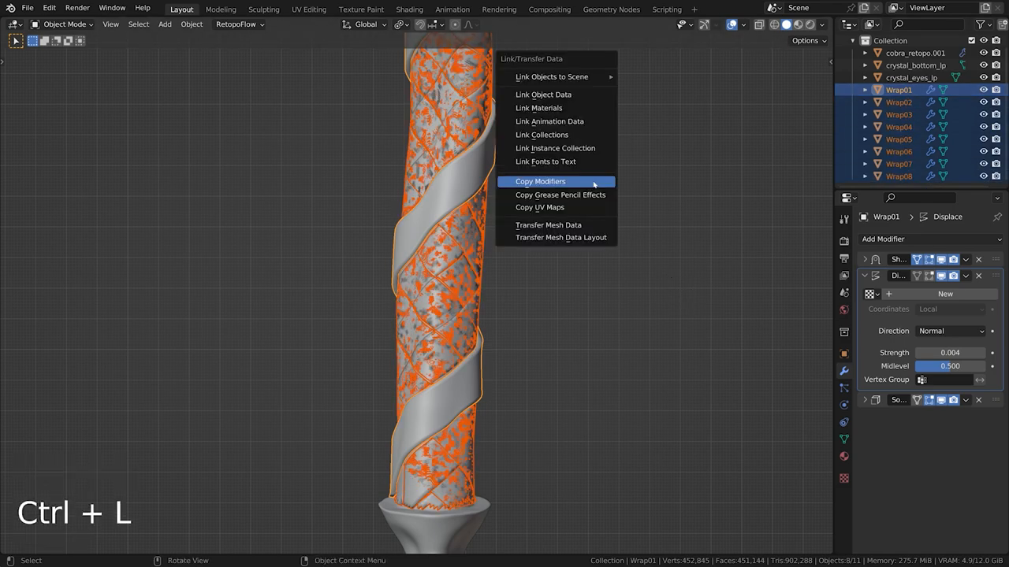
Step: Copy Wrap01's modifiers to the other wraps, verify on Wrap02, then reselect Wrap01
left_click(540, 182)
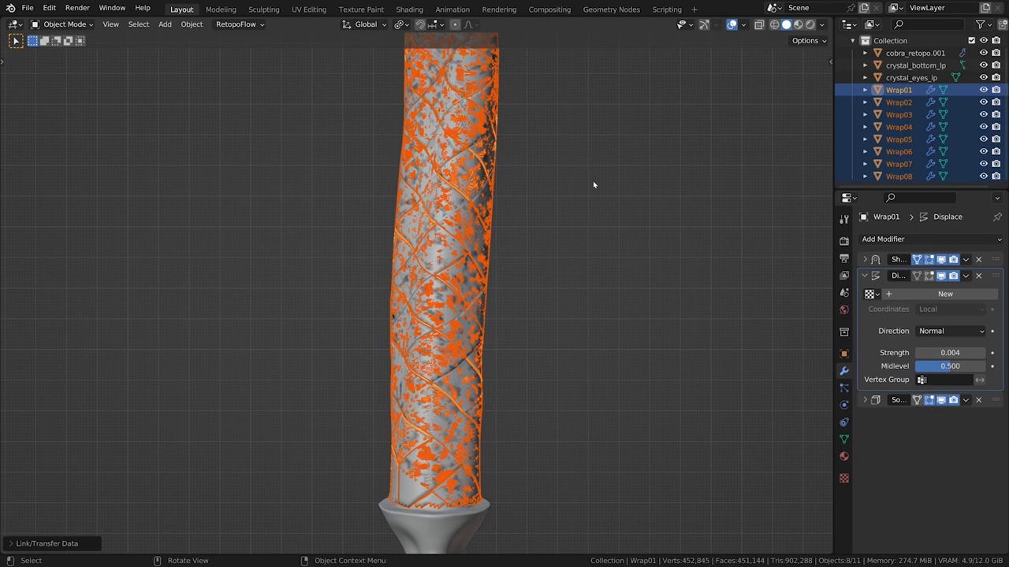
mouse_move(626, 279)
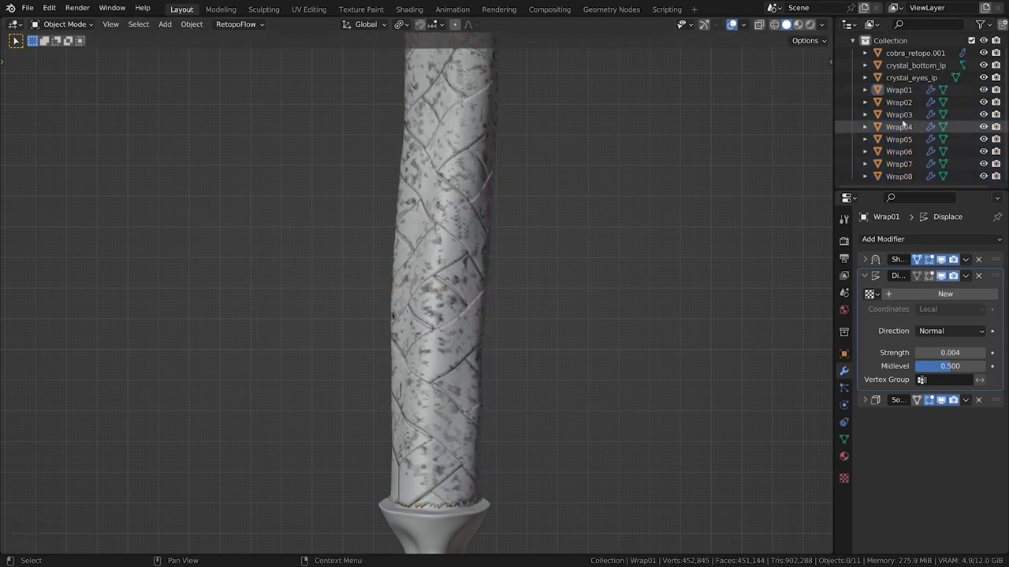
left_click(898, 102)
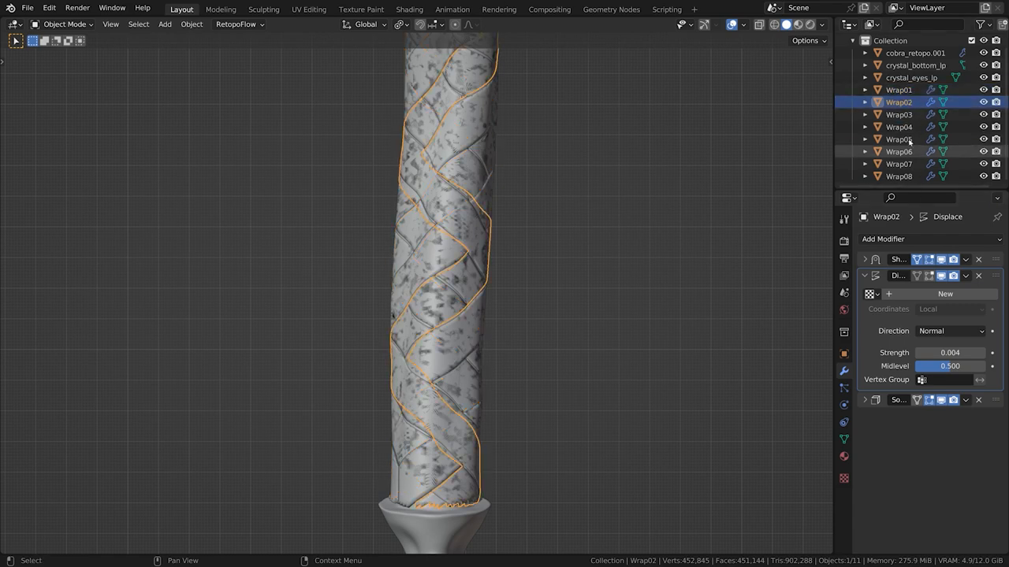
left_click(899, 89)
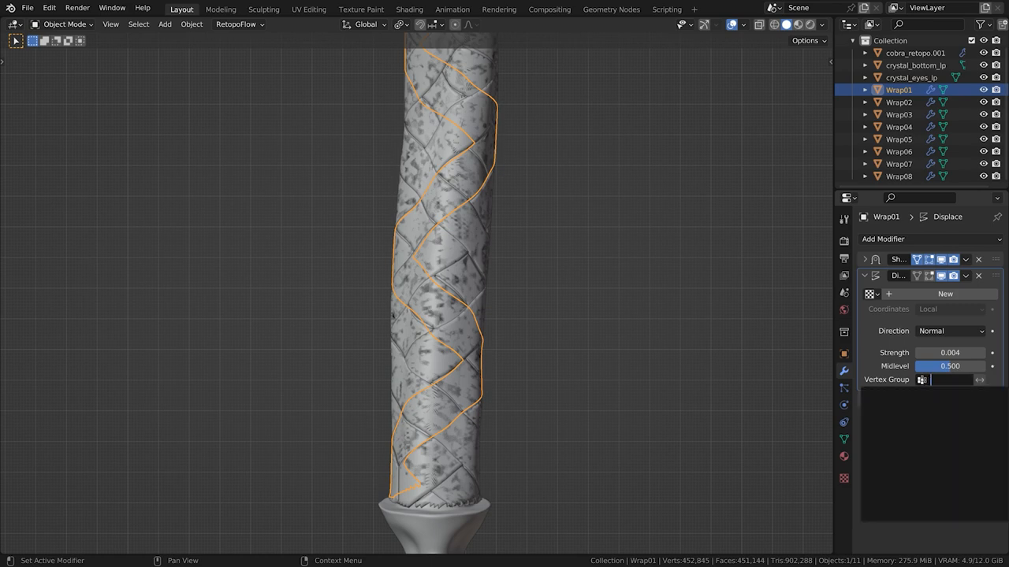
Step: Add a vertex group to Wrap01 and restrict its Displace to Group
left_click(882, 239)
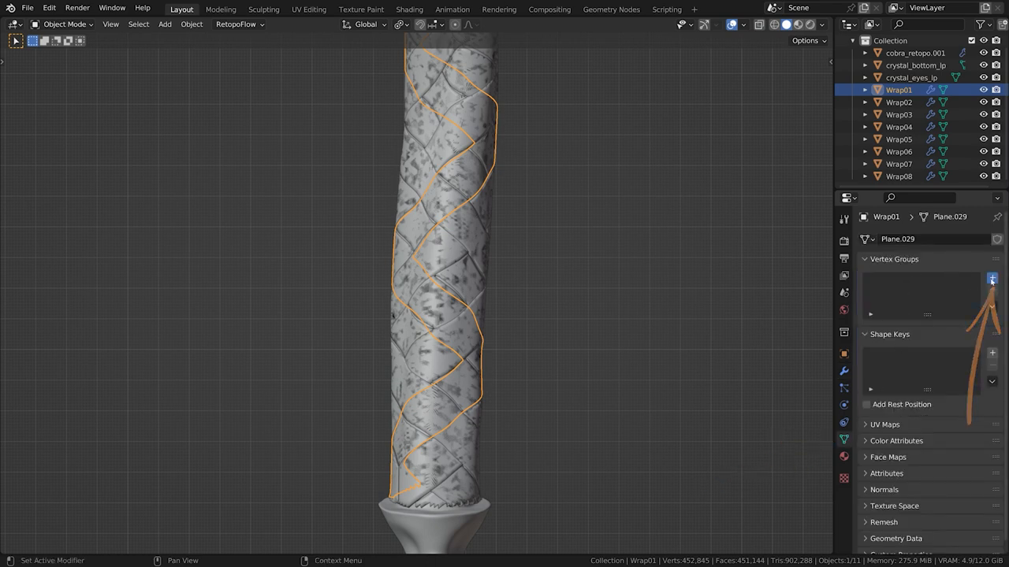
left_click(992, 277)
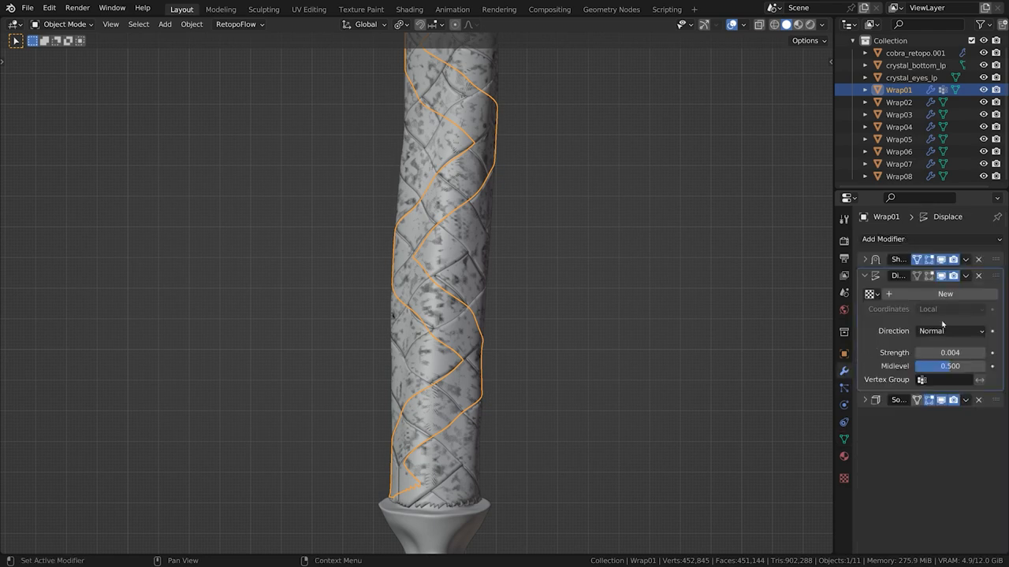
left_click(950, 379)
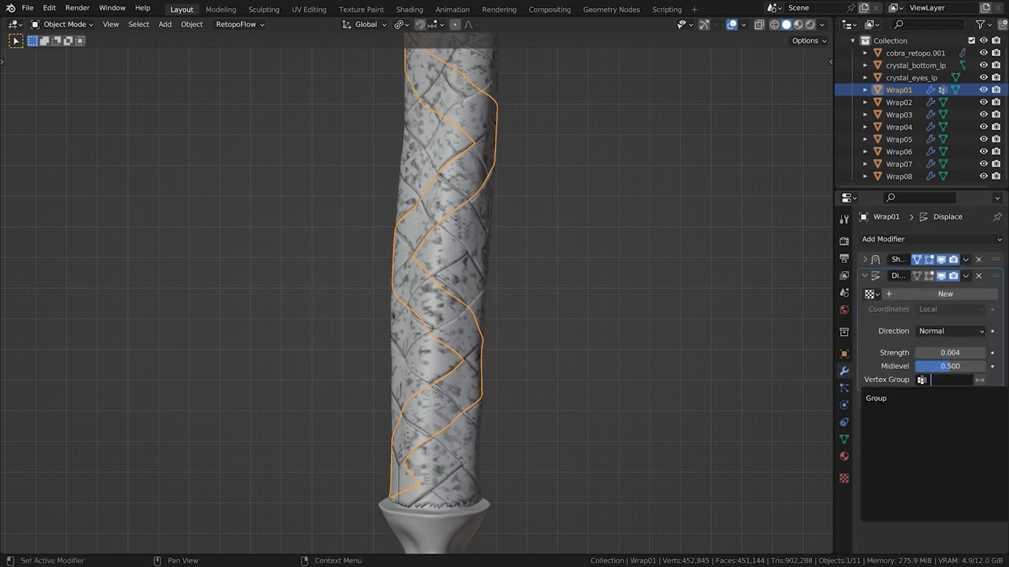
left_click(946, 379)
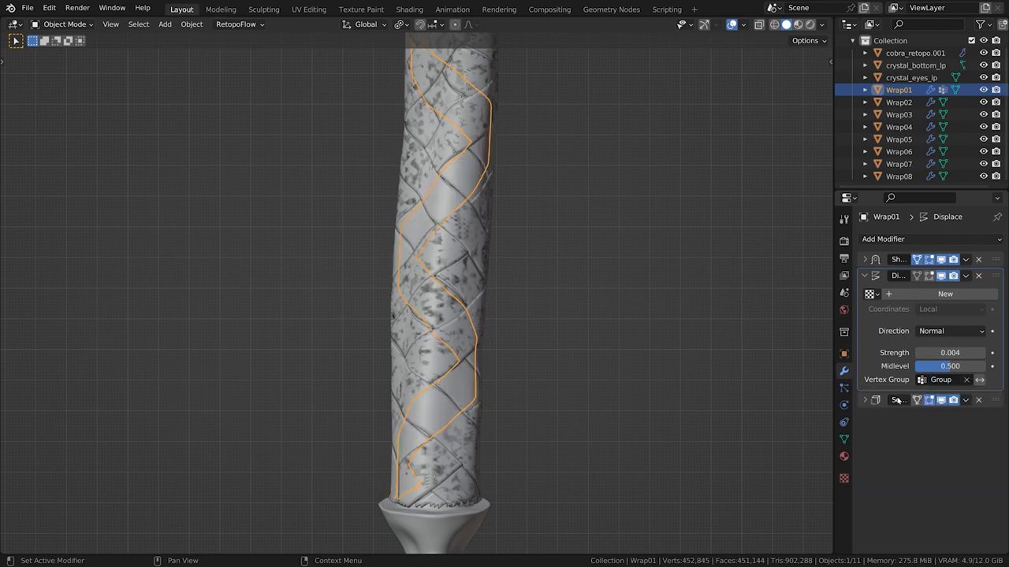
Step: Add vertex groups to Wrap02 and the remaining wraps, then copy Wrap01's modifiers to all
left_click(898, 102)
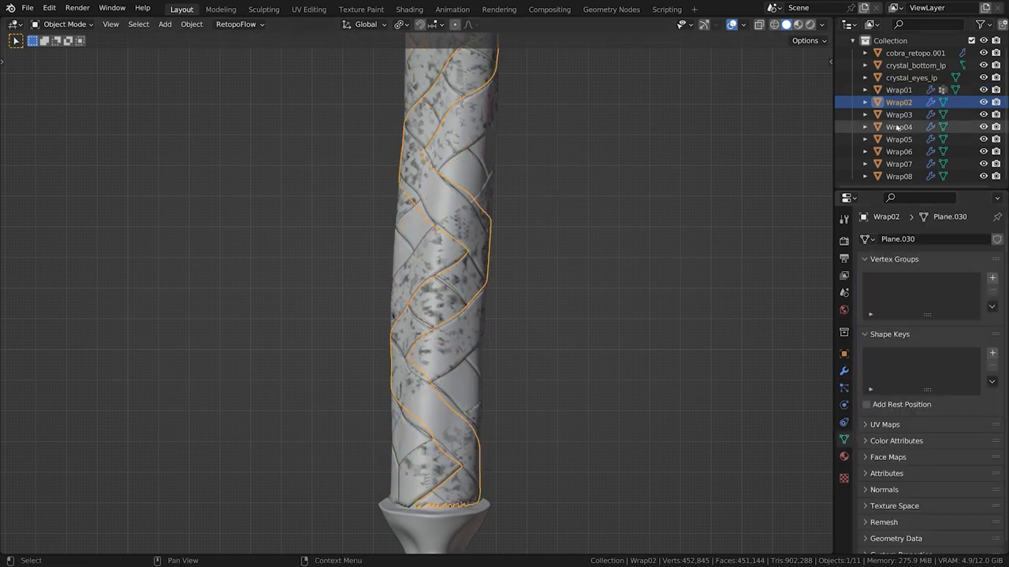
left_click(899, 114)
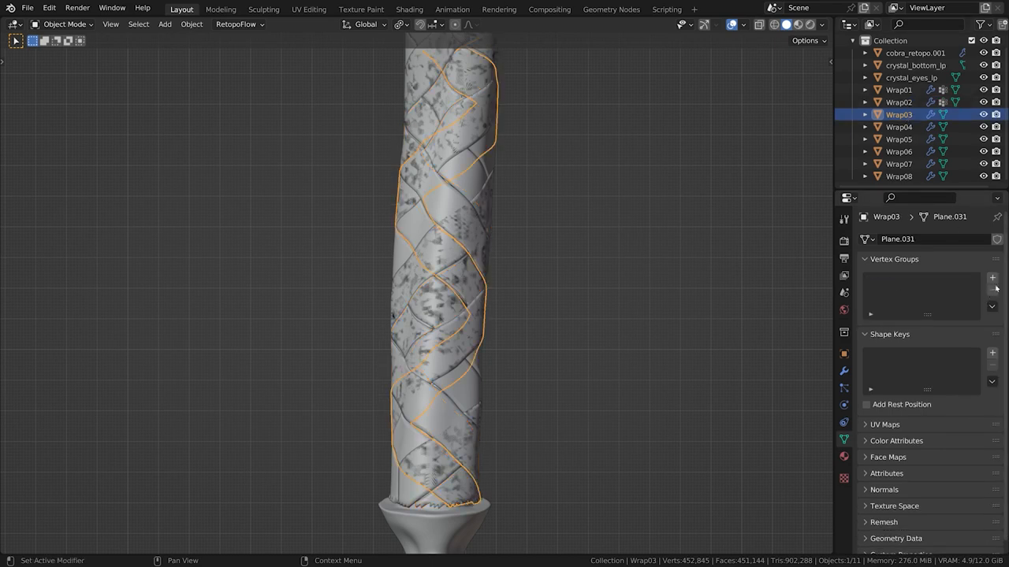
left_click(899, 164)
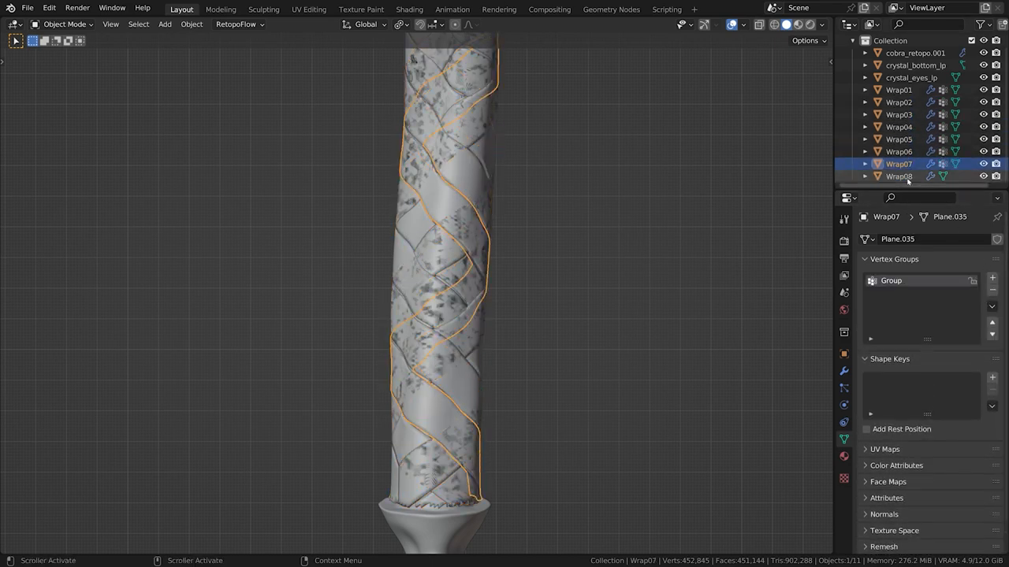
left_click(899, 90)
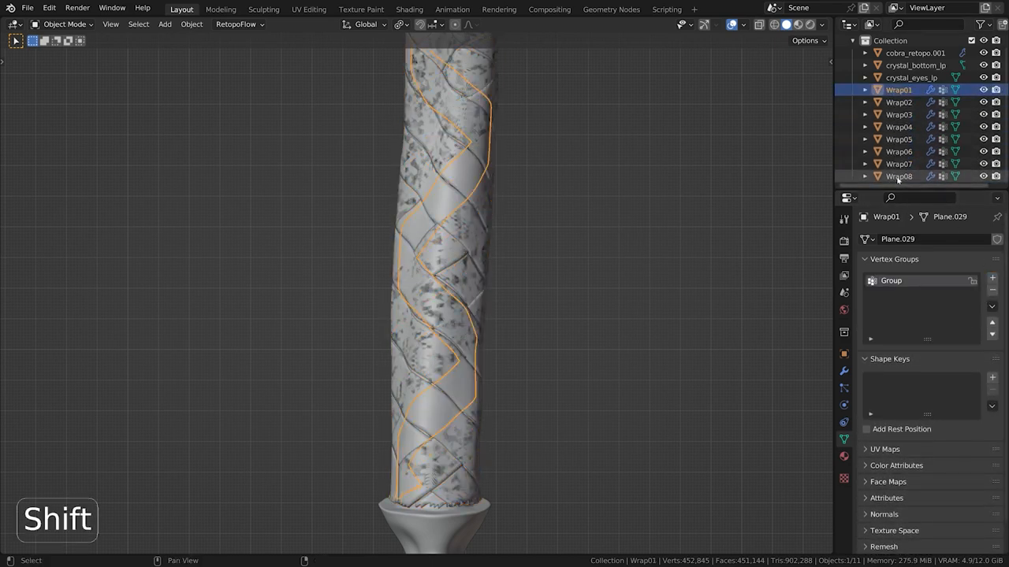
key("ctrl+l")
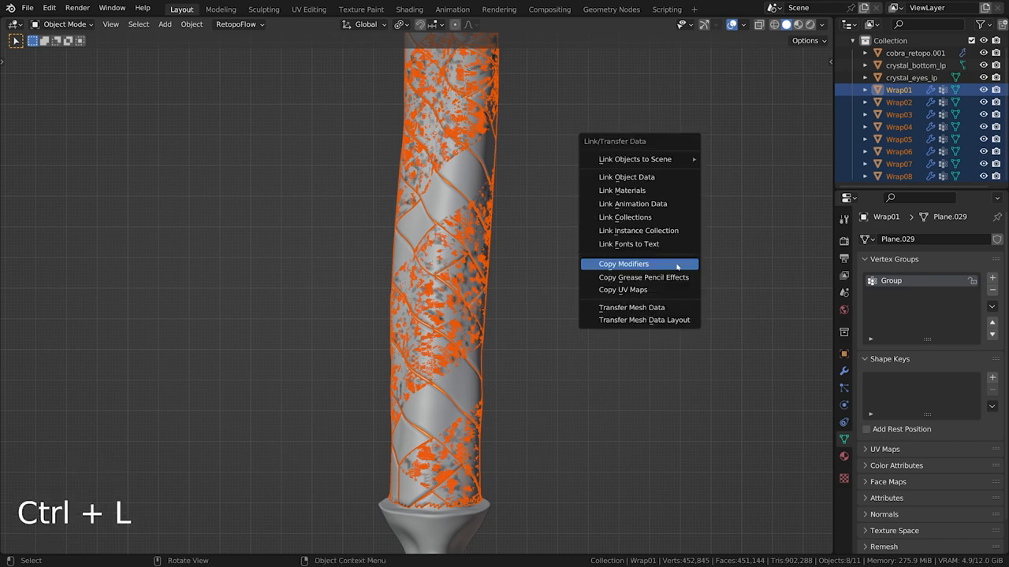
left_click(624, 263)
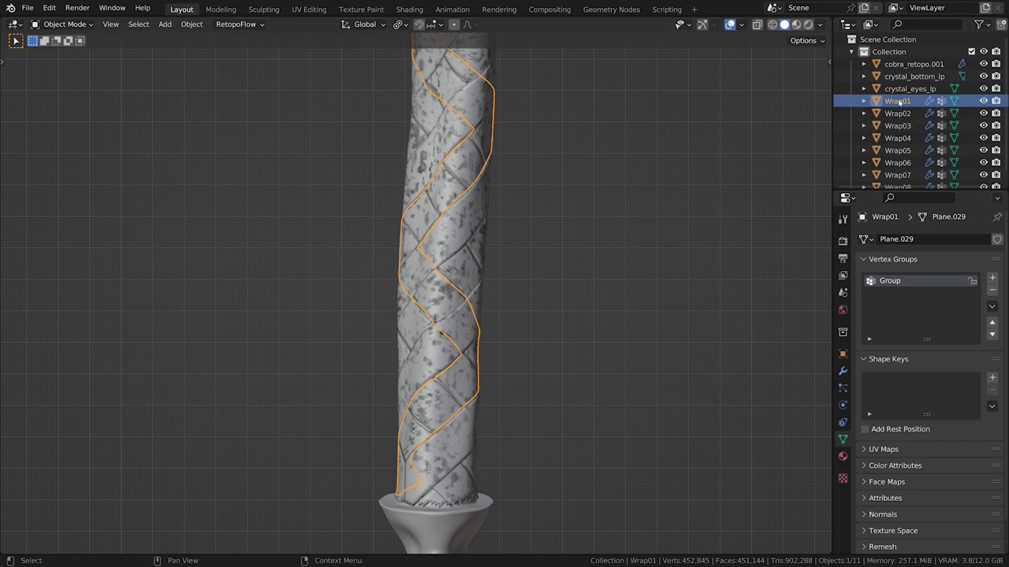
Step: In Weight Paint mode, paint Wrap01's over-crossing sections at weight 1.0 with a resized brush
left_click(63, 23)
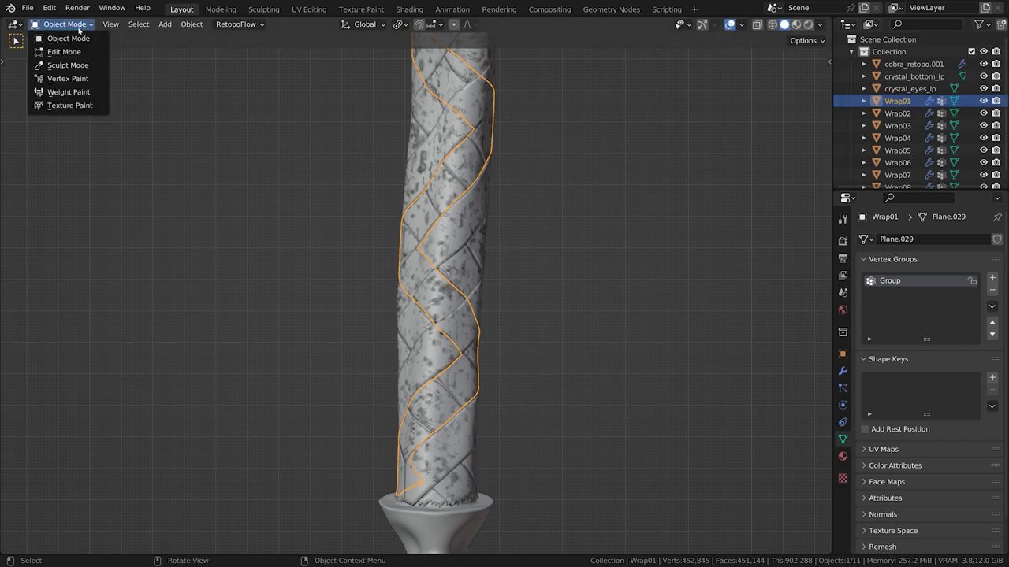
mouse_move(68, 91)
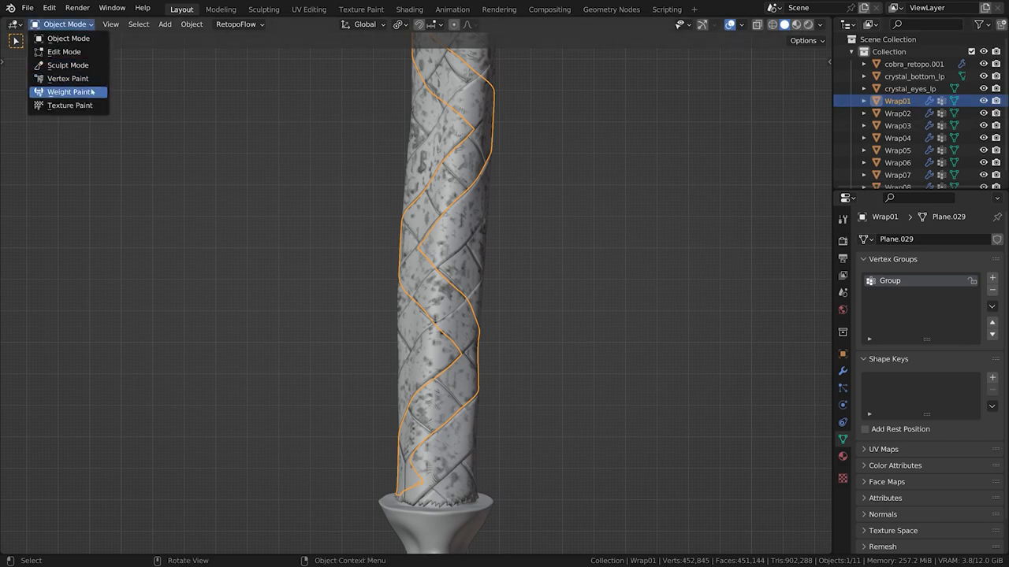
left_click(70, 92)
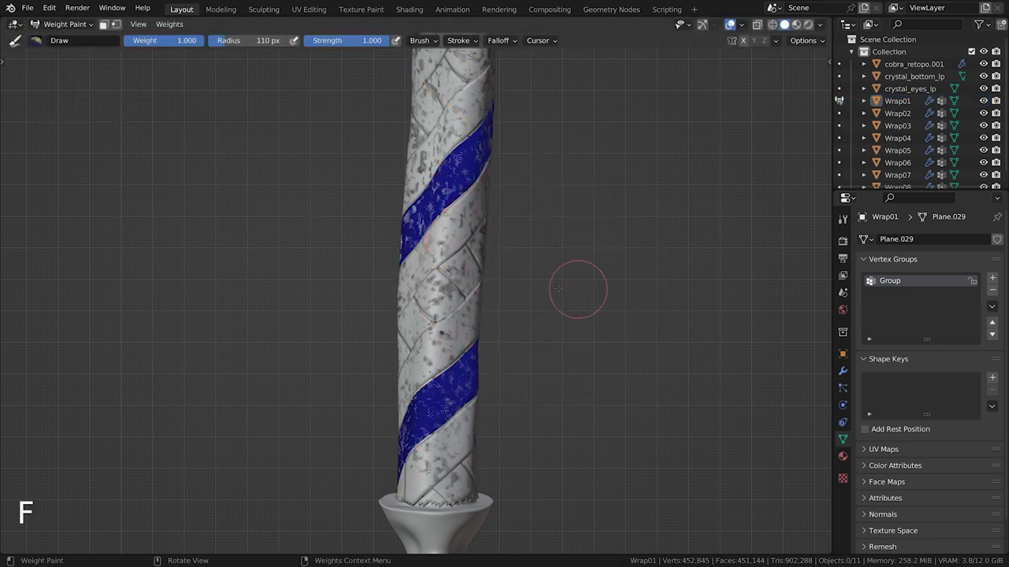
key("shift+f")
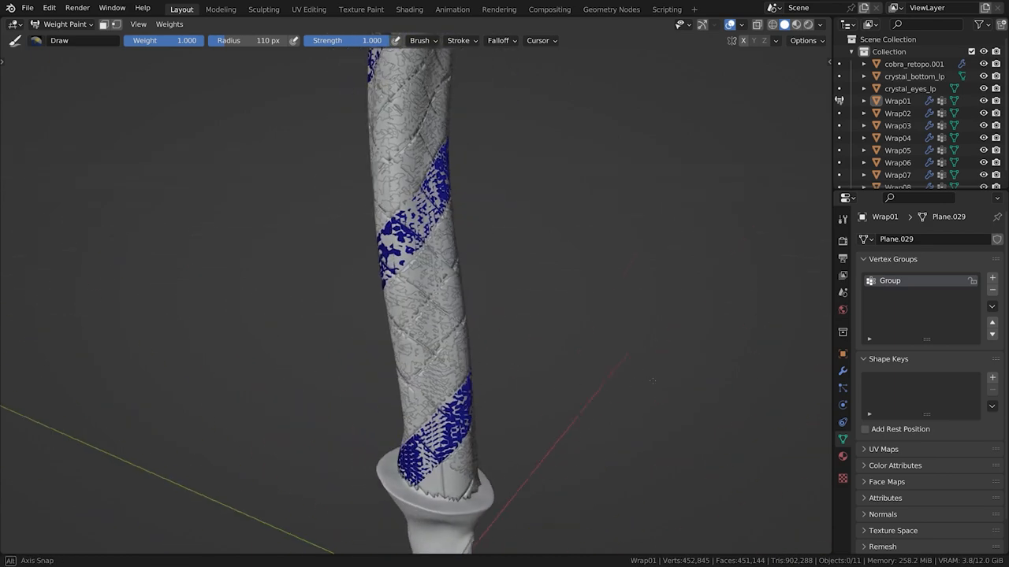
key("f")
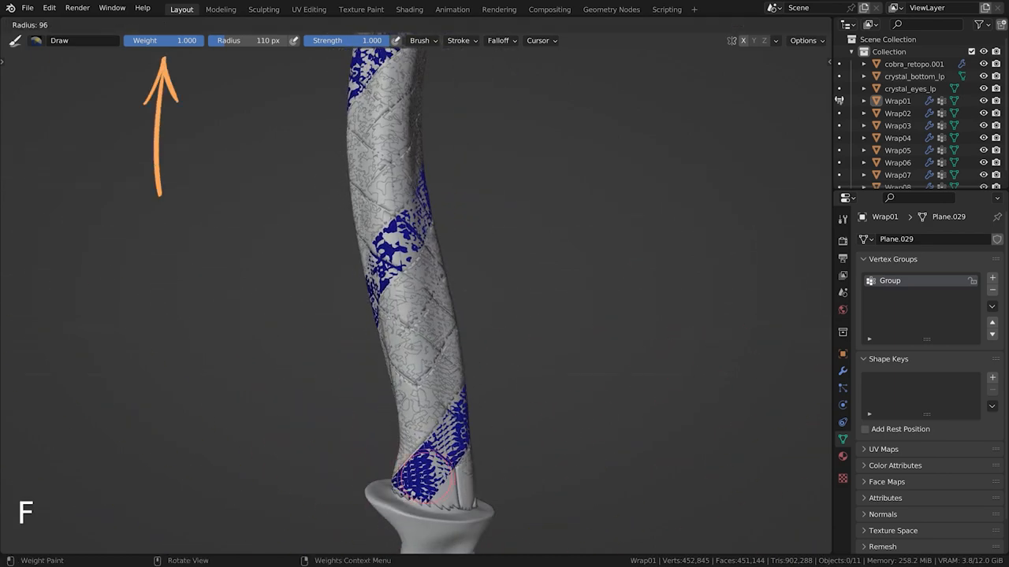
left_click(422, 472)
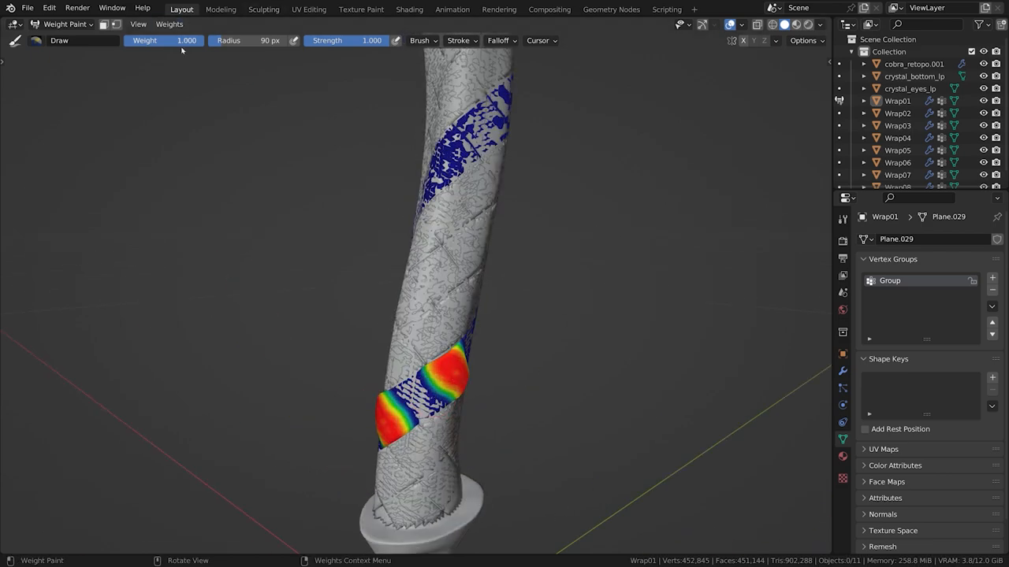
key("f")
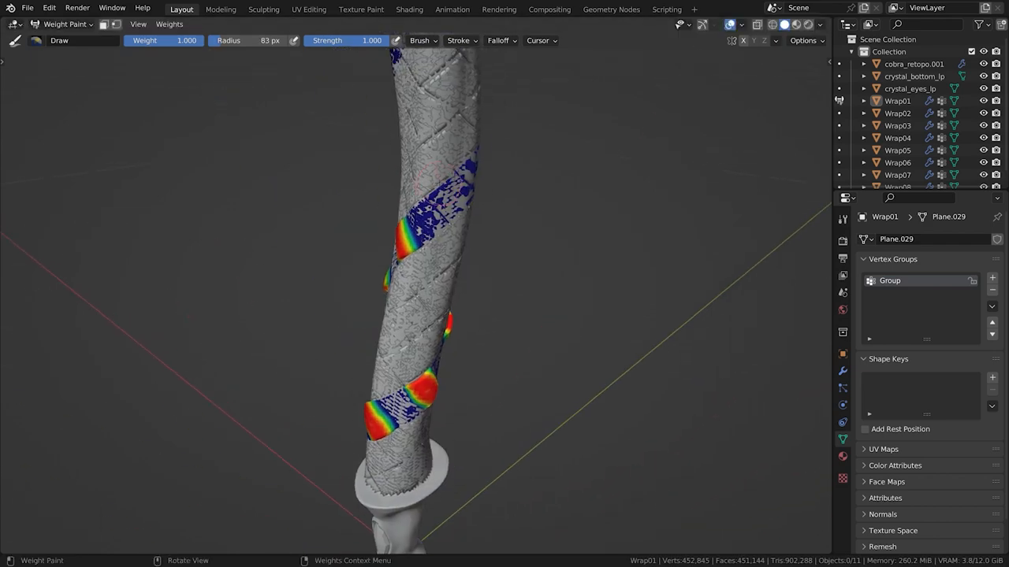
key("shift+f")
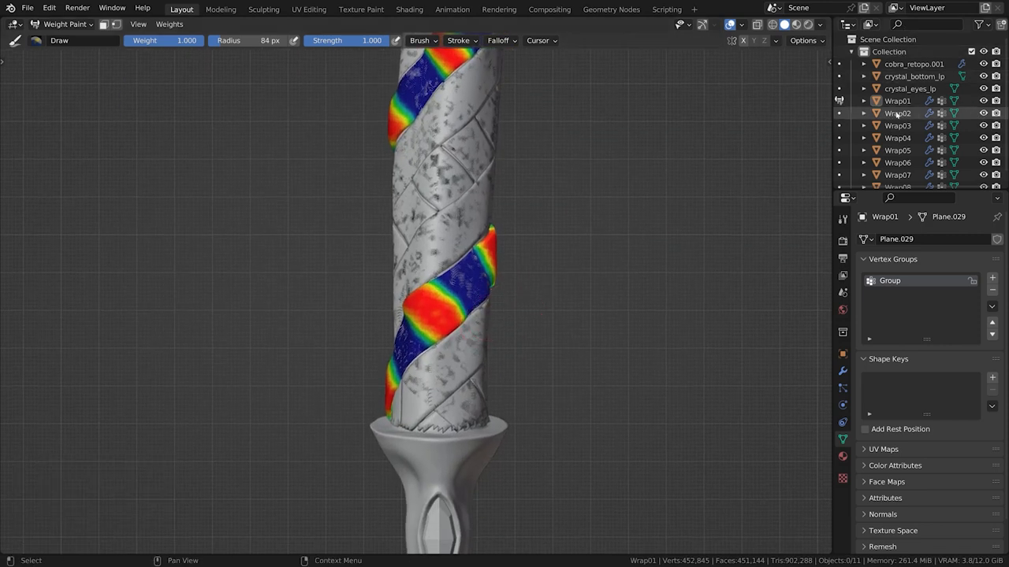
left_click(897, 101)
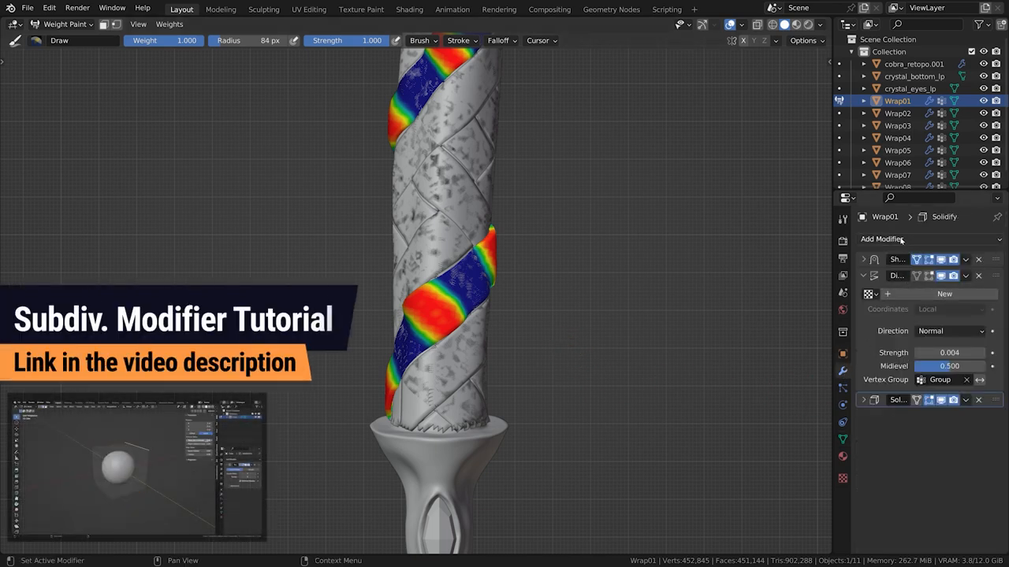
Step: Add a level-2 Subdivision Surface to Wrap01 and copy it to all eight wraps
left_click(881, 238)
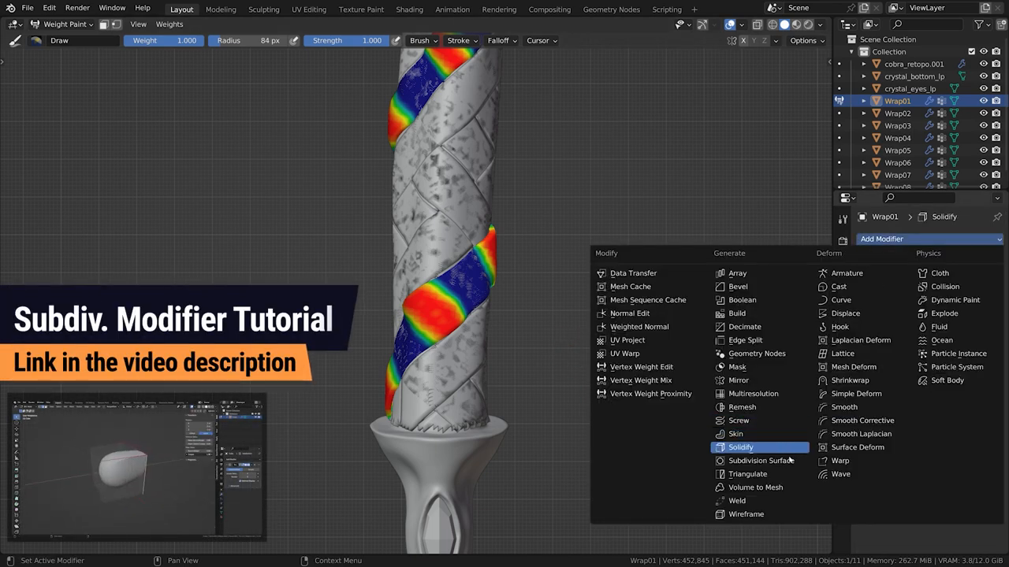
left_click(761, 461)
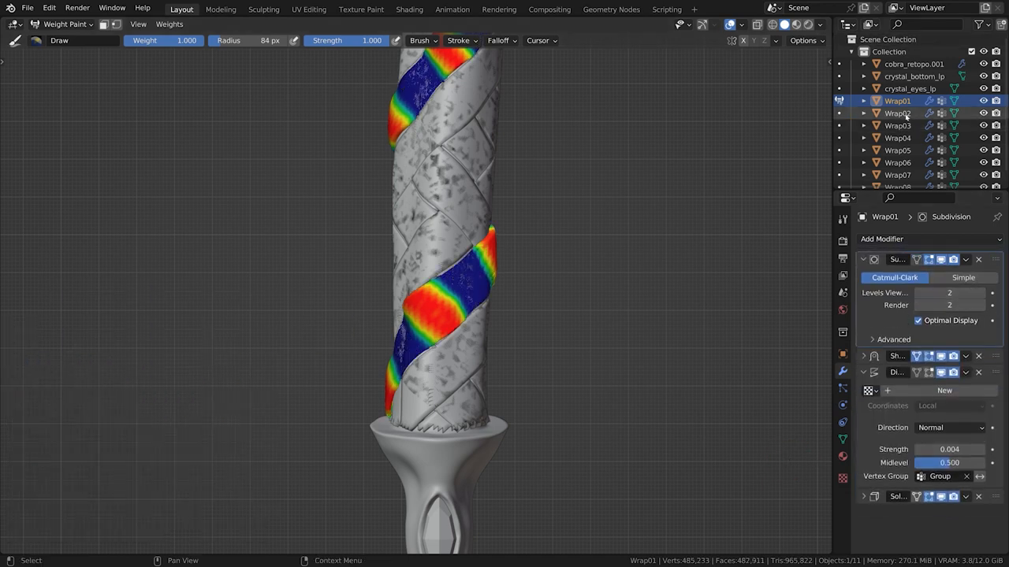
key("ctrl+l")
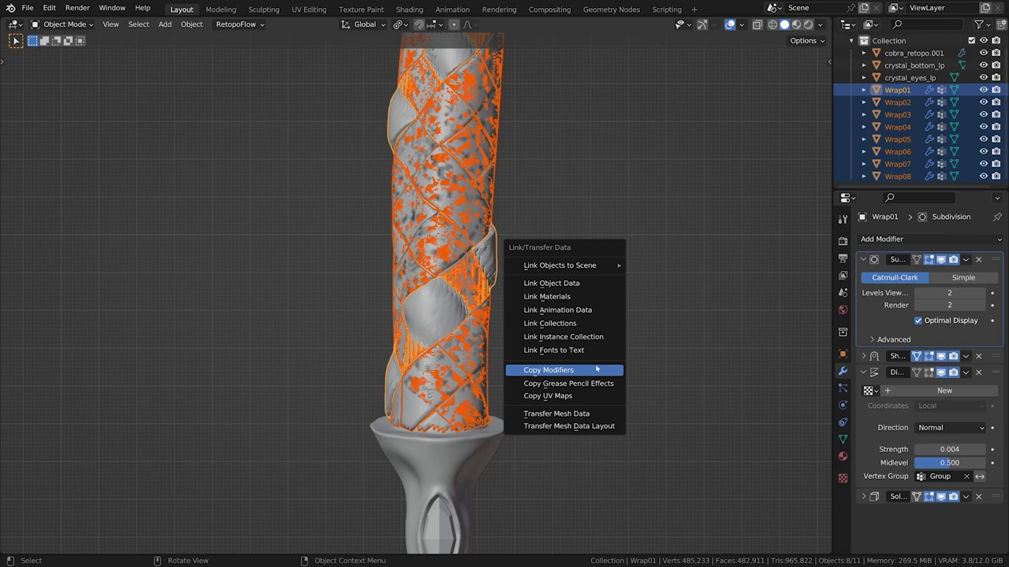
left_click(548, 370)
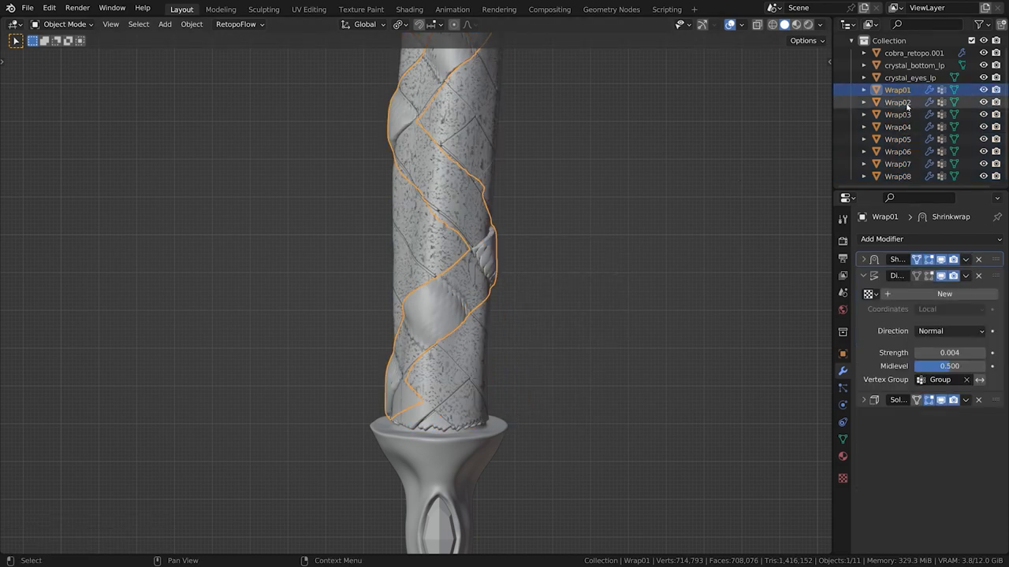
left_click(897, 126)
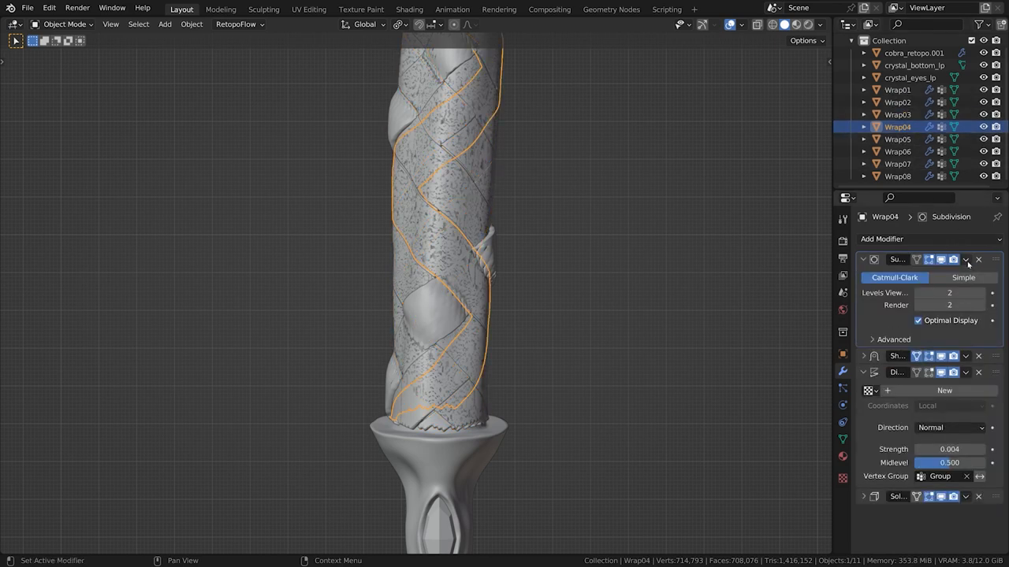
left_click(966, 259)
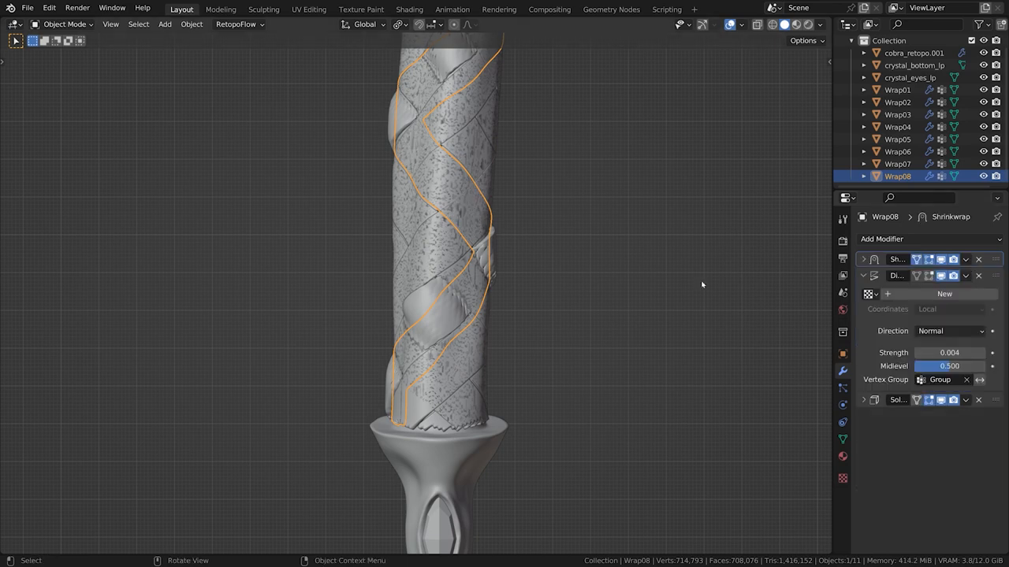
left_click(63, 23)
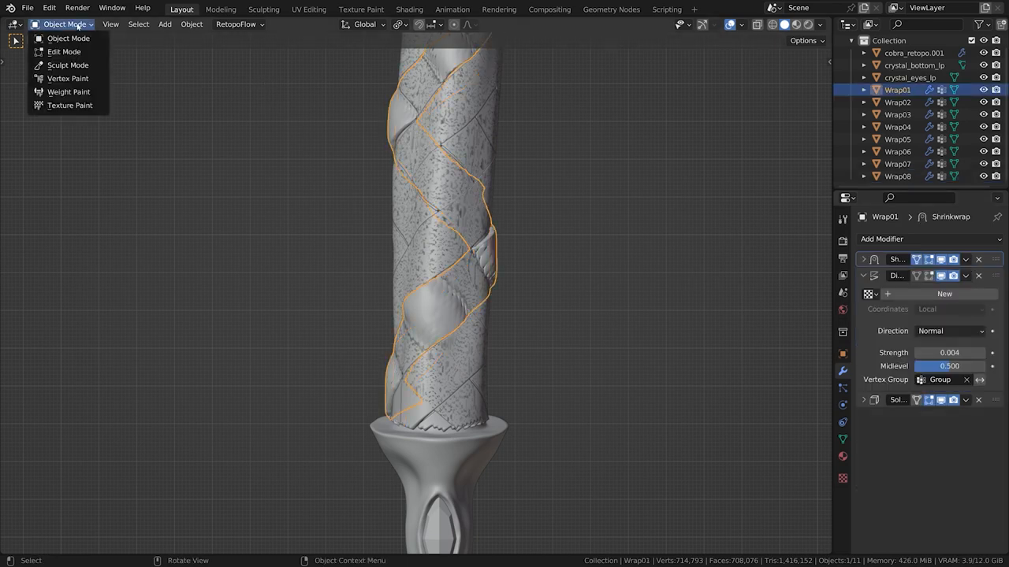
Step: Return to Weight Paint and smooth Wrap01's vertex weights
left_click(68, 92)
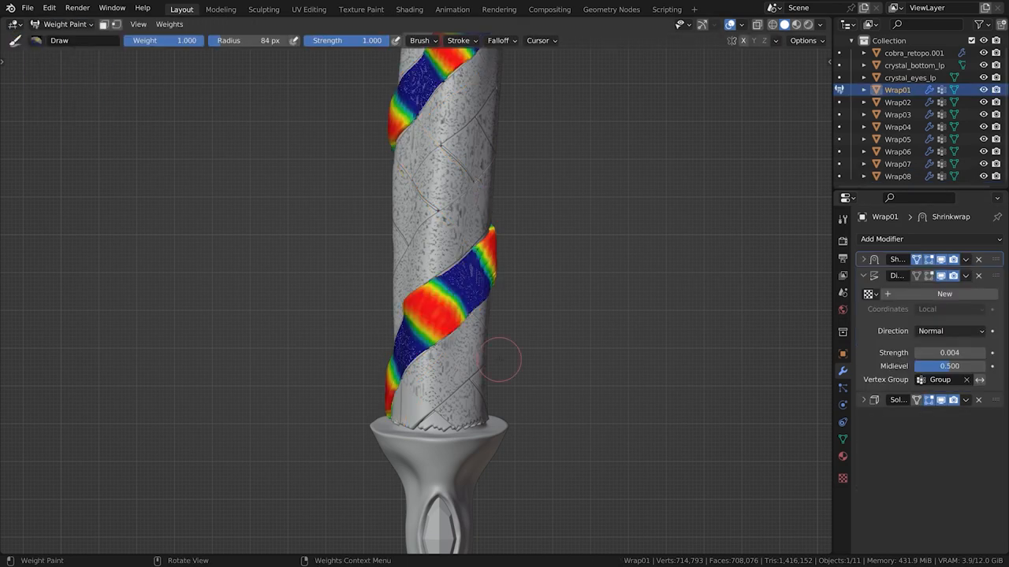
left_click(169, 24)
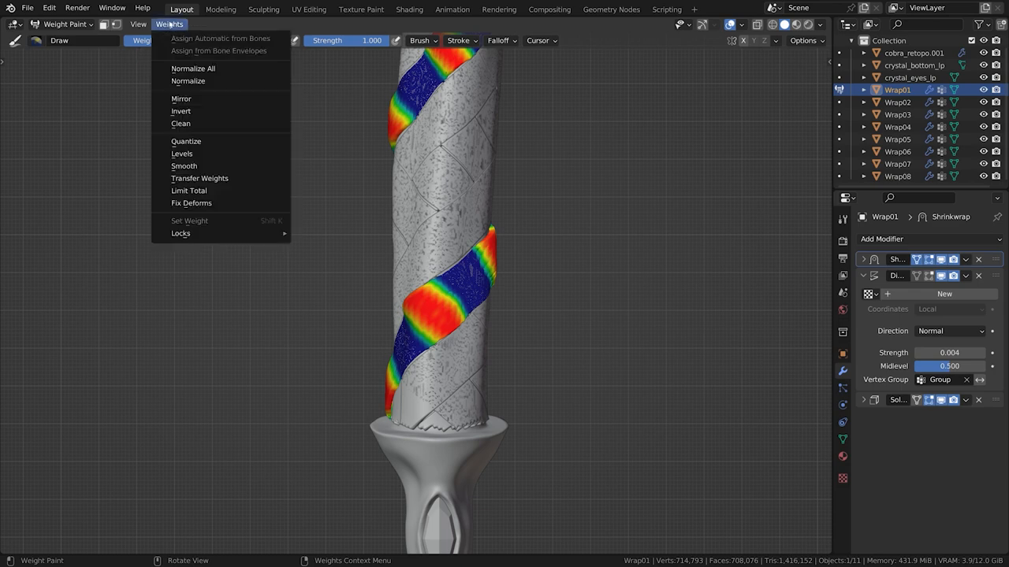
mouse_move(184, 165)
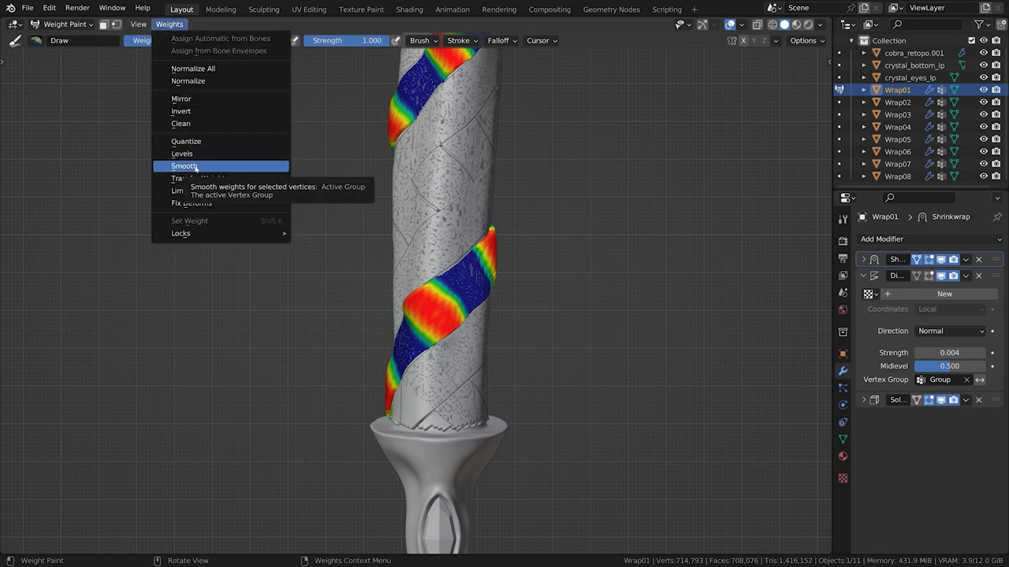
left_click(184, 165)
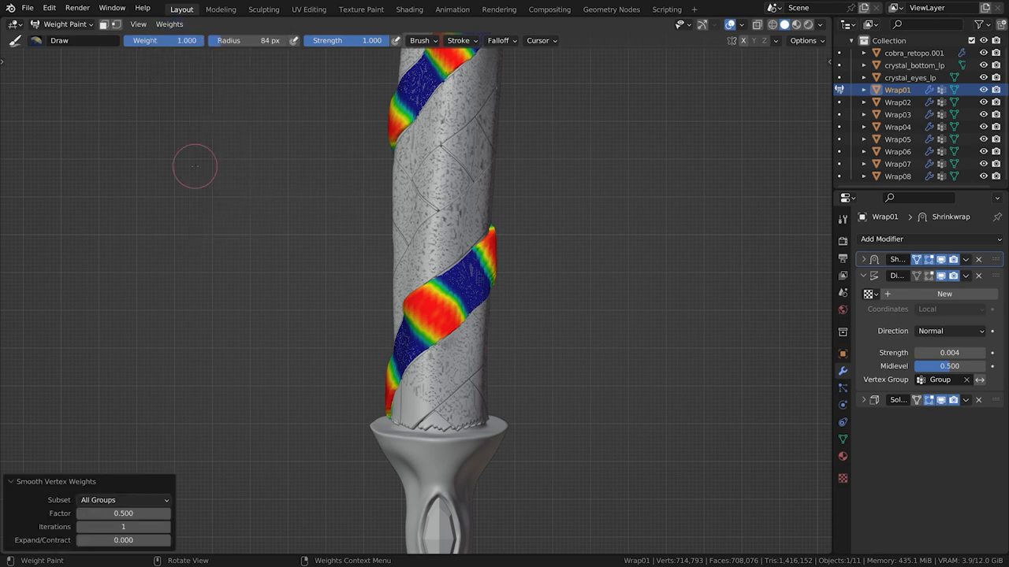
Step: Add weight Smooth to Quick Favorites and run it again from there
left_click(169, 24)
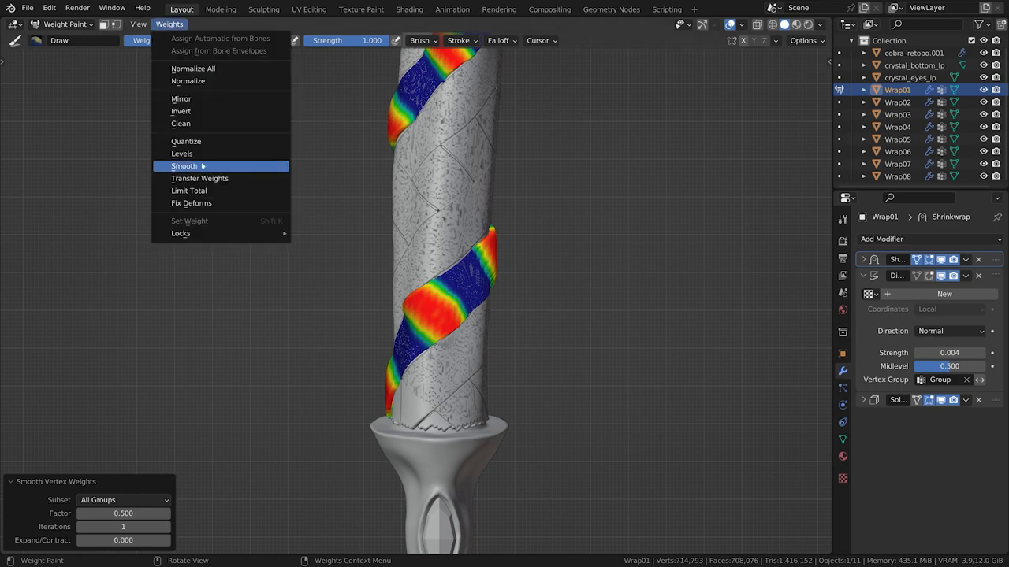
right_click(183, 166)
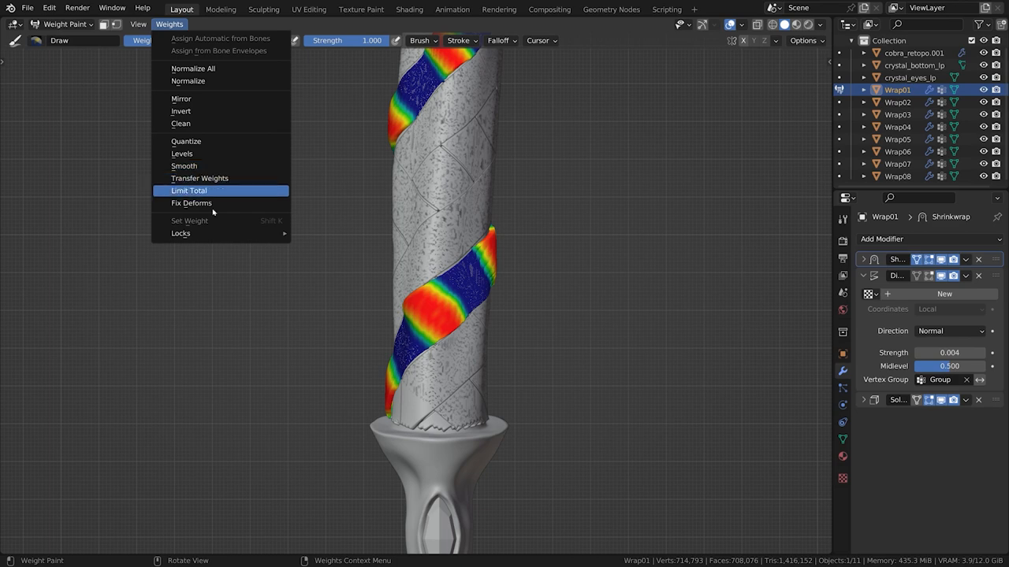
key("q")
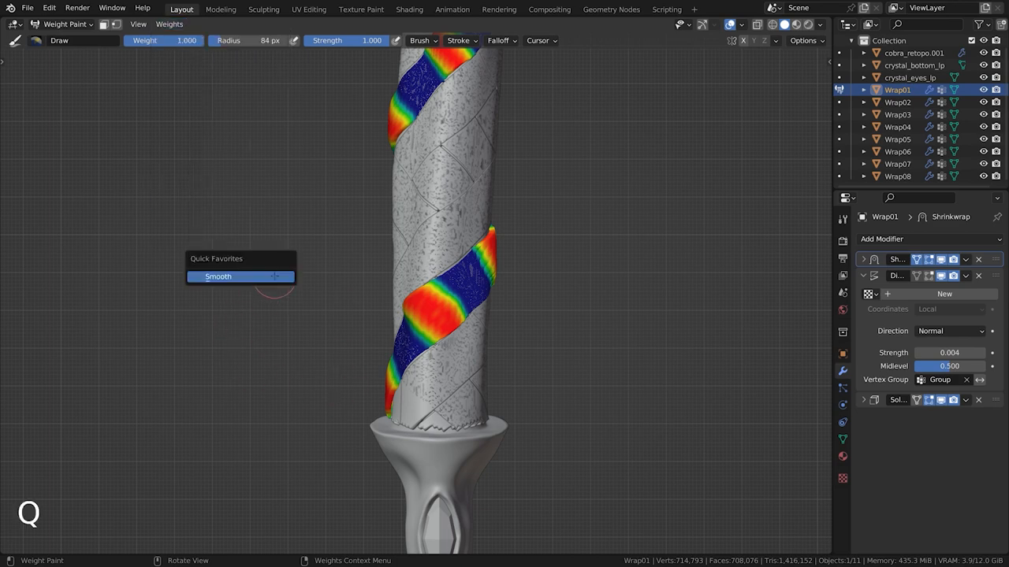
left_click(218, 276)
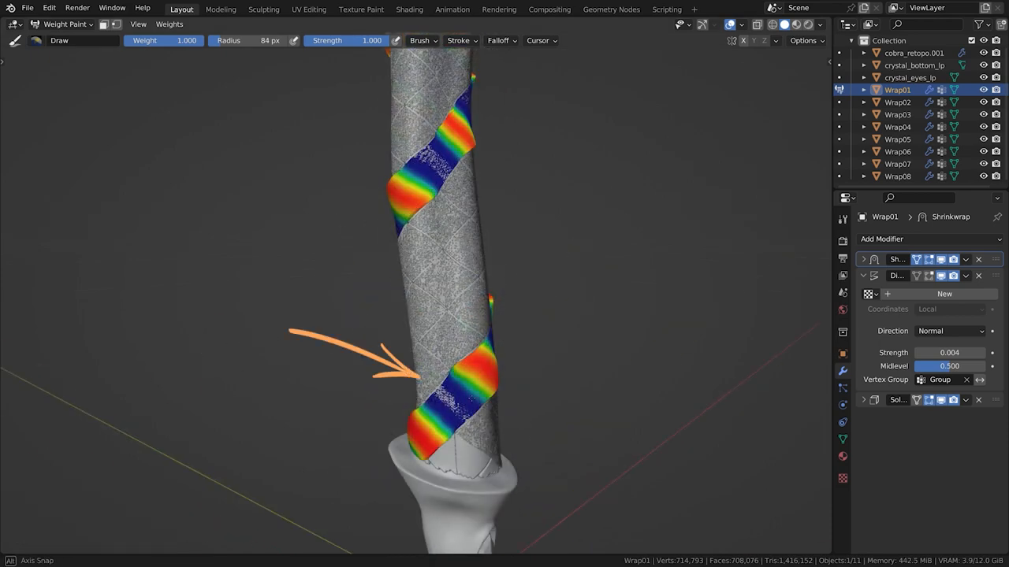
Step: Undo two stray weight strokes and repaint weight onto a crossing on Wrap03
key("ctrl+z")
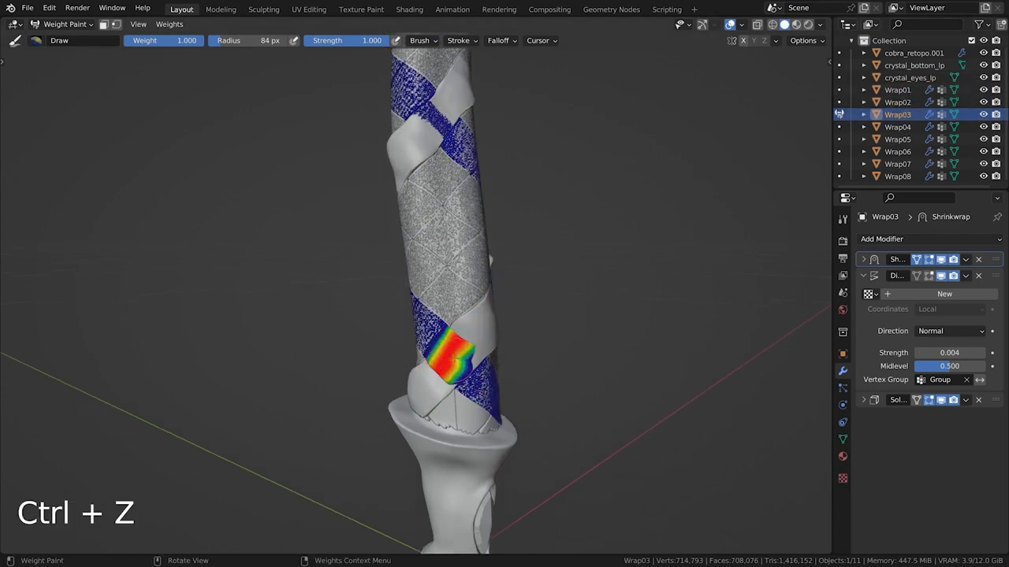
key("ctrl+z")
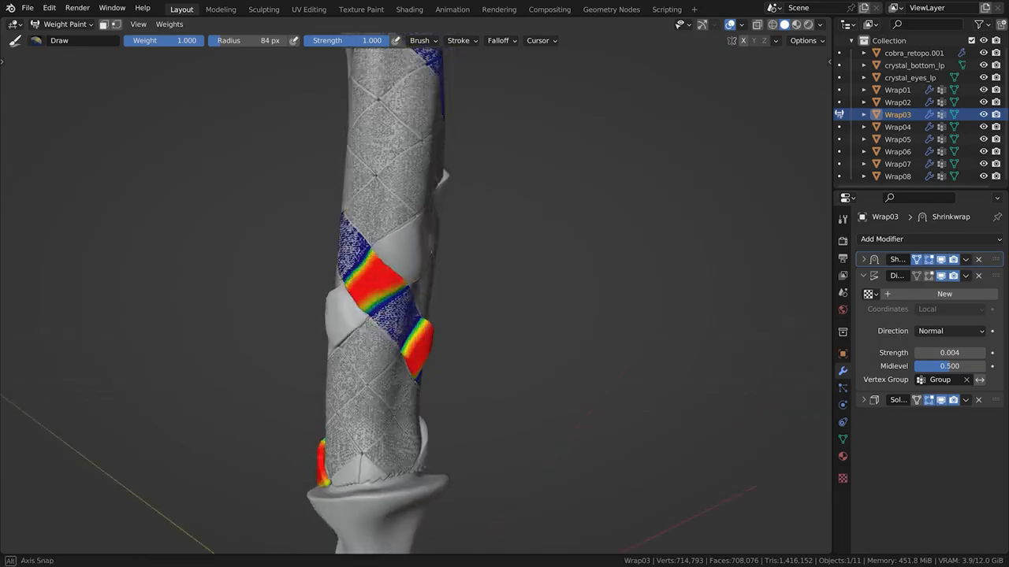
left_click_drag(394, 315, 394, 236)
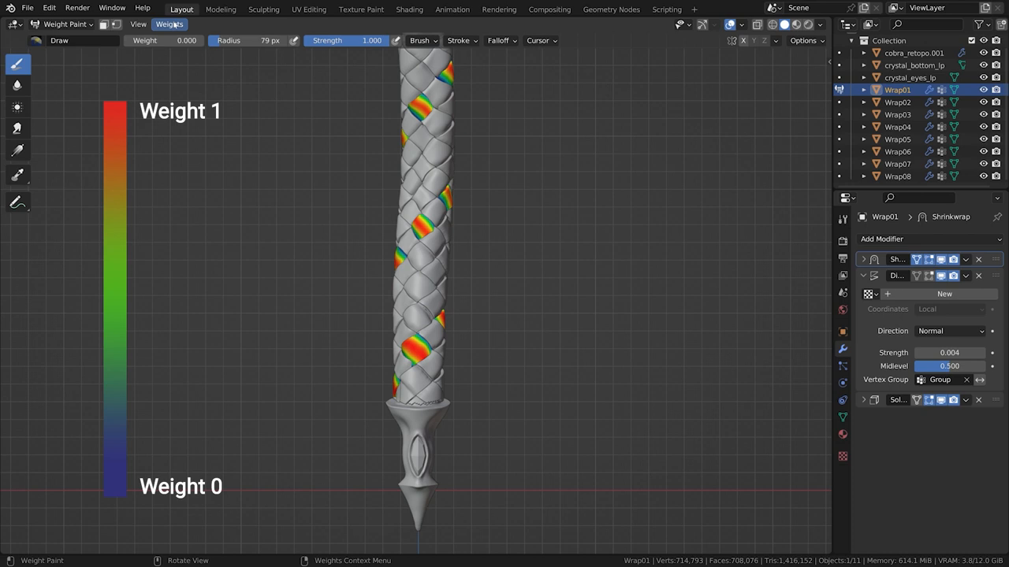
Step: Rescale the painted crossing weights on Wrap08 down to about 0.6
left_click(168, 24)
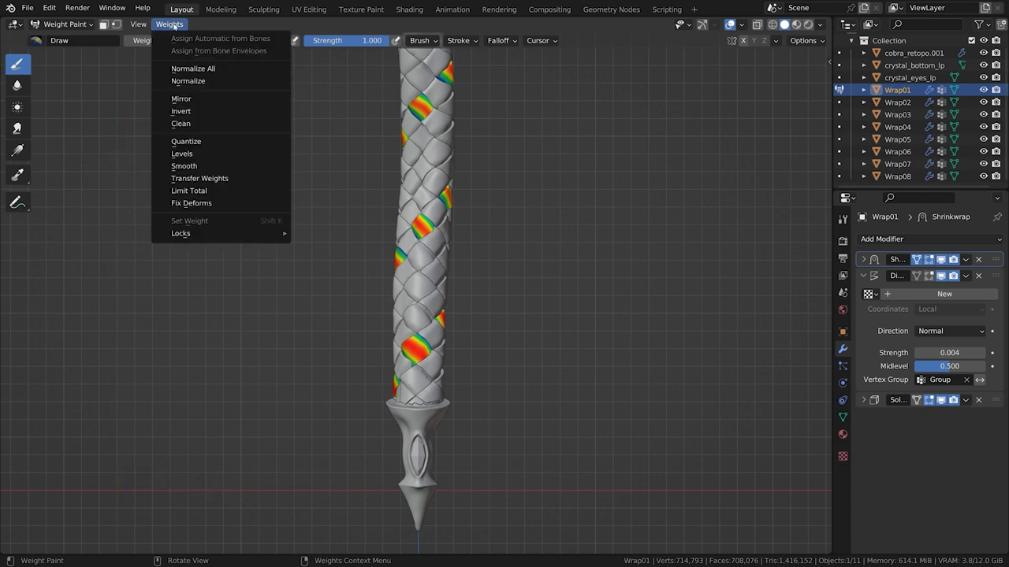
mouse_move(182, 154)
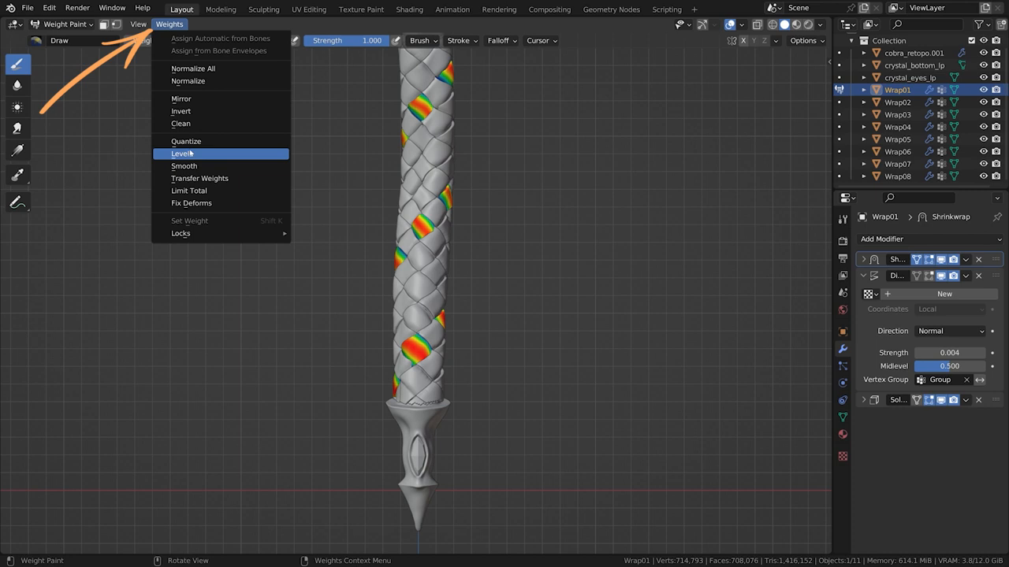
left_click(182, 153)
type("0")
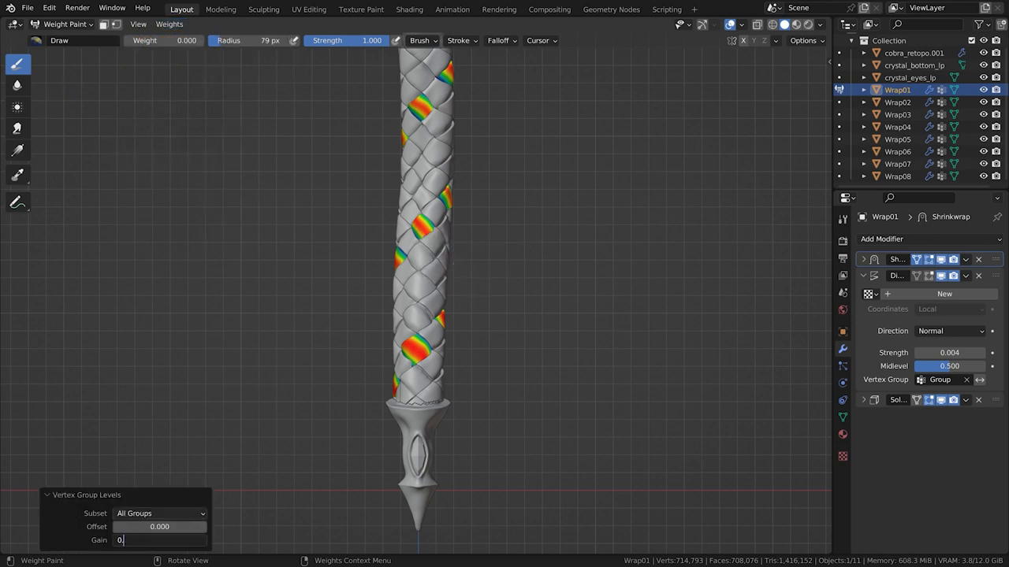
key("q")
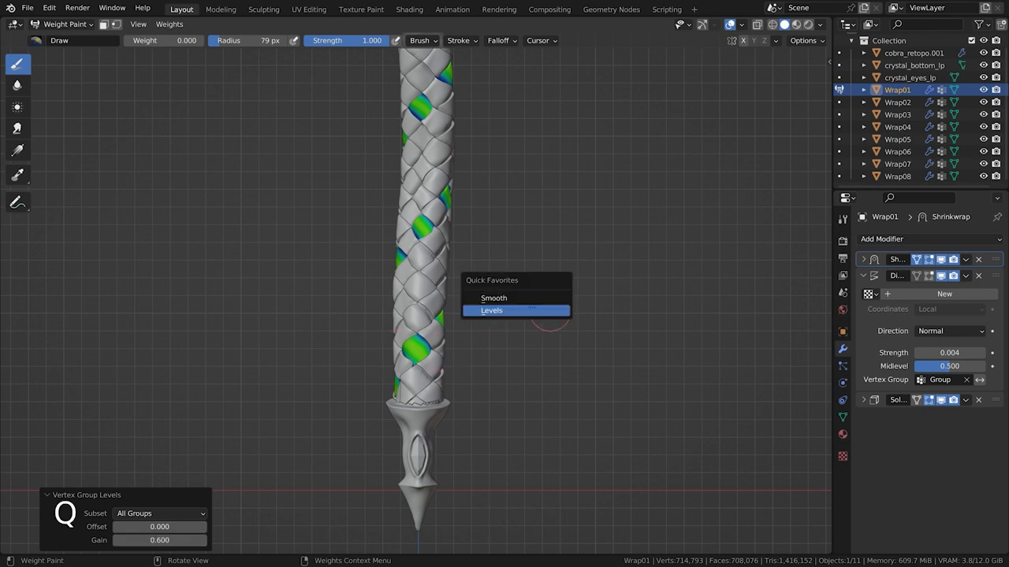
Step: Smooth the wrap weights with factor 0.5 and 20 iterations
left_click(494, 297)
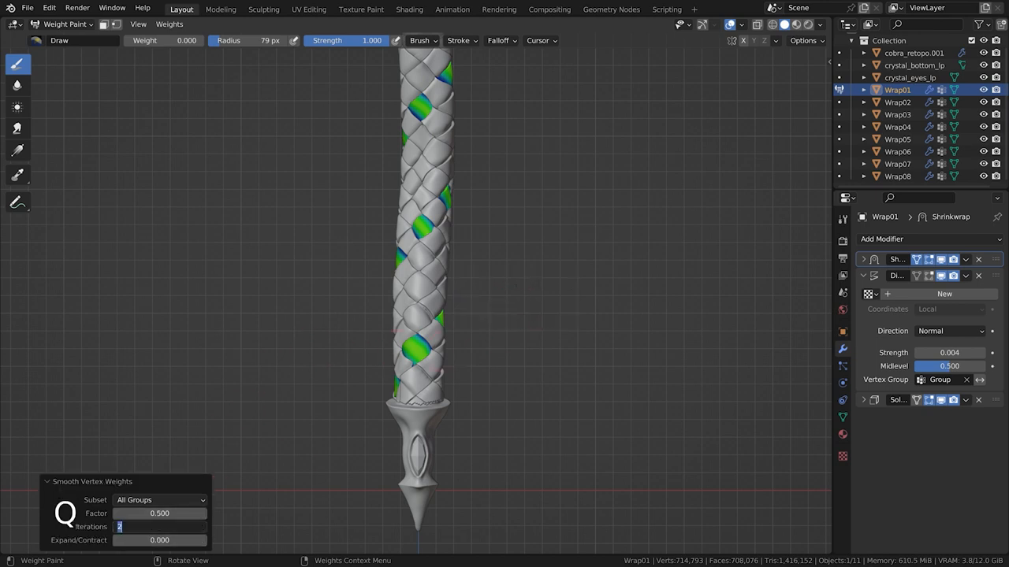
type("20")
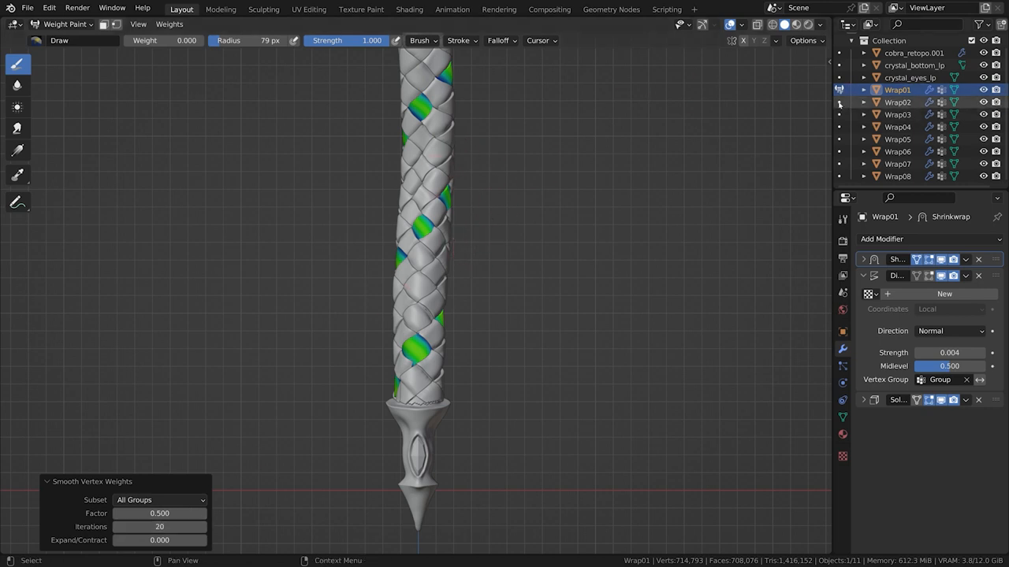
key("q")
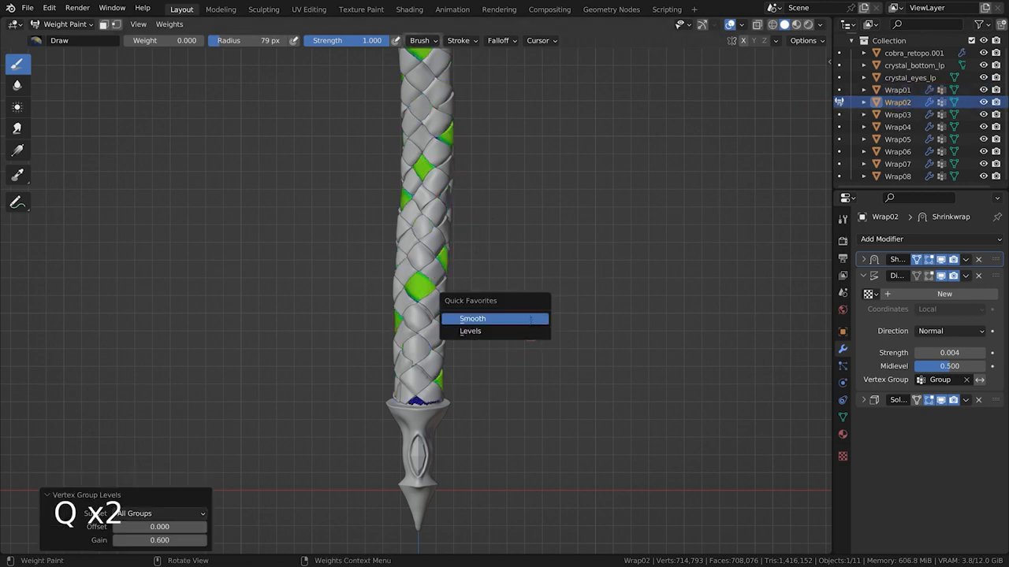
left_click(898, 114)
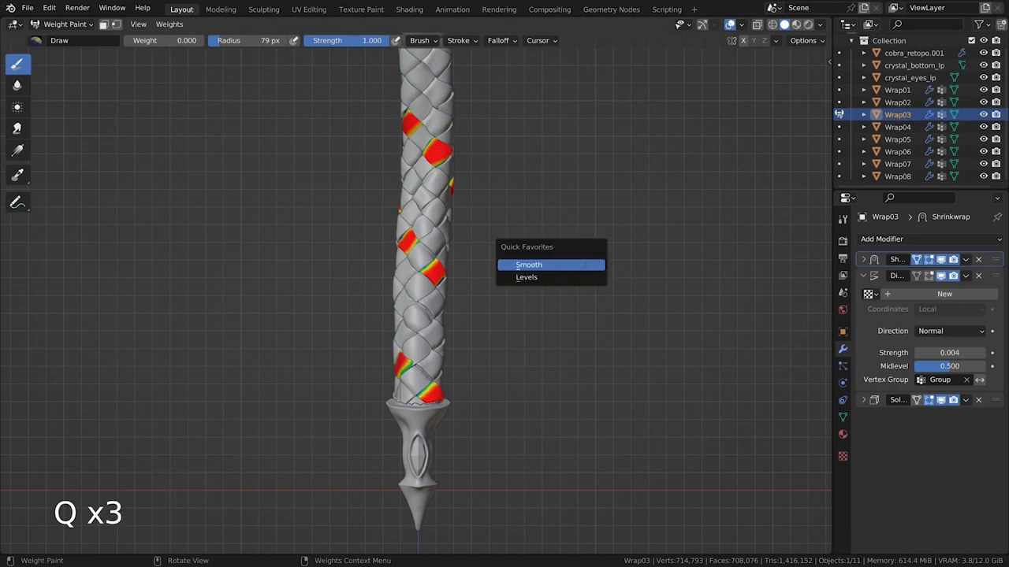
left_click(528, 264)
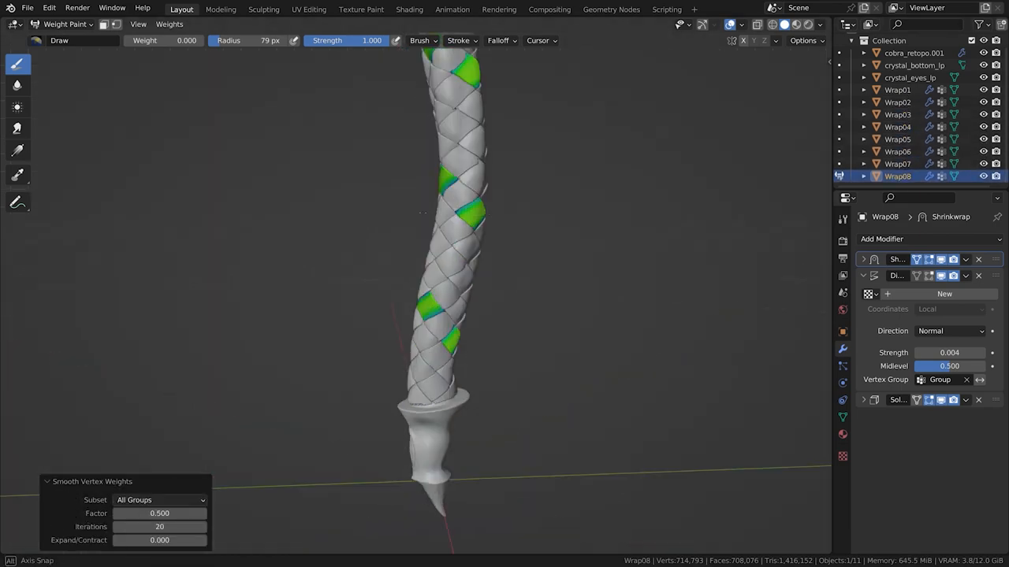
left_click(897, 90)
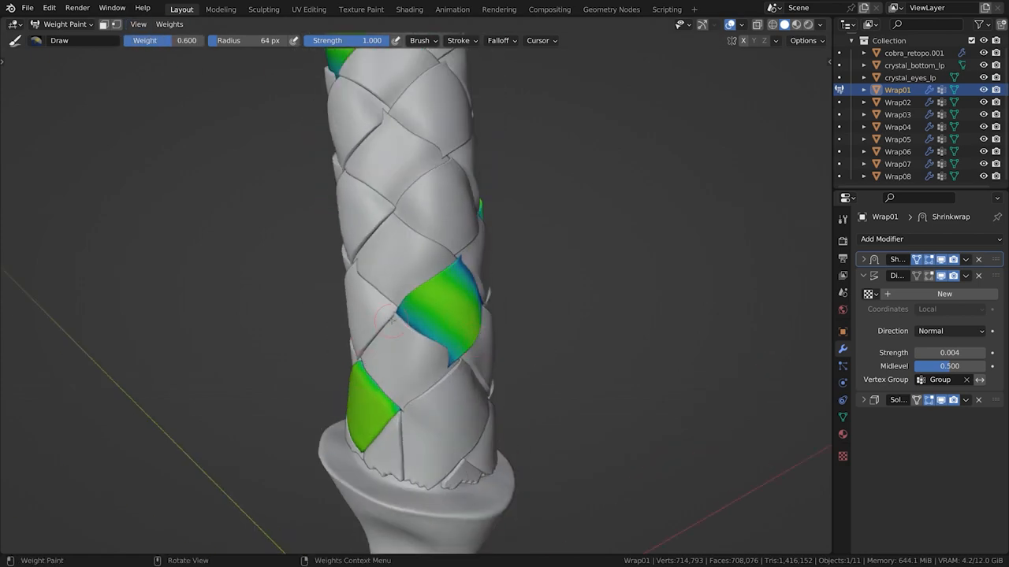
Step: Leave weight painting with Wrap03's Displace strength at 0.005 and the sleeve shown whole
key("f")
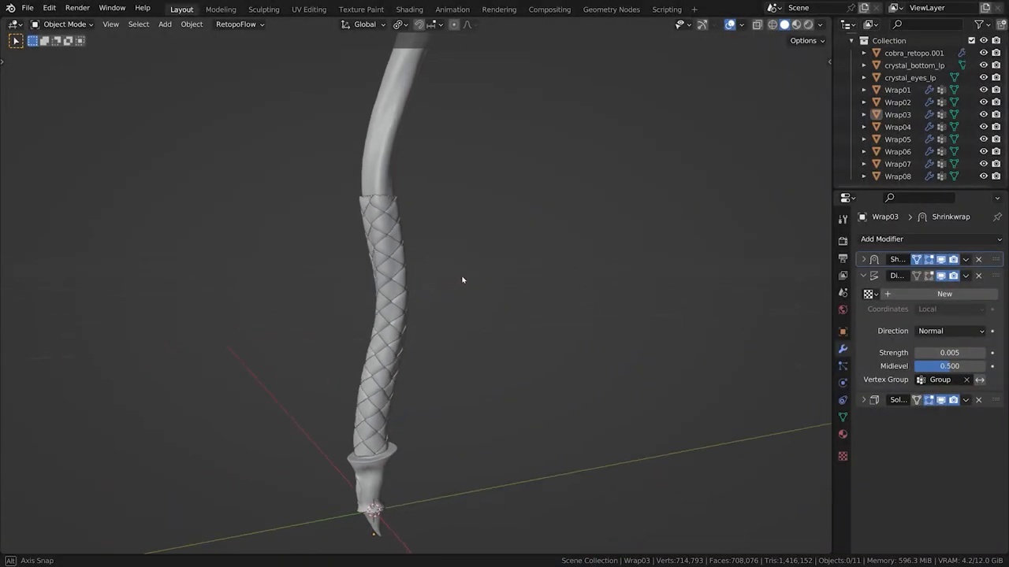
Step: Orbit and zoom around the handle to inspect the woven pattern and flared top
left_click_drag(463, 279, 671, 289)
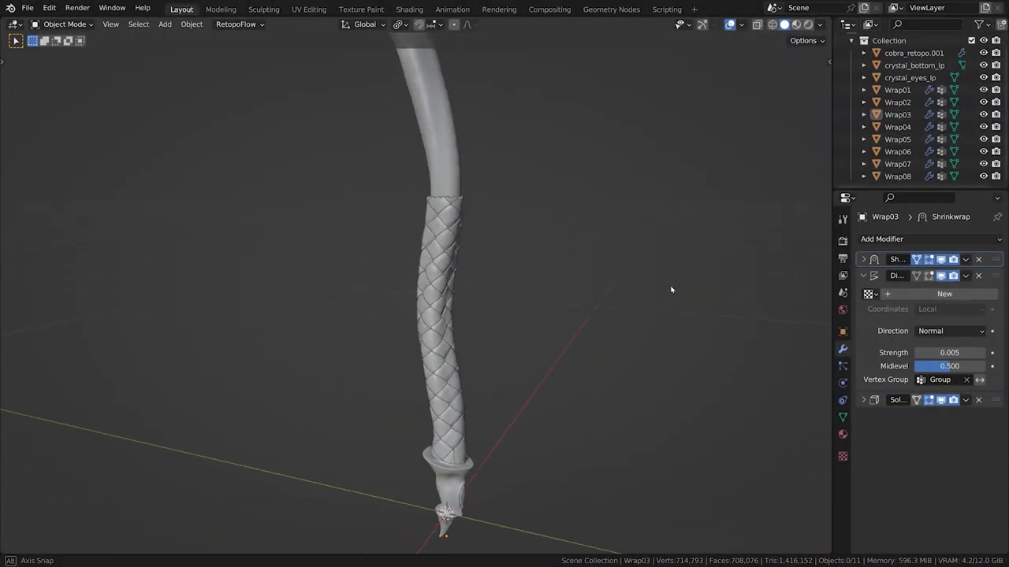
left_click_drag(671, 289, 70, 291)
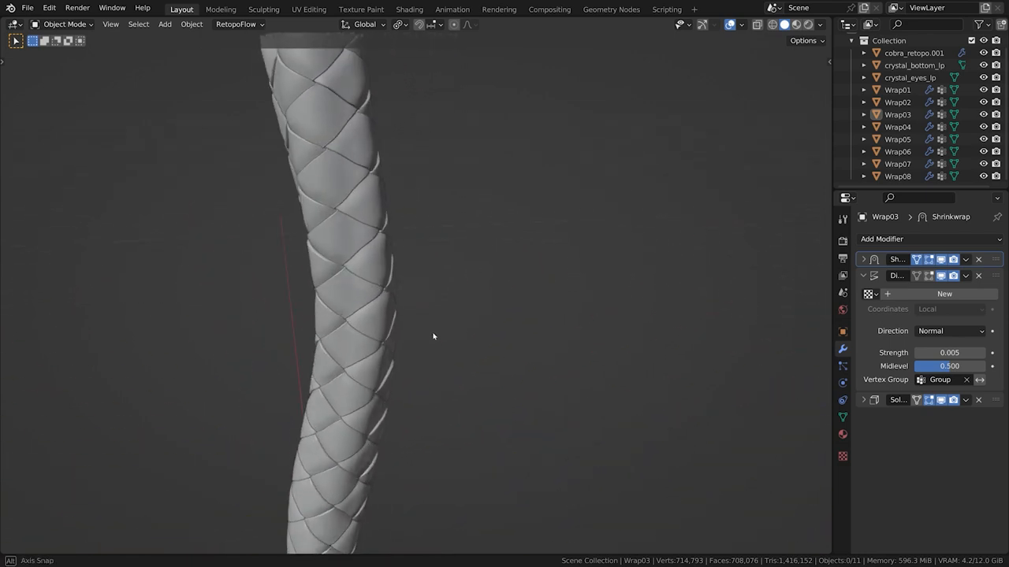
left_click_drag(432, 336, 180, 347)
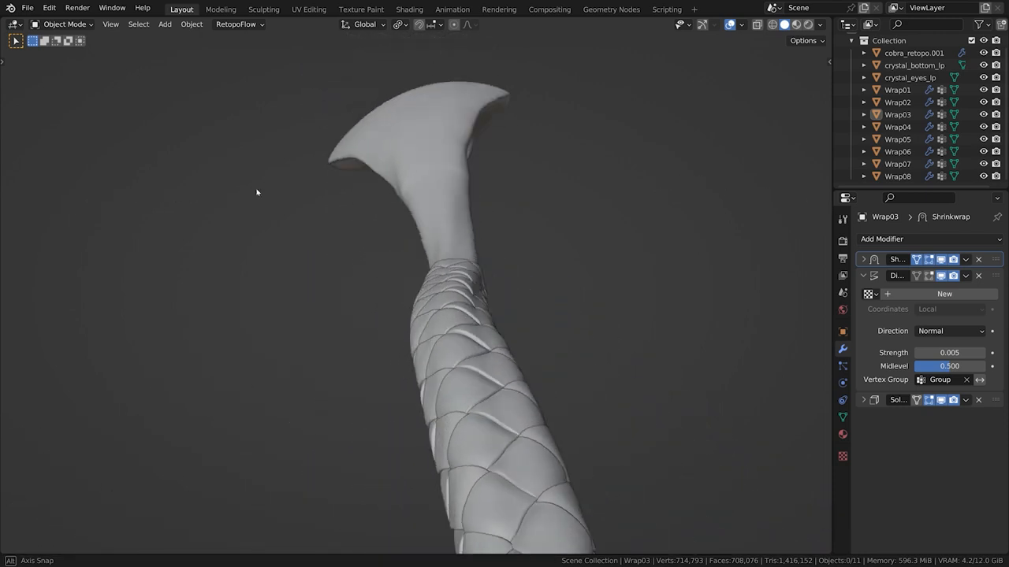
left_click_drag(256, 193, 520, 201)
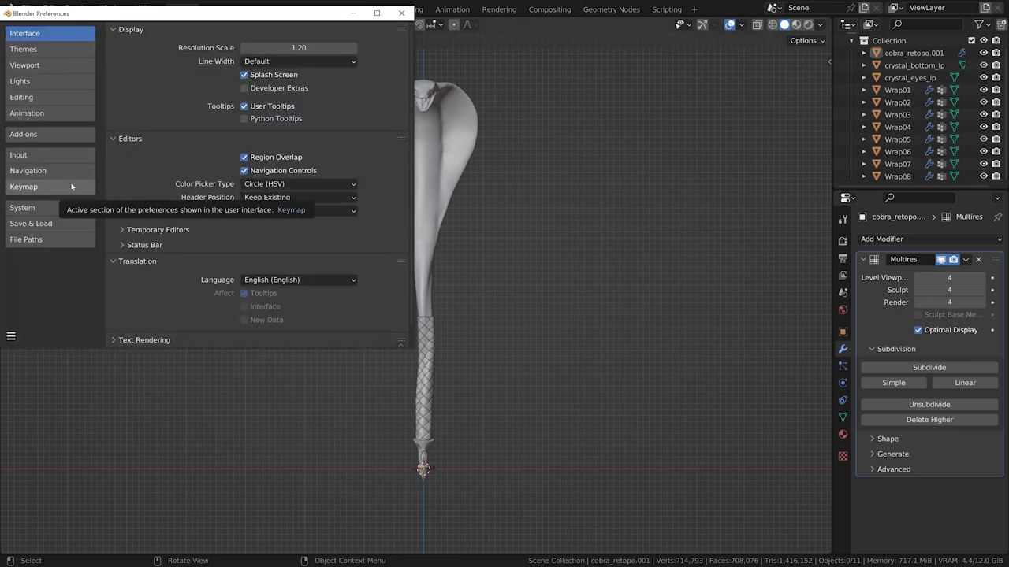
Step: Enable the Add Curve: Extra Objects add-on and check the new curve types in the Add menu
left_click(23, 134)
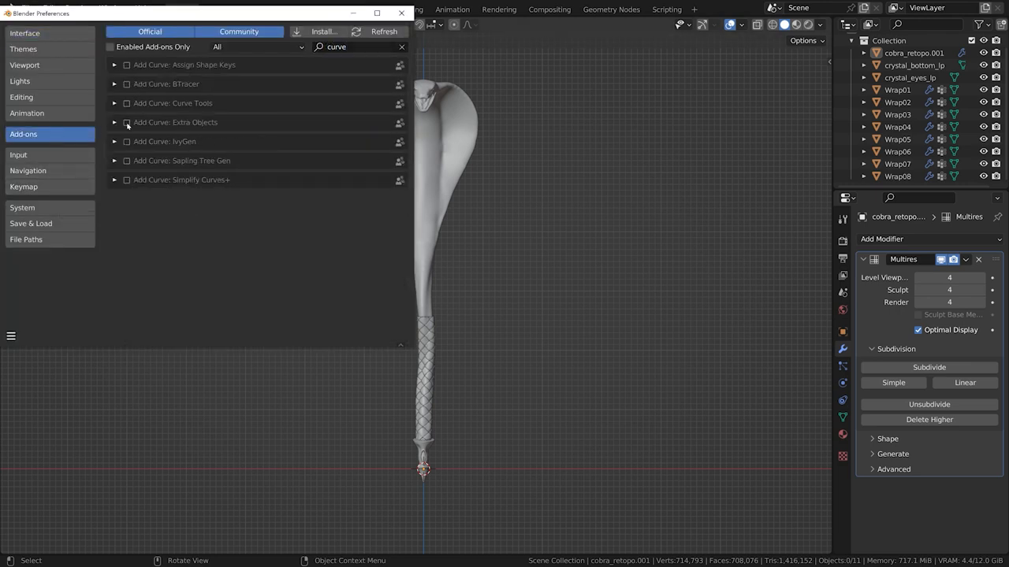
left_click(127, 123)
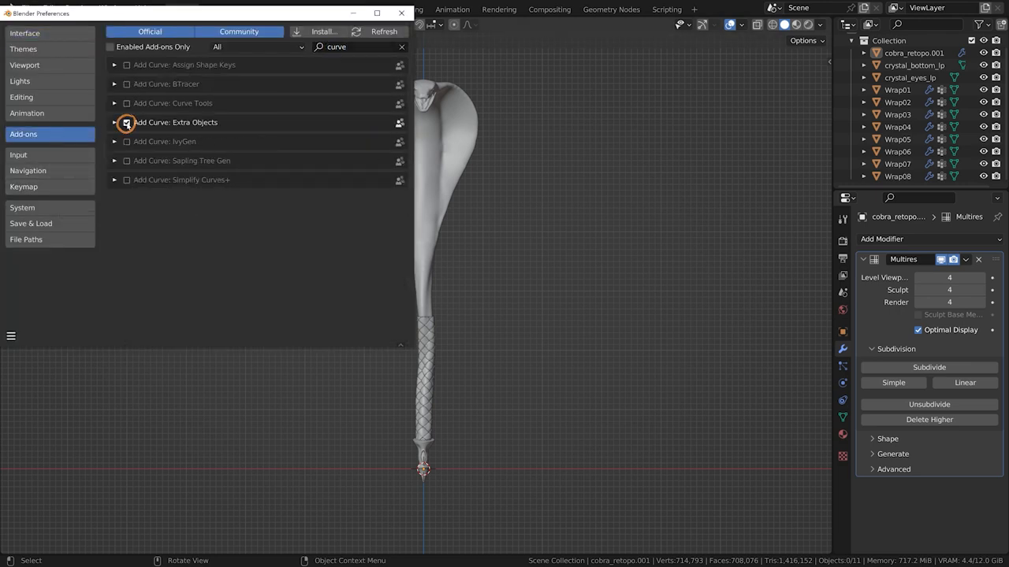
key("shift+a")
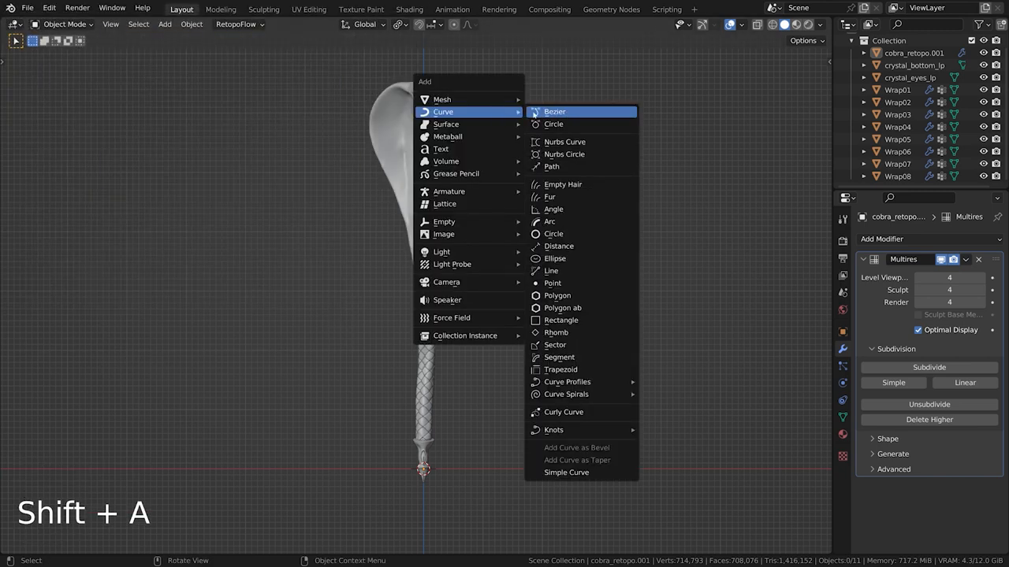
mouse_move(559, 357)
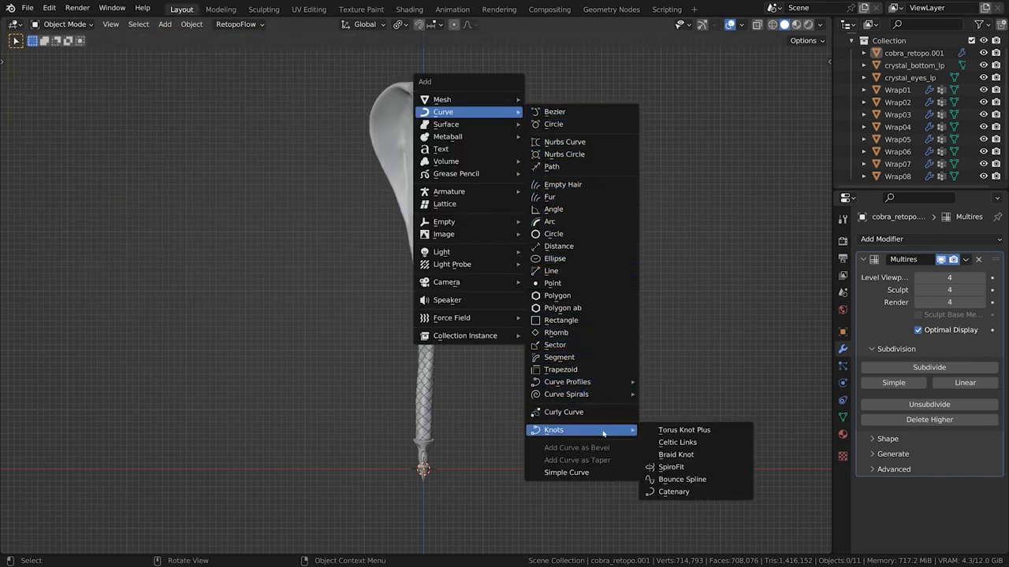
mouse_move(672, 467)
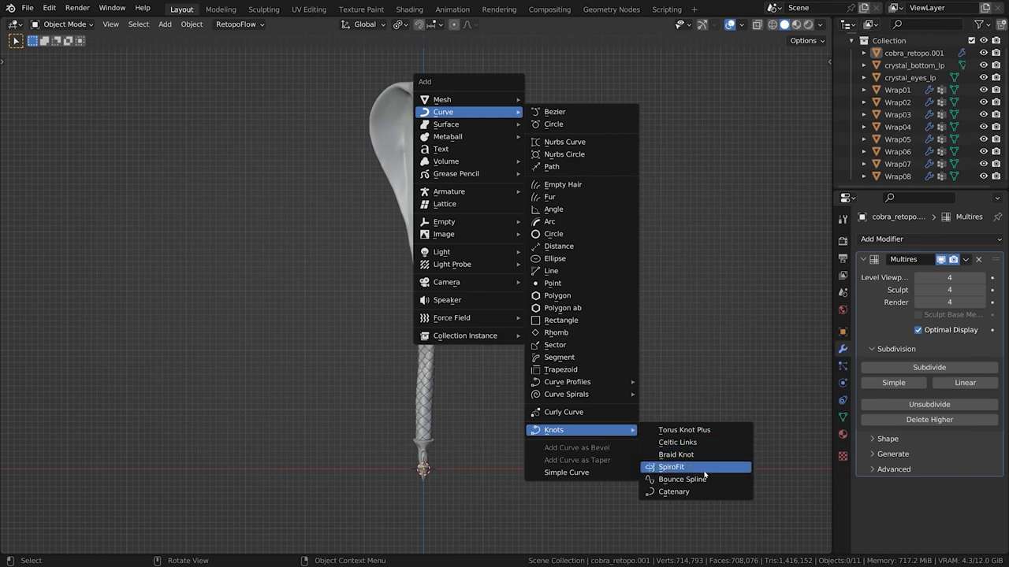
mouse_move(717, 474)
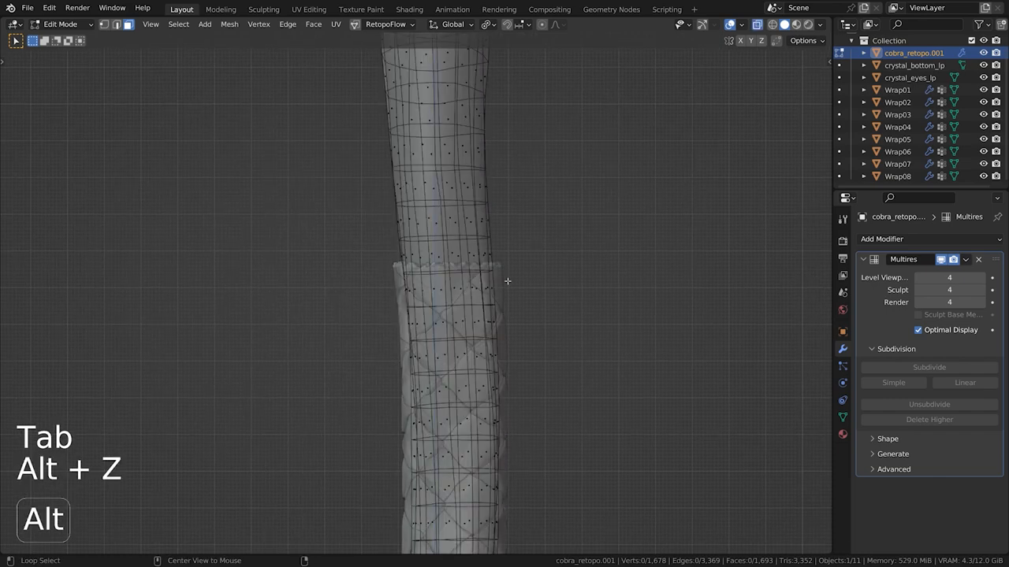
Step: Split a duplicate of the weave's top face ring into its own object and add a SpiroFit curve
left_click(438, 272)
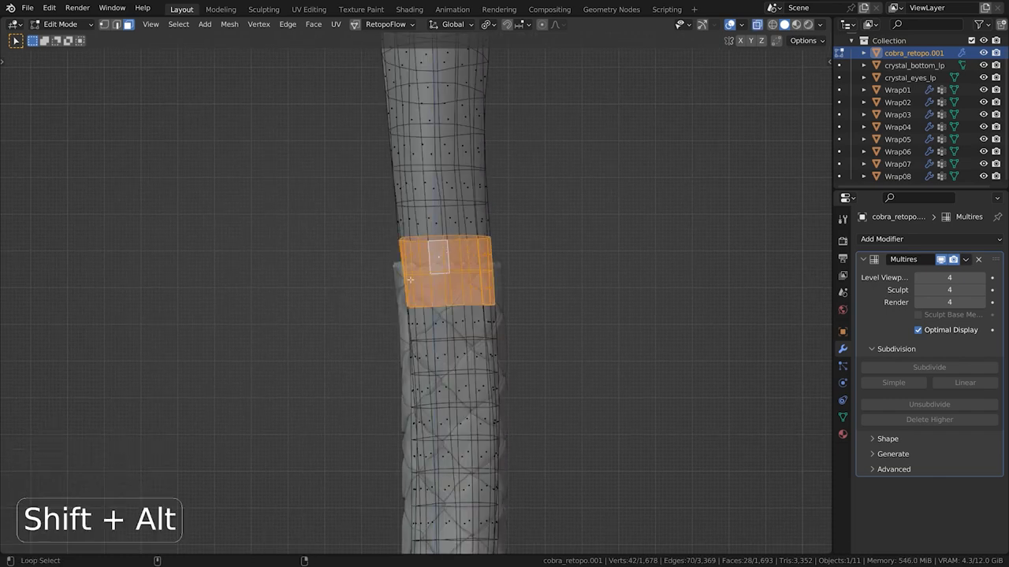
key("shift+d")
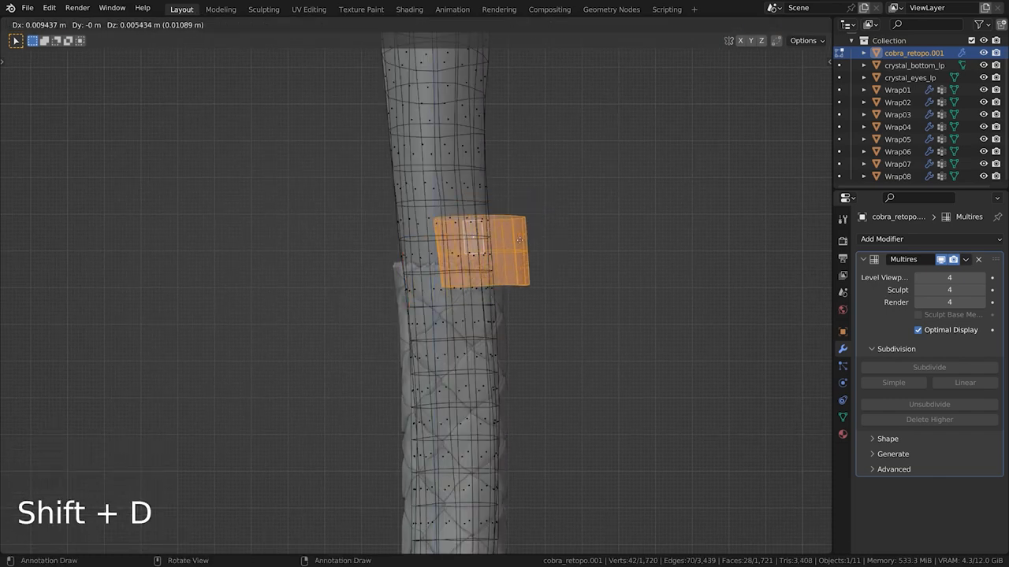
key("p")
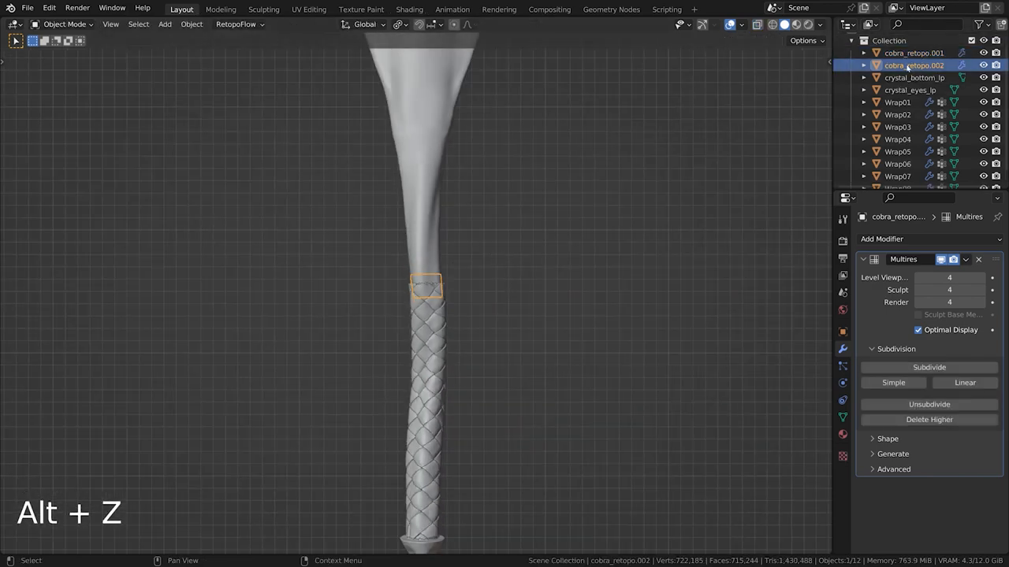
key("shift+a")
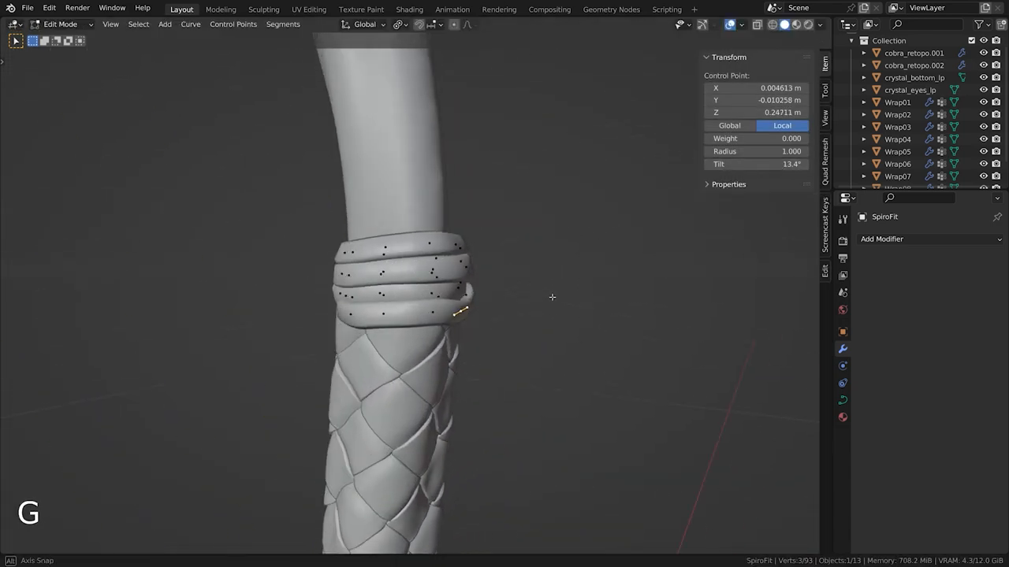
Step: Edit the SpiroFit curve's end points to tuck the loose end into the coils
key("Tab")
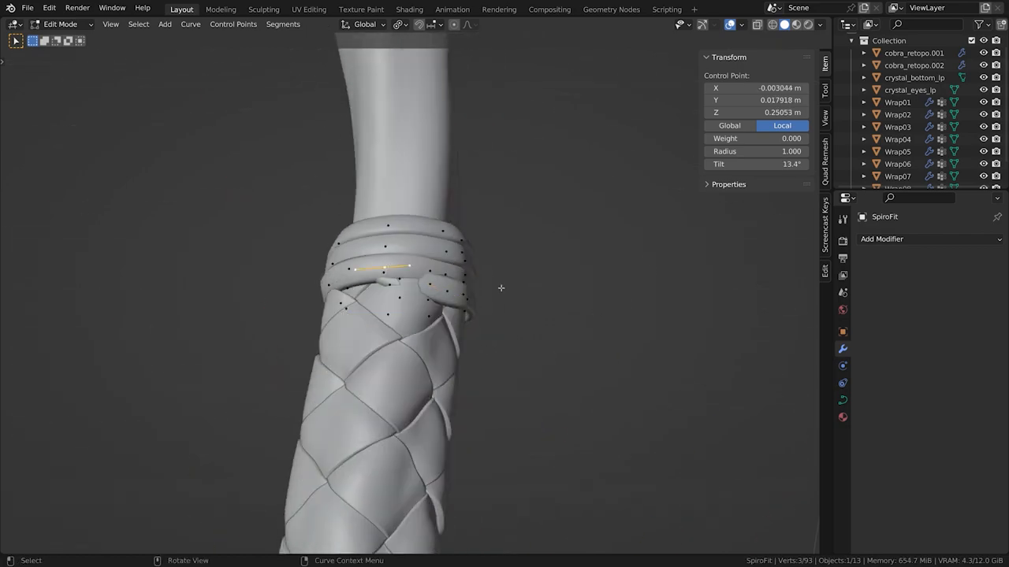
key("shift+a")
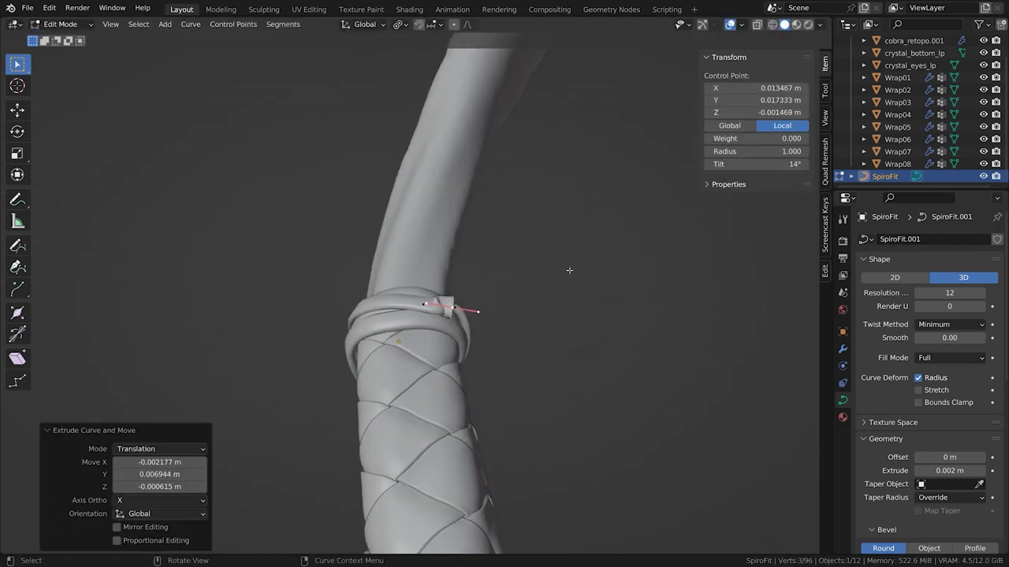
Step: Shape the spiral's end into hanging knot tails, then prepare the bottom coil copy
key("s")
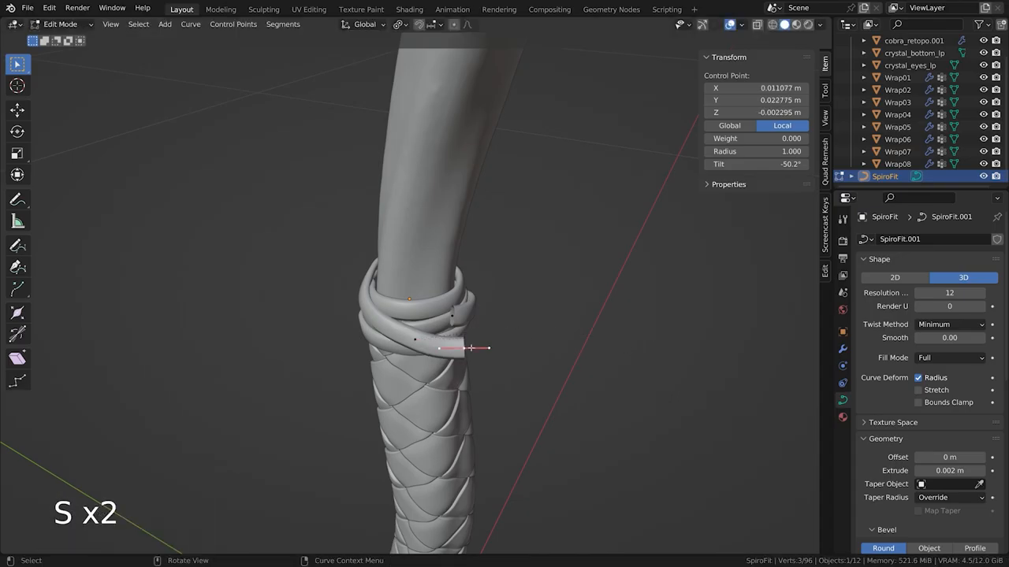
key("r")
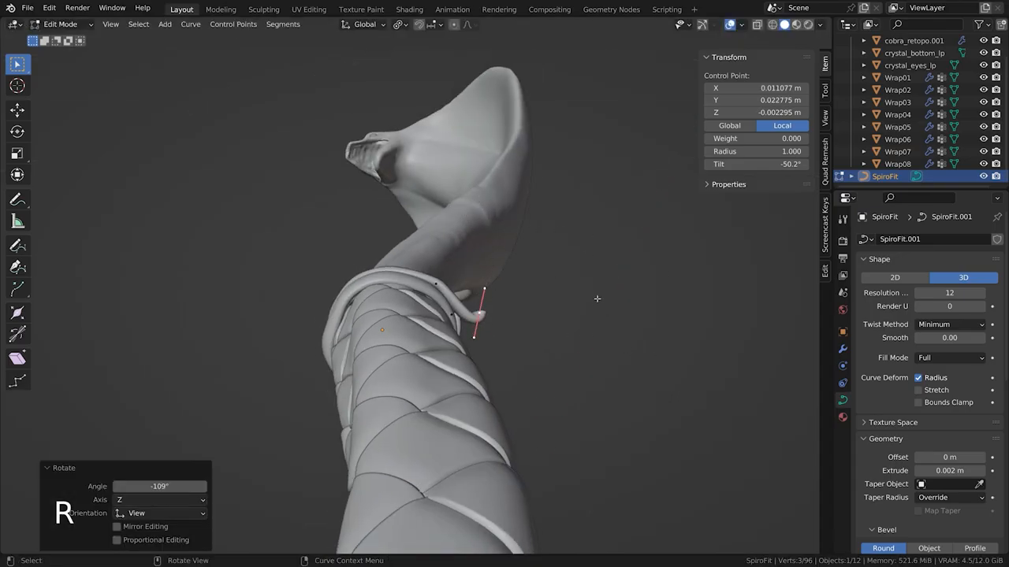
key("e")
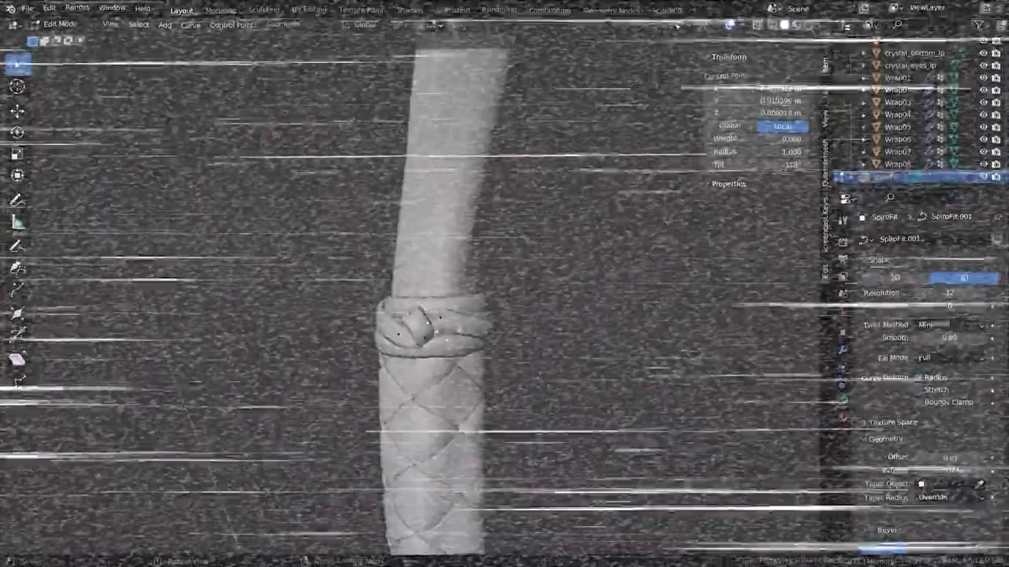
key("s")
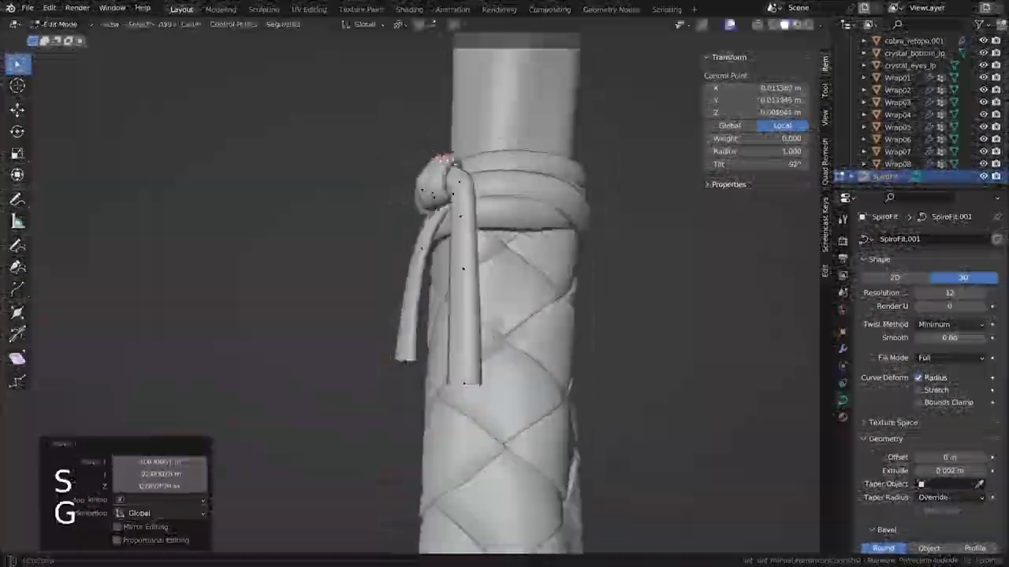
key("Tab")
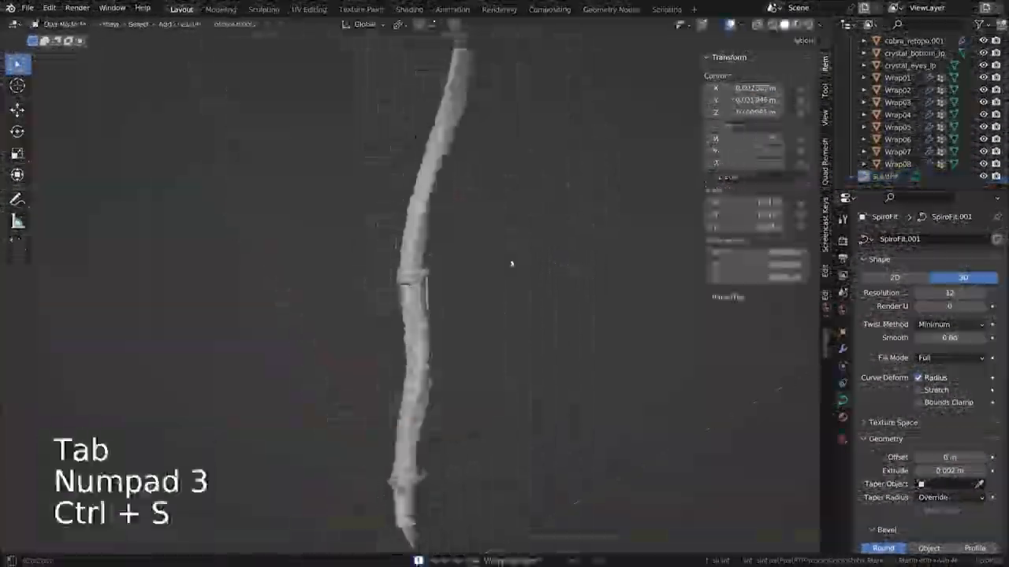
key("Tab")
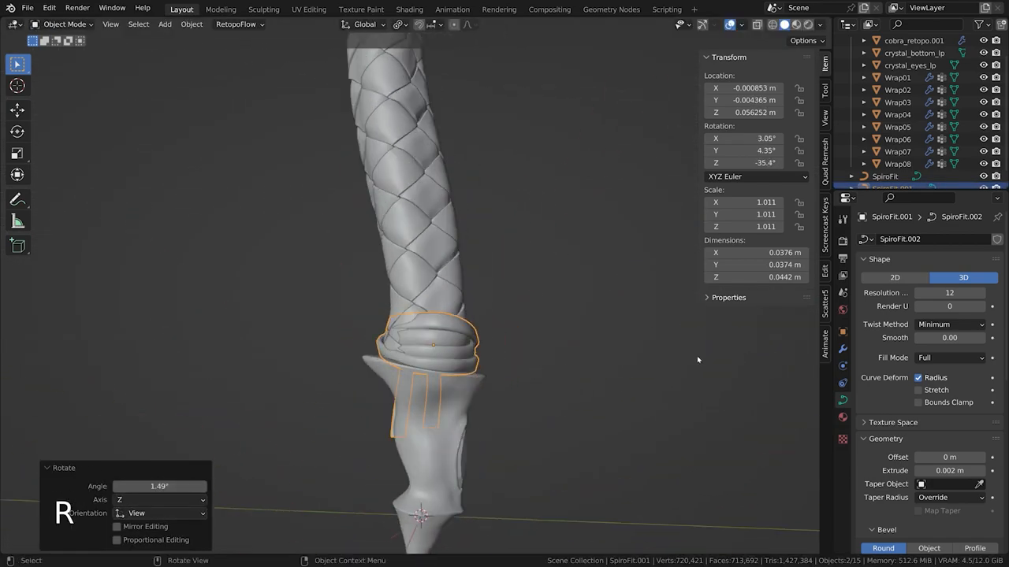
key("alt+h")
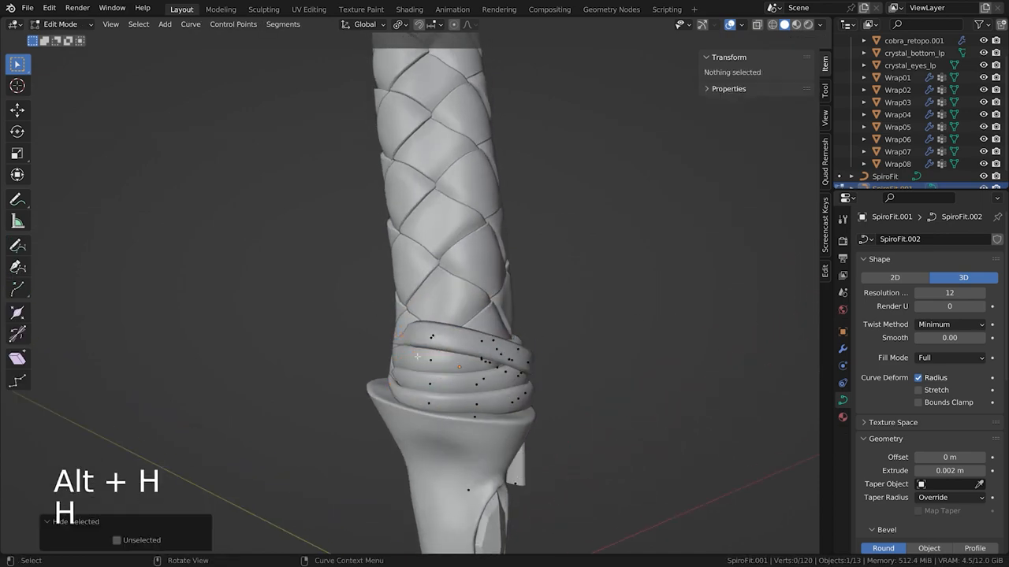